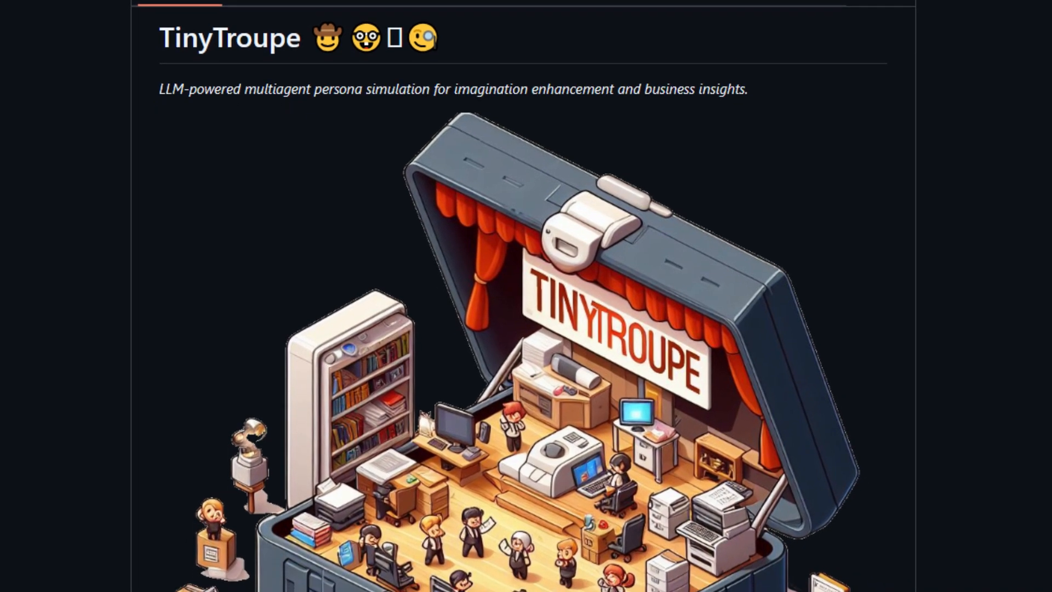
- Read through the TinyTroupe README description and its Software Testing and project-management use cases
scroll("down", 3)
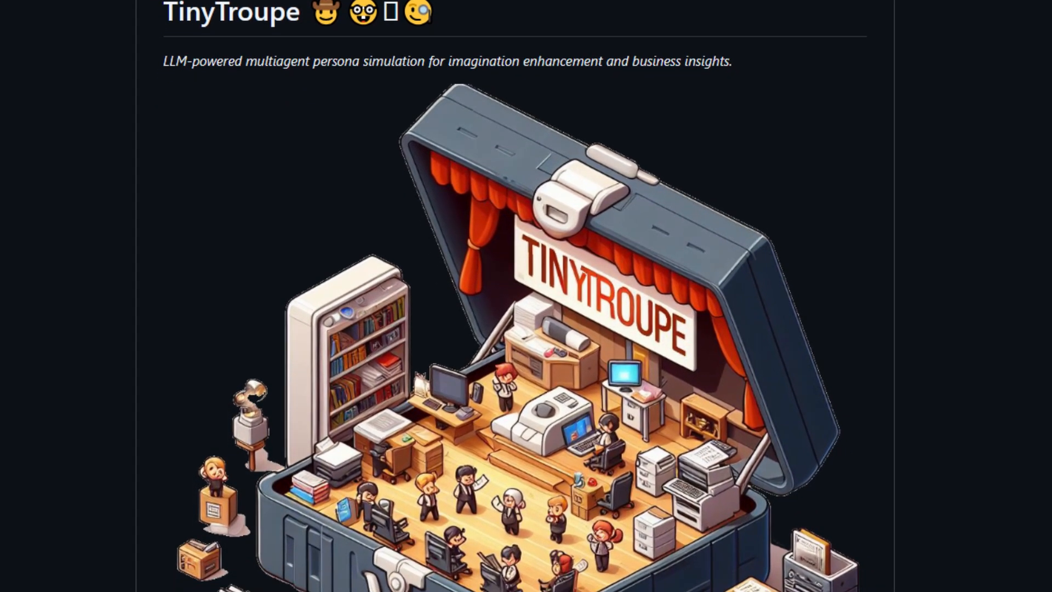
scroll("down", 3)
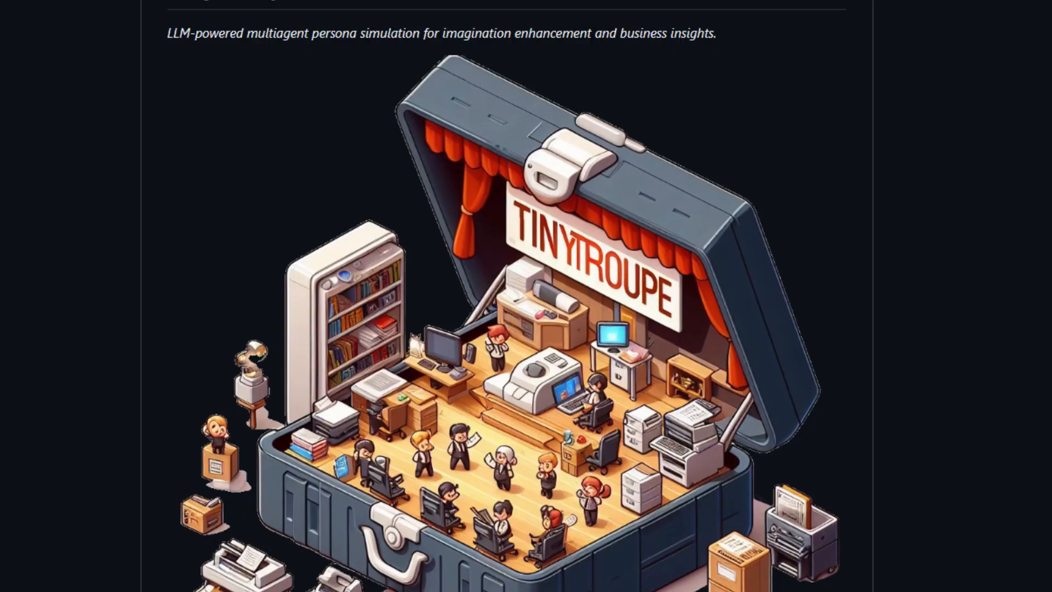
scroll("down", 3)
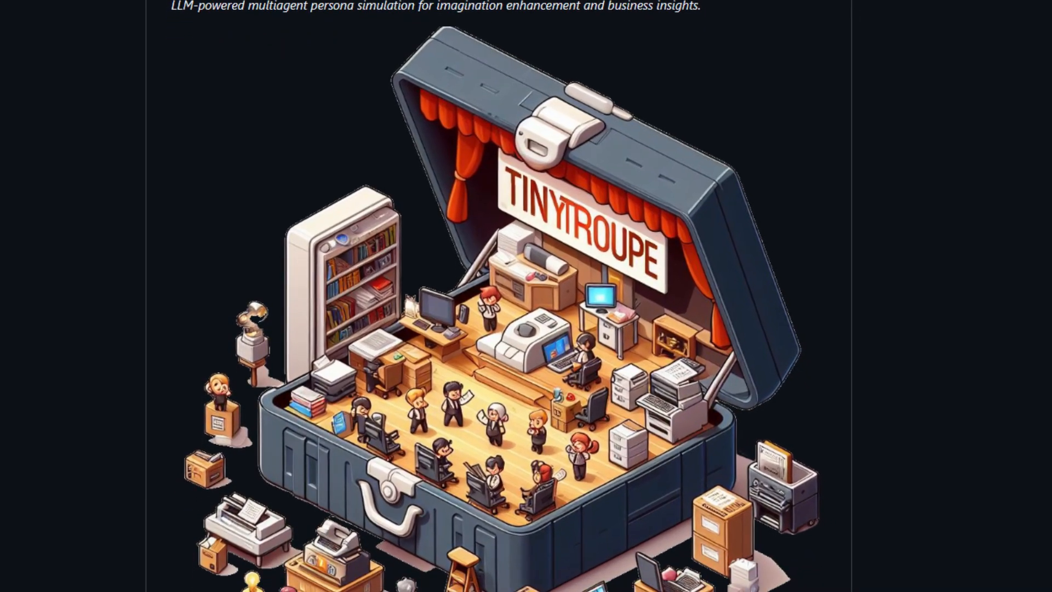
scroll("down", 3)
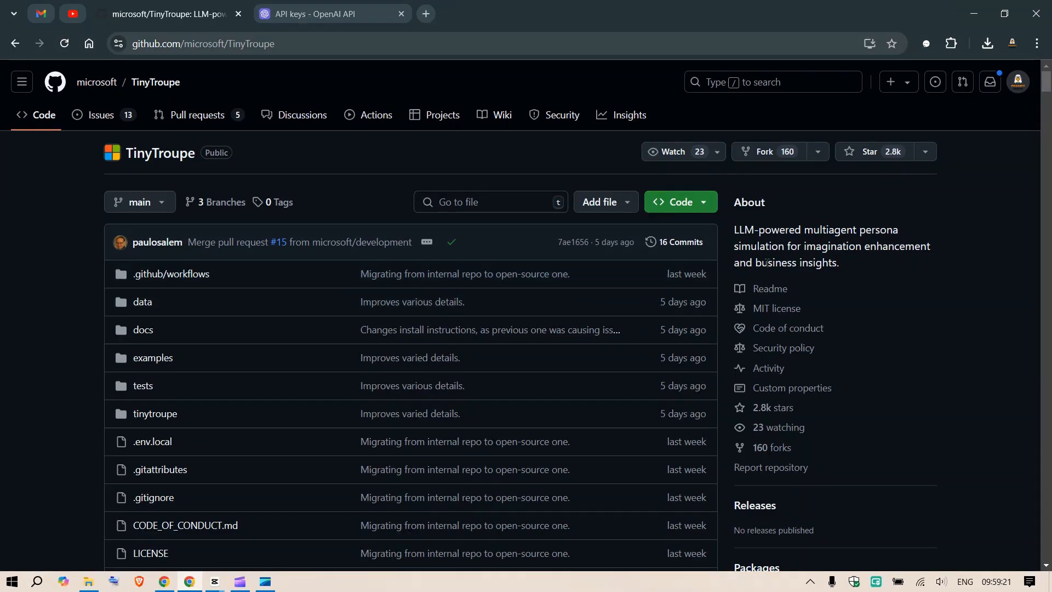
scroll("down", 3)
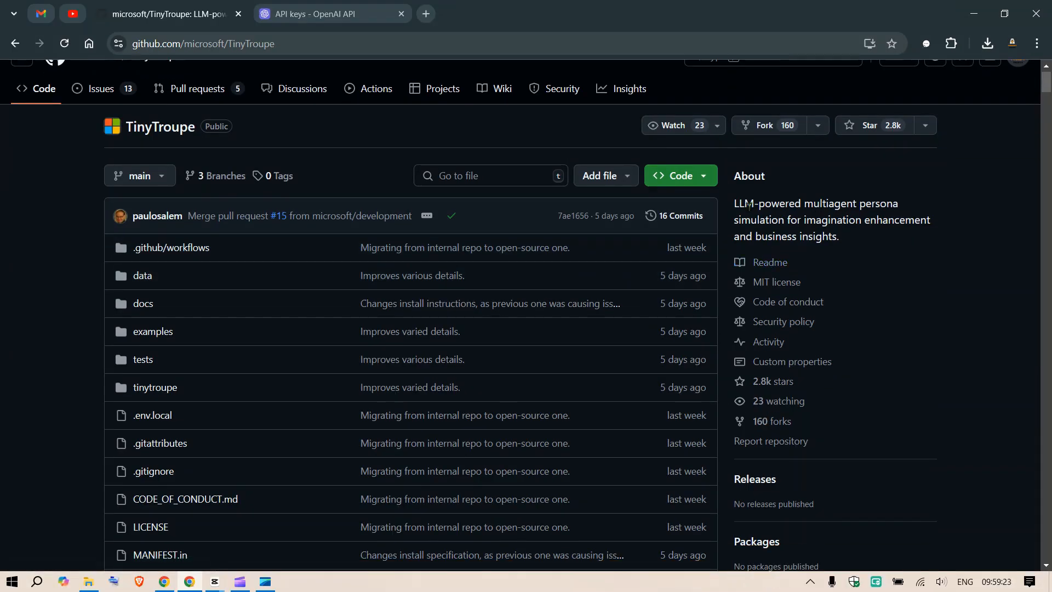
left_click_drag(736, 203, 866, 203)
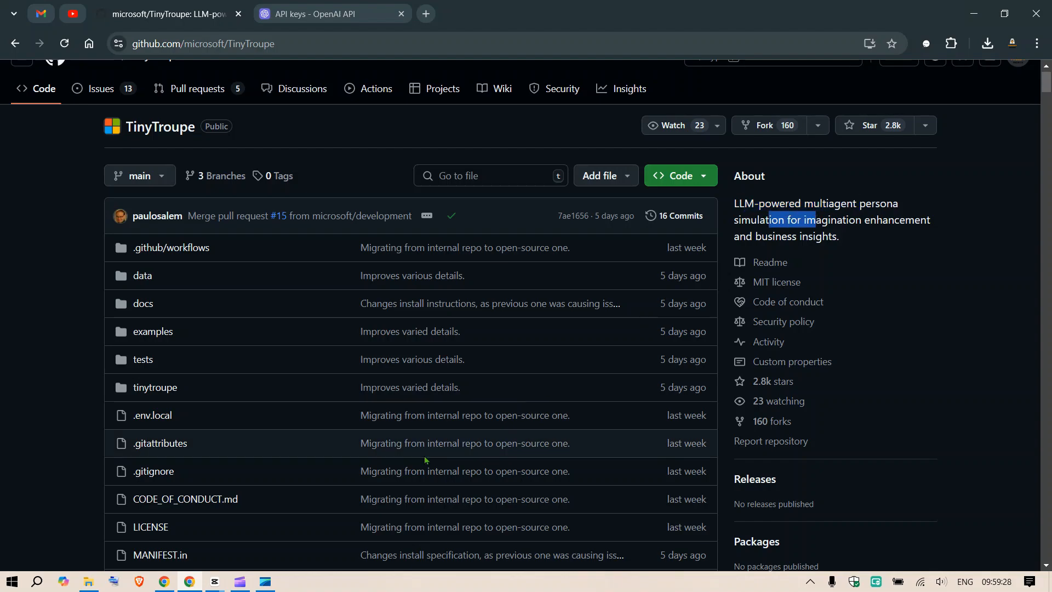
scroll("down", 3)
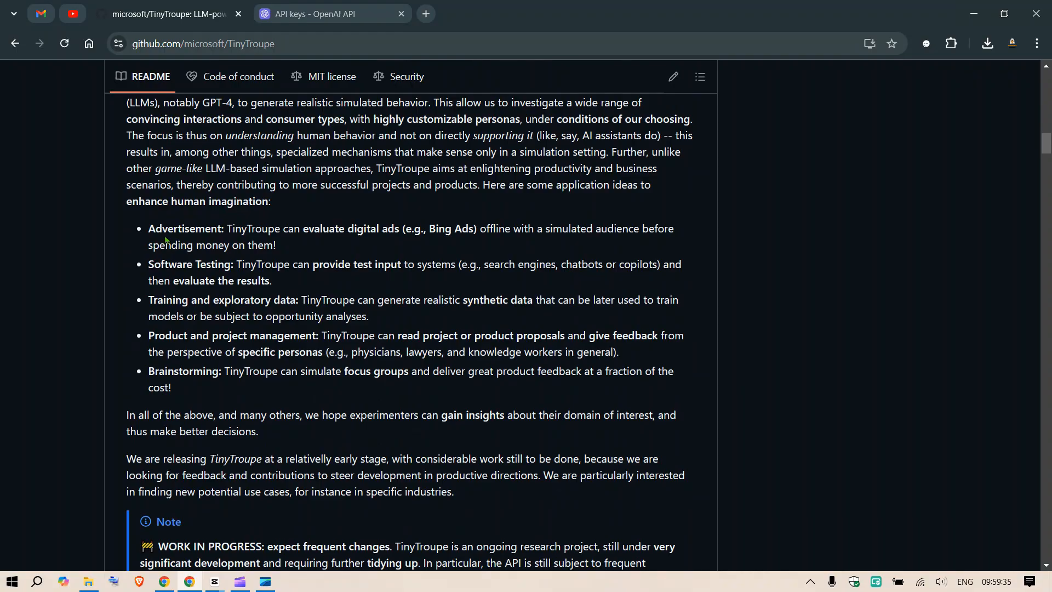
double_click(190, 265)
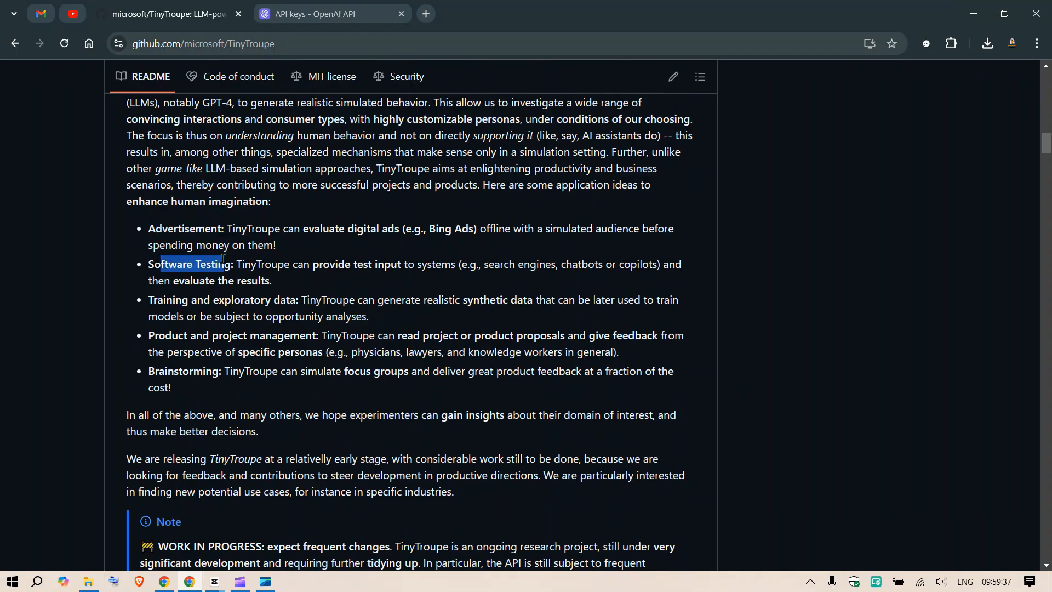
left_click_drag(161, 264, 281, 299)
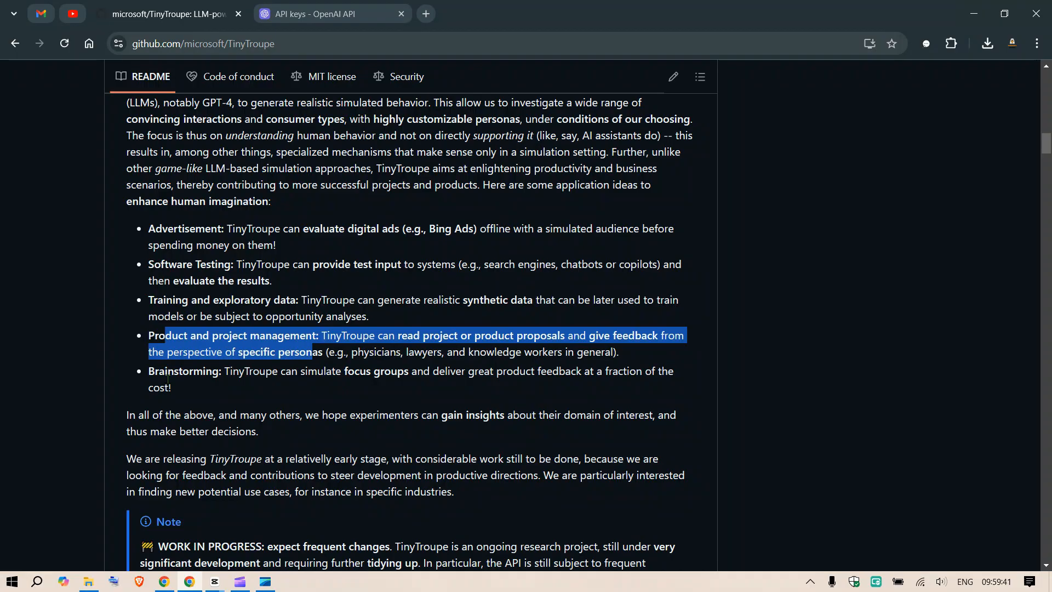
- Reach the Installation section, select the conda activate command and copy the HTTPS clone URL
scroll("down", 3)
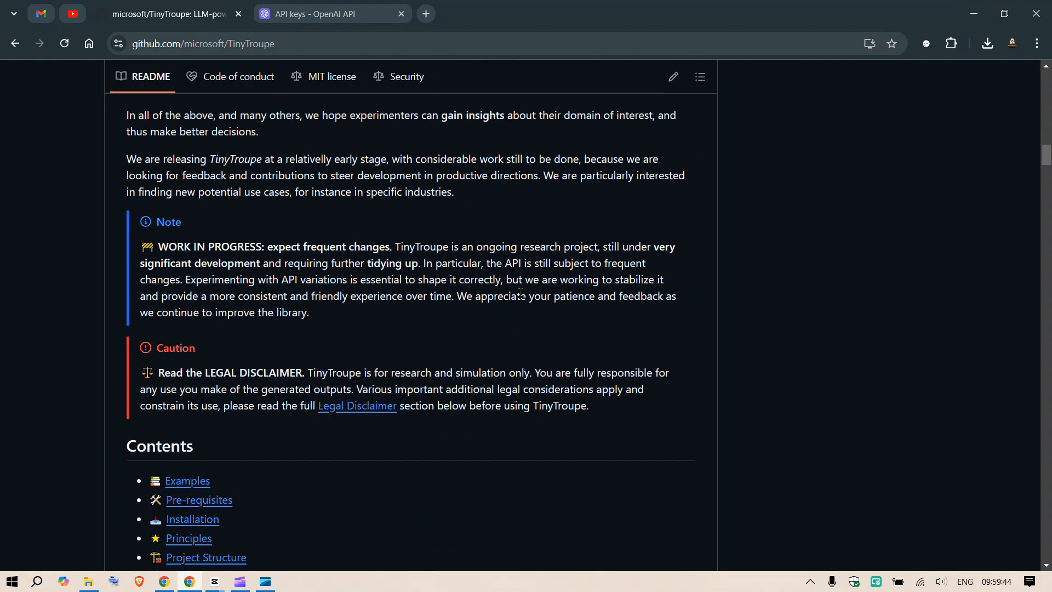
scroll("down", 3)
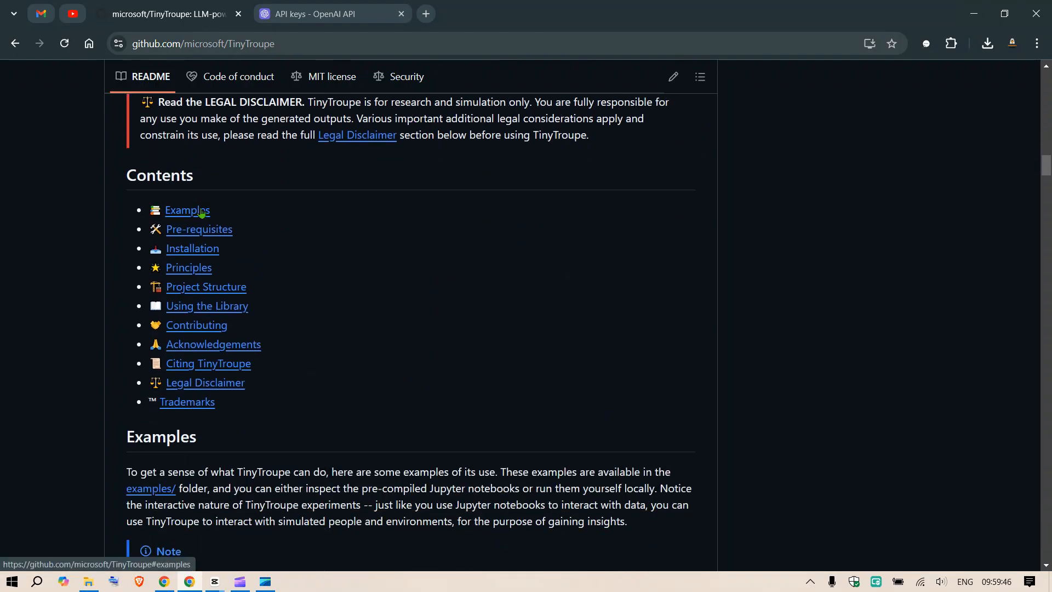
mouse_move(575, 350)
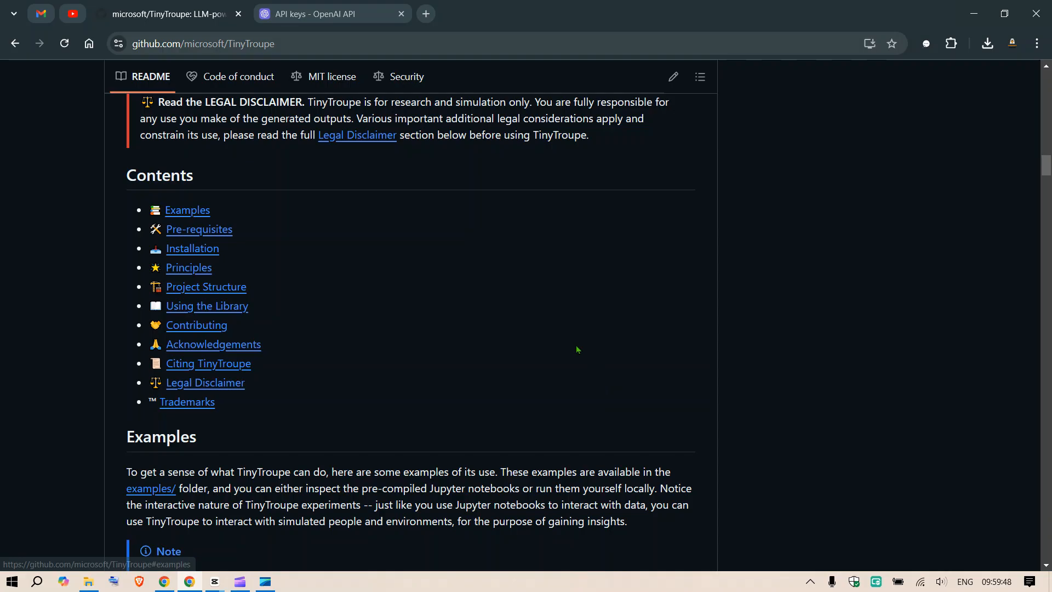
scroll("down", 3)
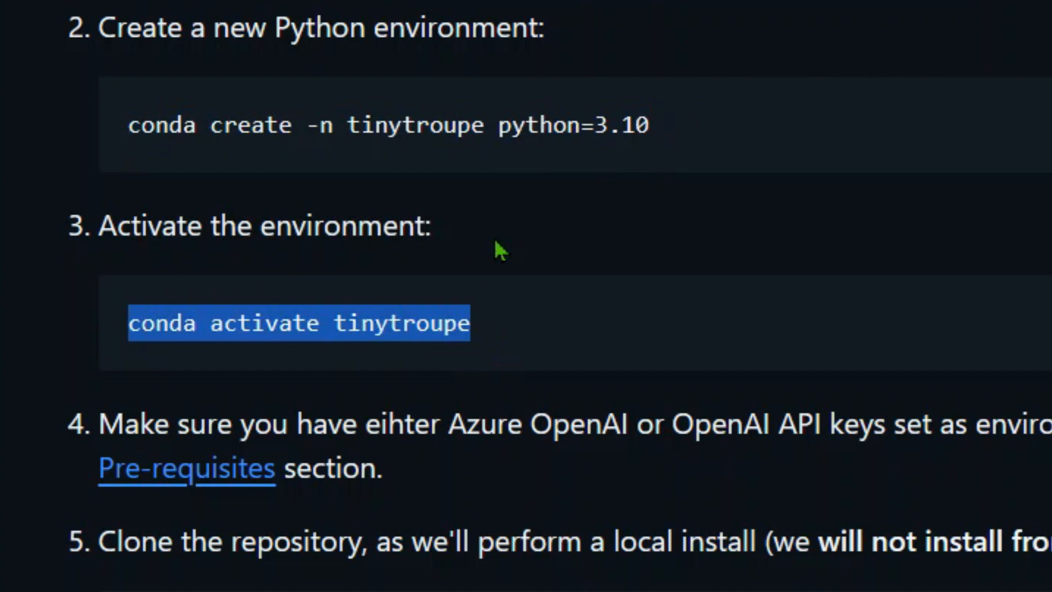
double_click(414, 125)
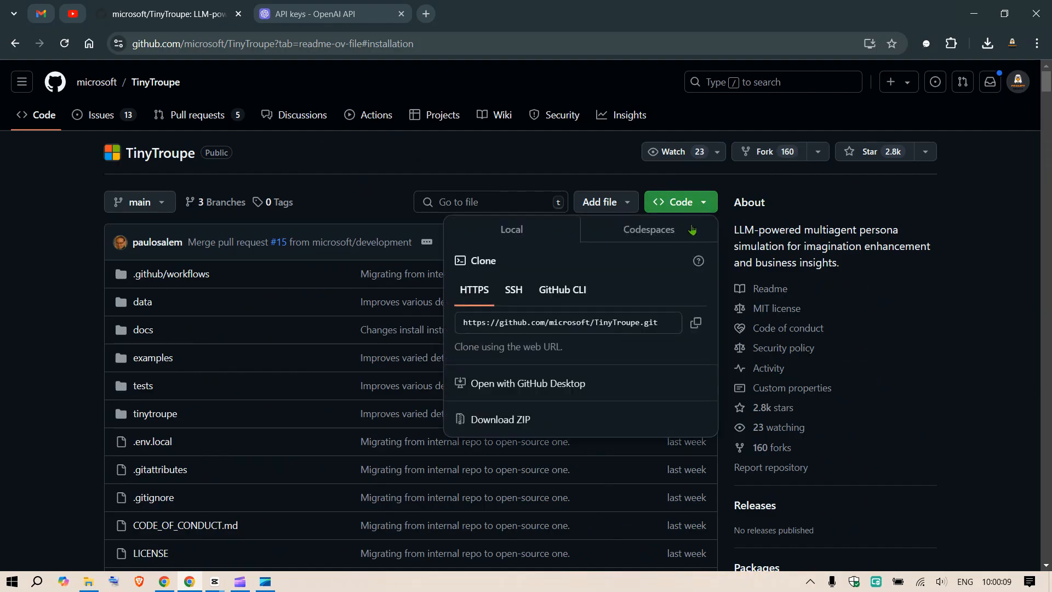
left_click(697, 322)
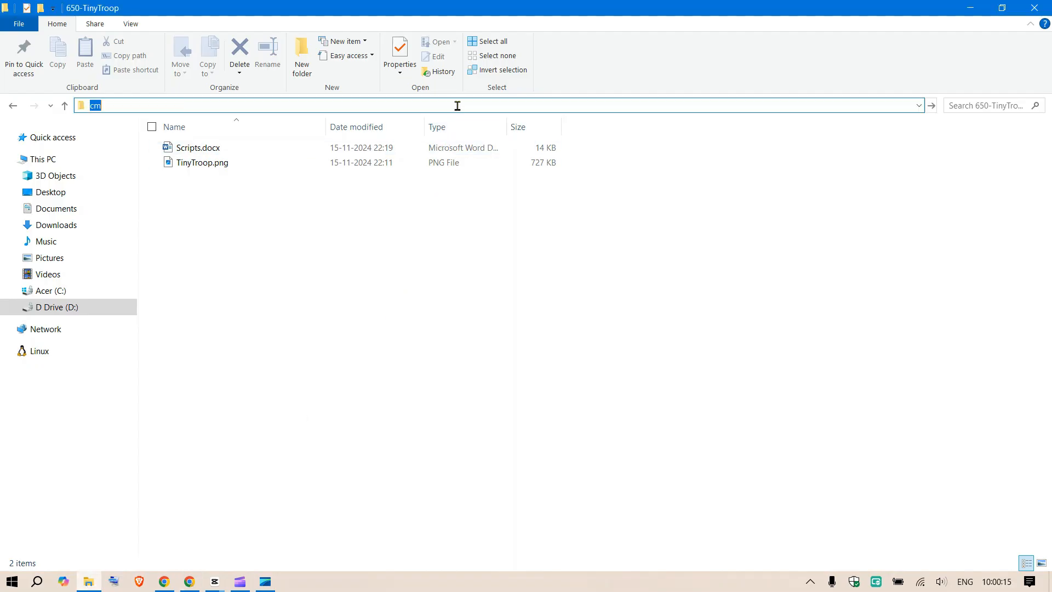
key("Enter")
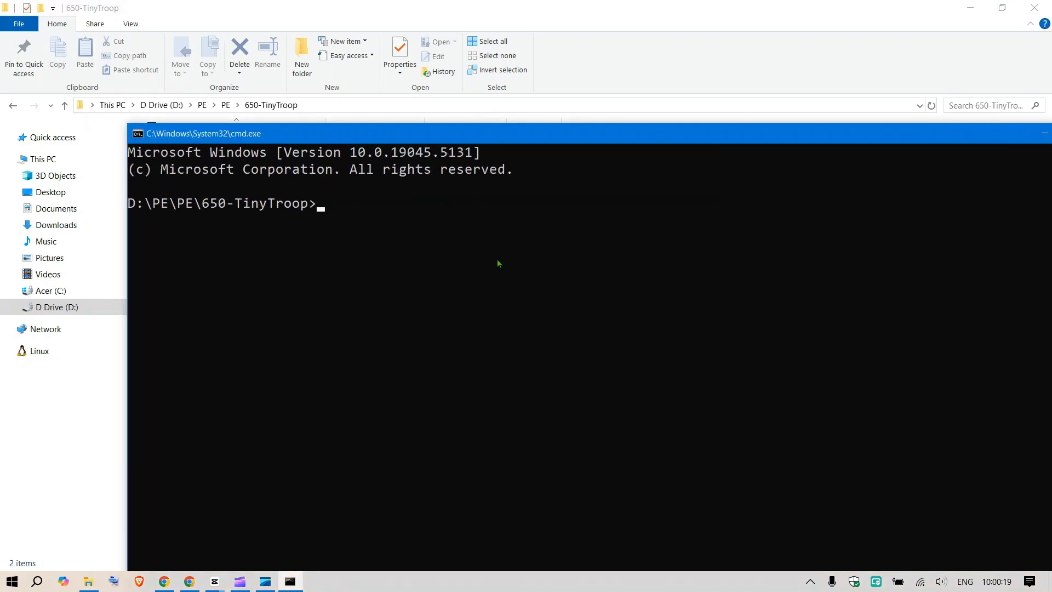
type("git clone https://github.com/microsoft/TinyTroupe.git")
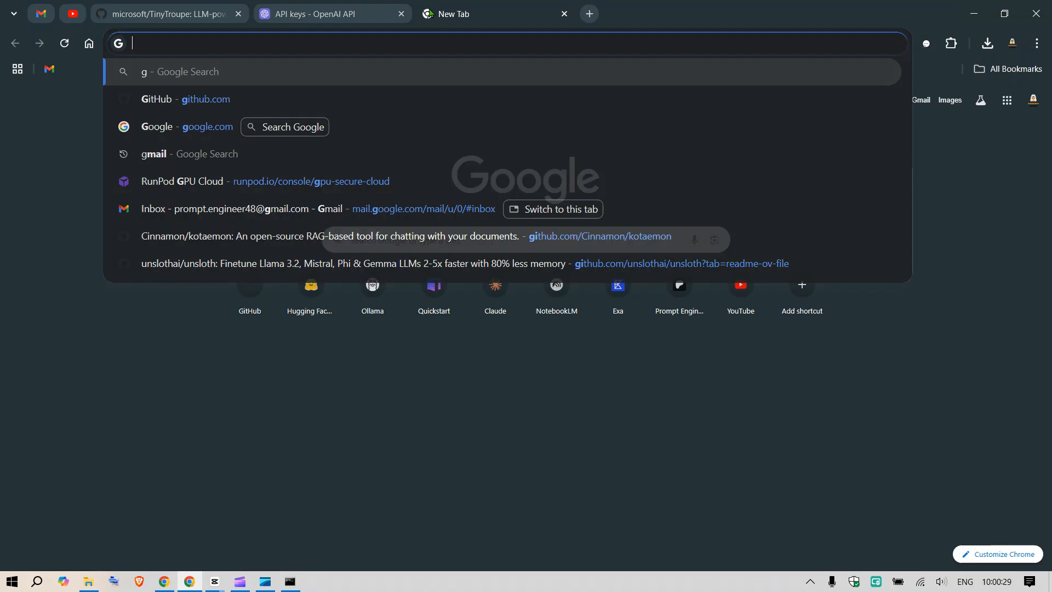
- Search Google for 'git installation' in a new tab
type("it installation")
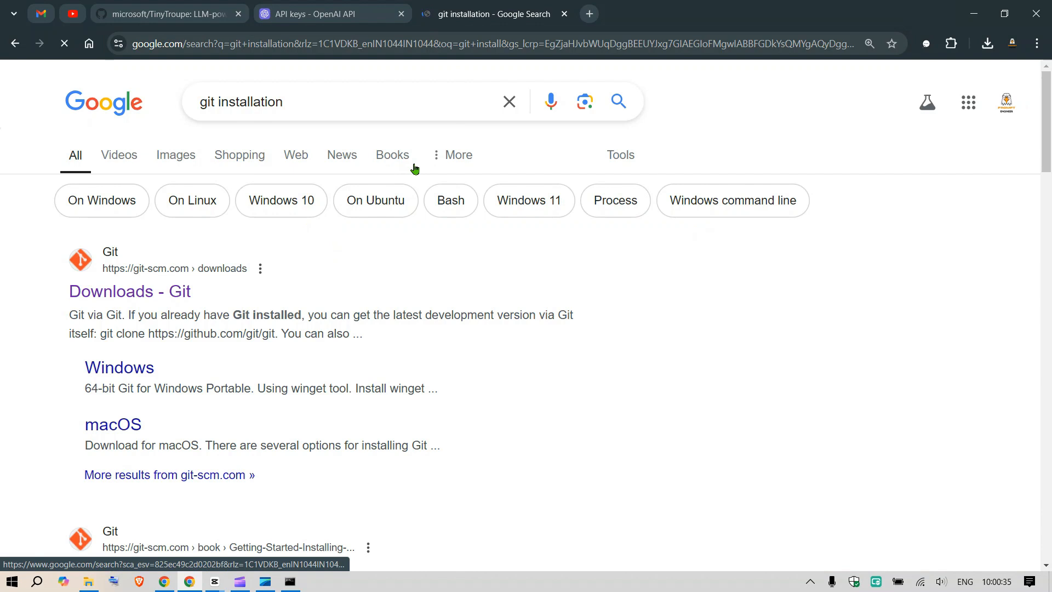
left_click(130, 290)
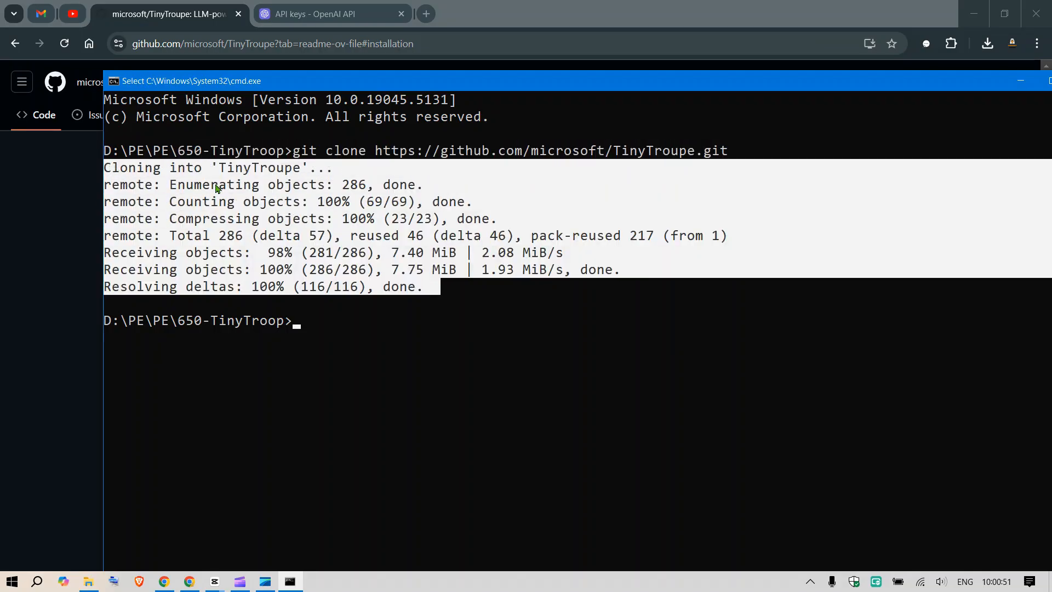
- Move into the cloned TinyTroupe folder and launch it in VS Code with 'code .'
double_click(262, 167)
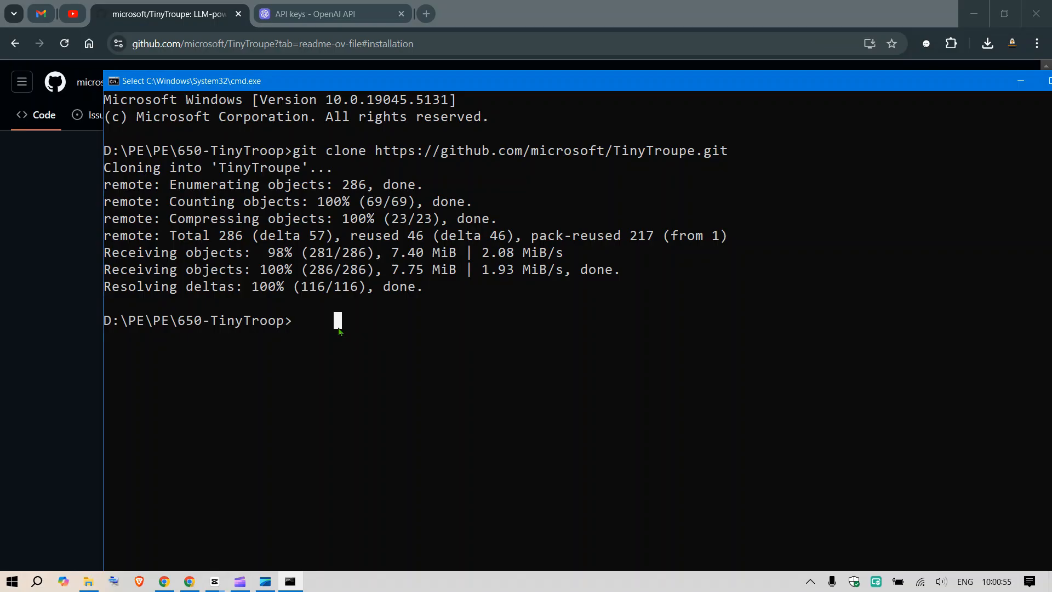
type("cd TinyTroupe")
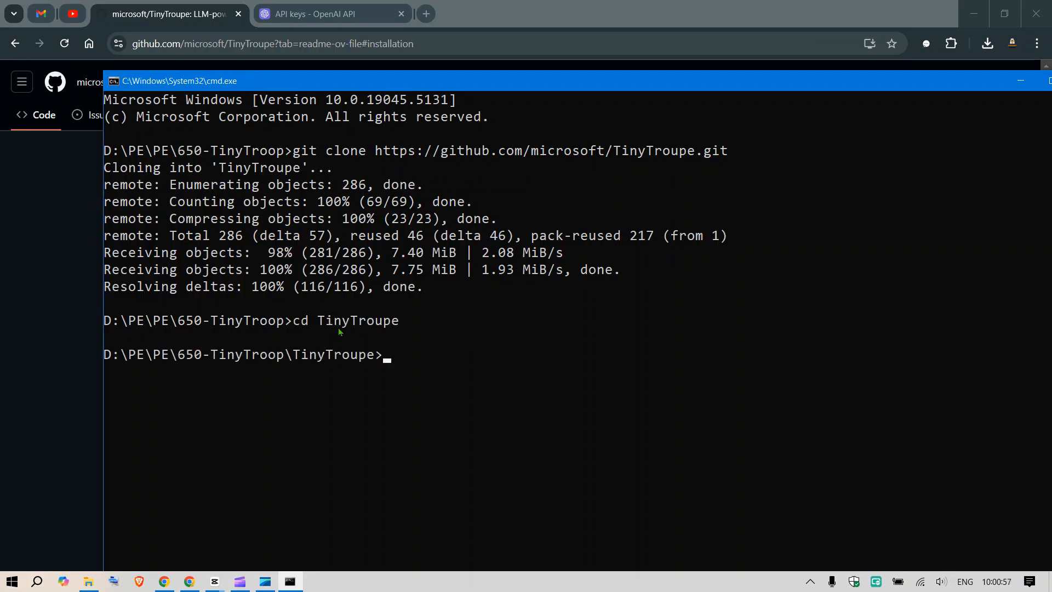
type("code")
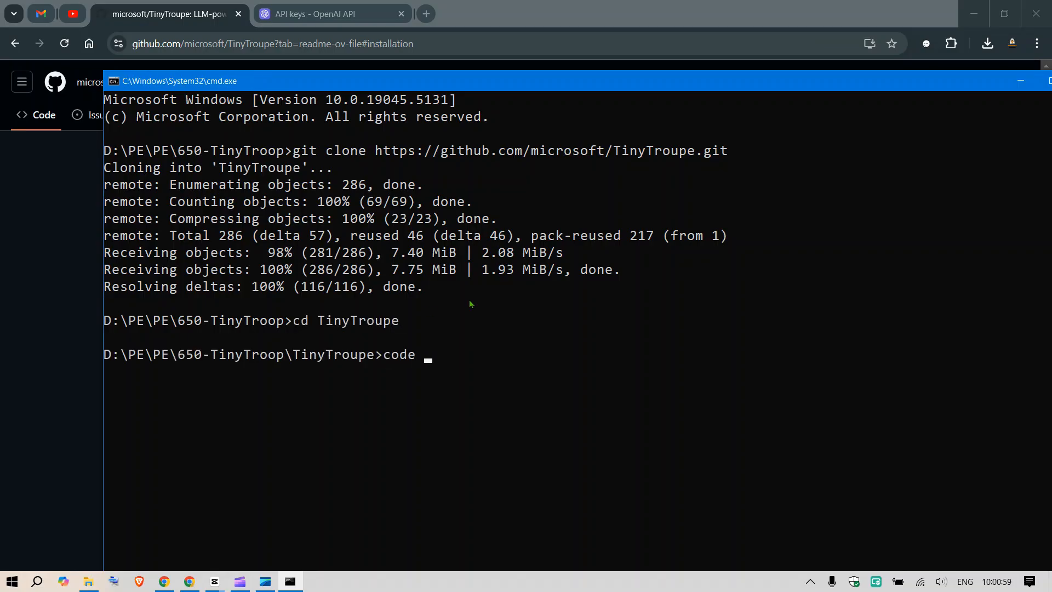
type(".")
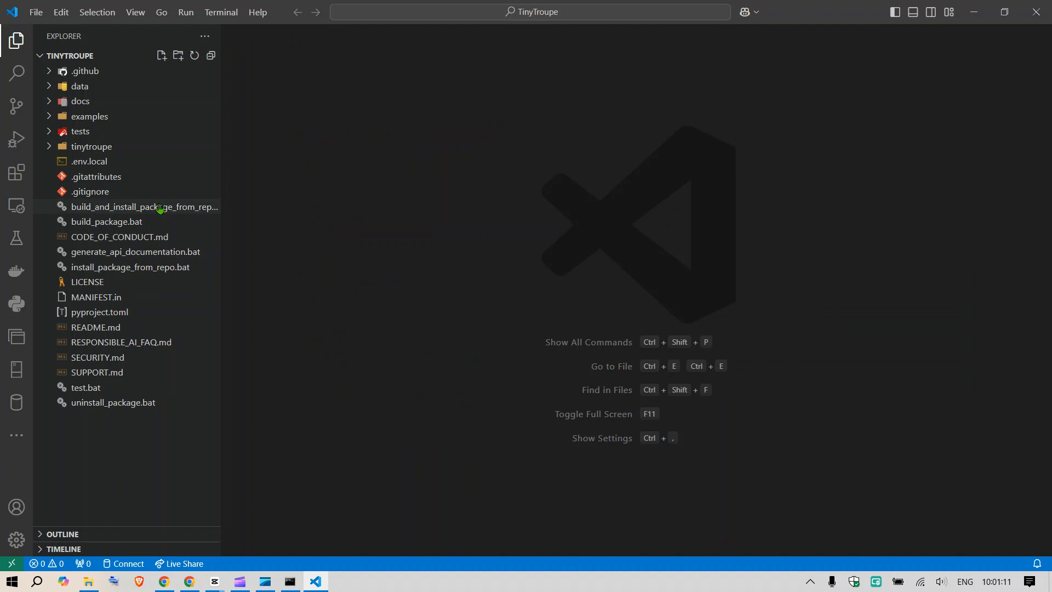
- Start a new integrated terminal for the TinyTroupe project
left_click(221, 12)
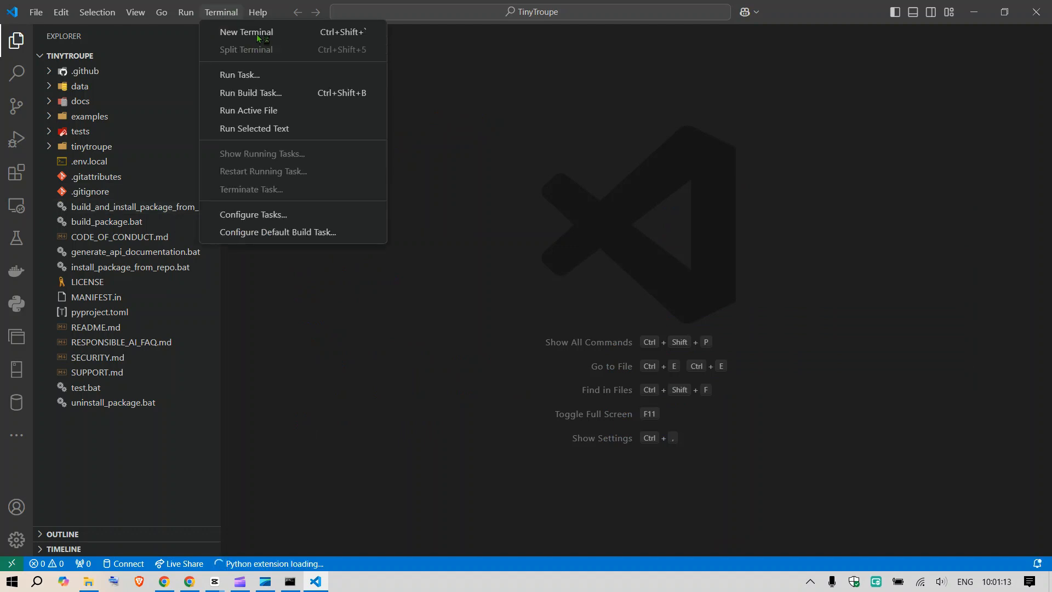
left_click(246, 31)
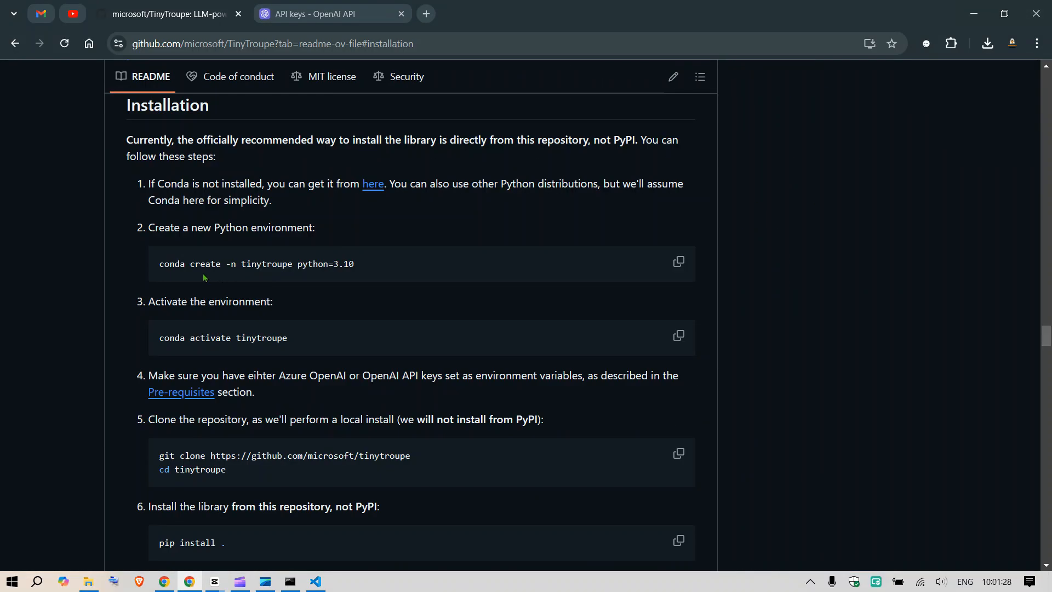
- Paste the README's conda create command into the terminal and begin a Miniconda search
left_click(678, 262)
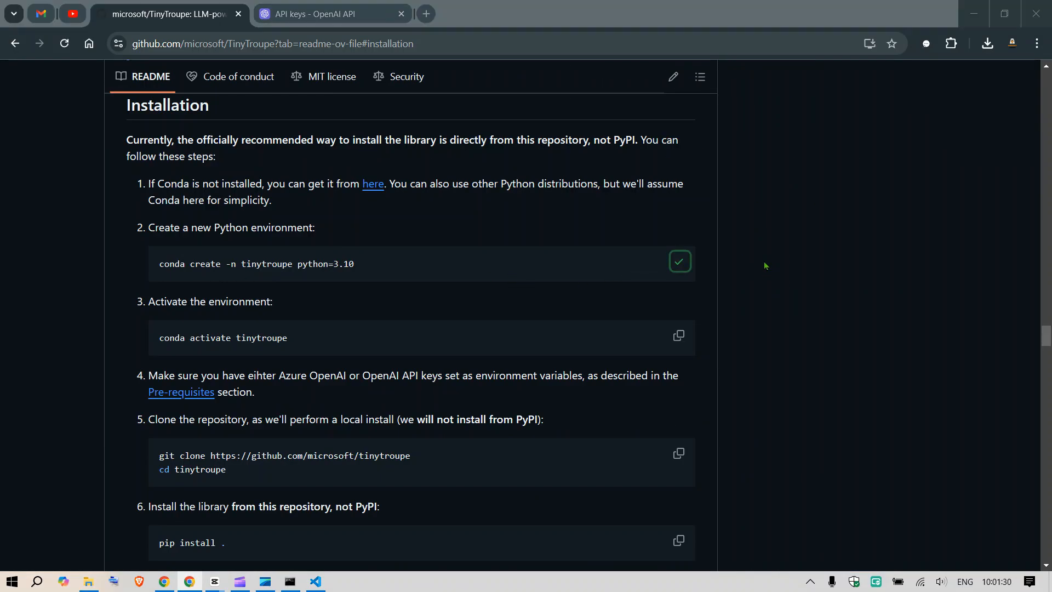
left_click(289, 580)
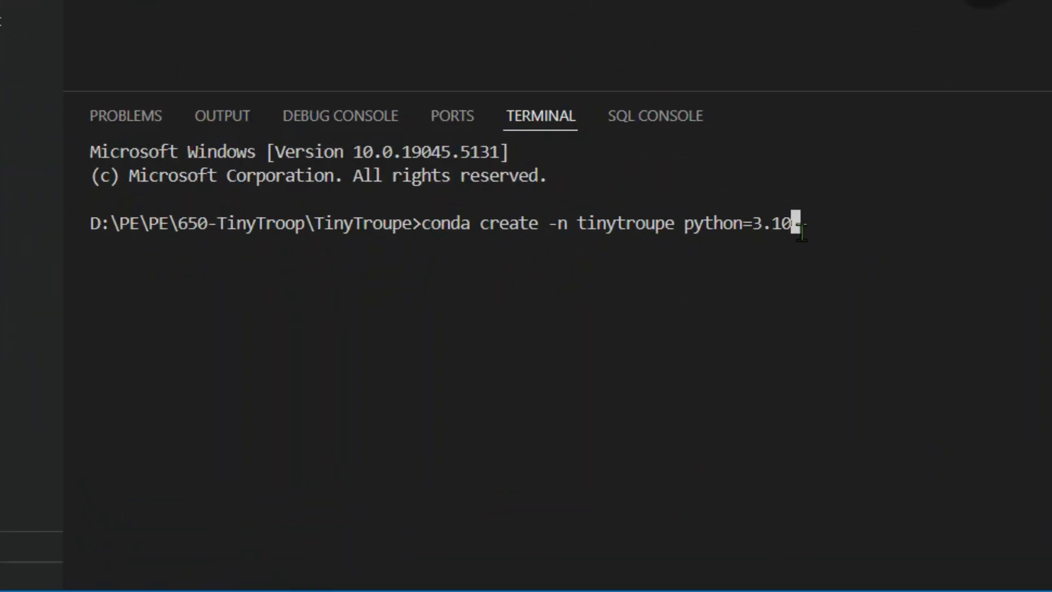
mouse_move(312, 383)
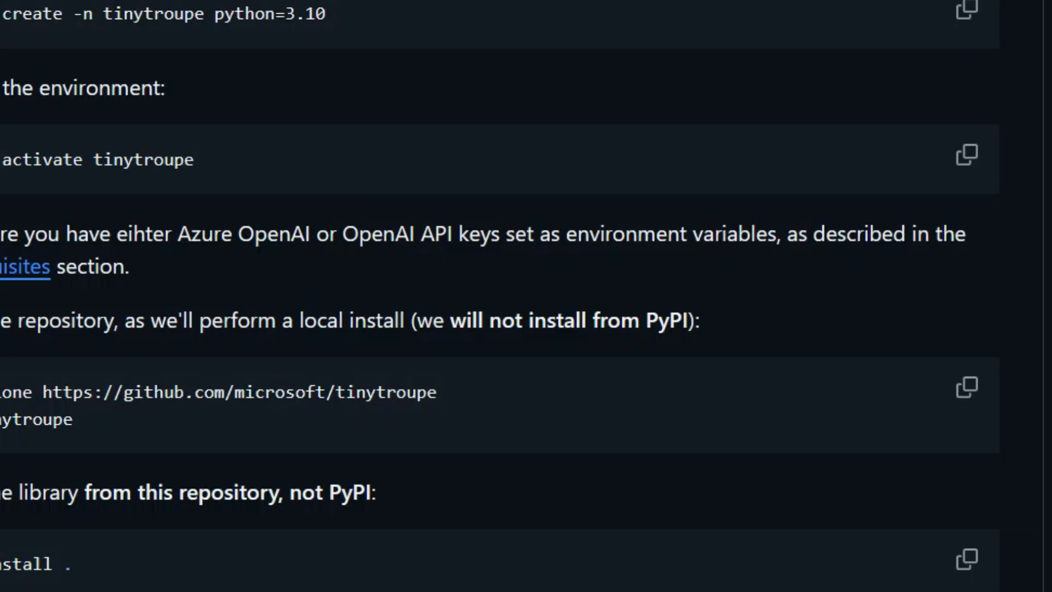
type("miniconda install")
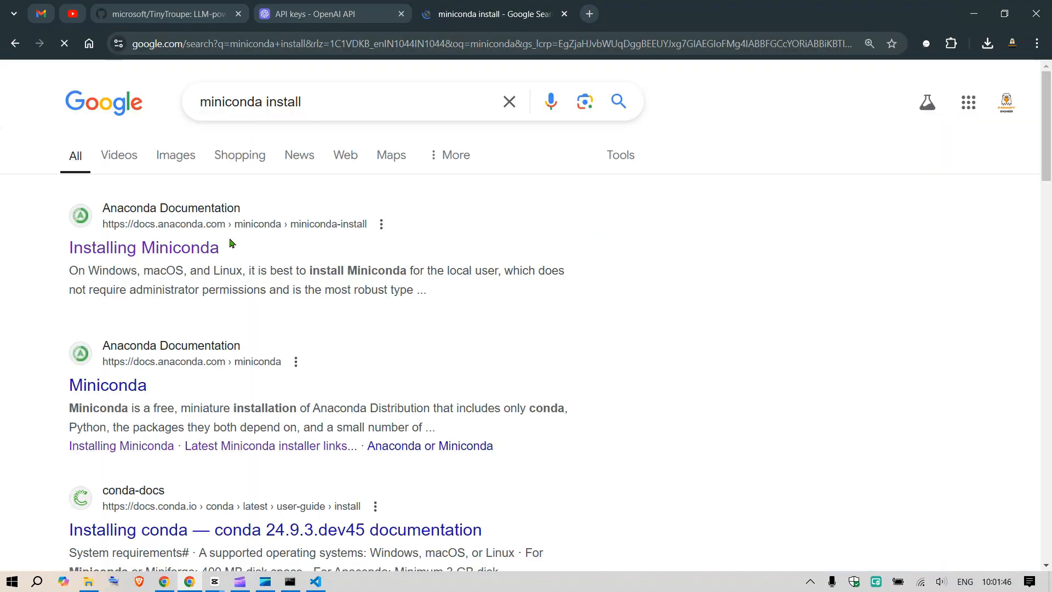
- From the Installing Miniconda guide, request the Windows .exe graphical installer download
left_click(143, 248)
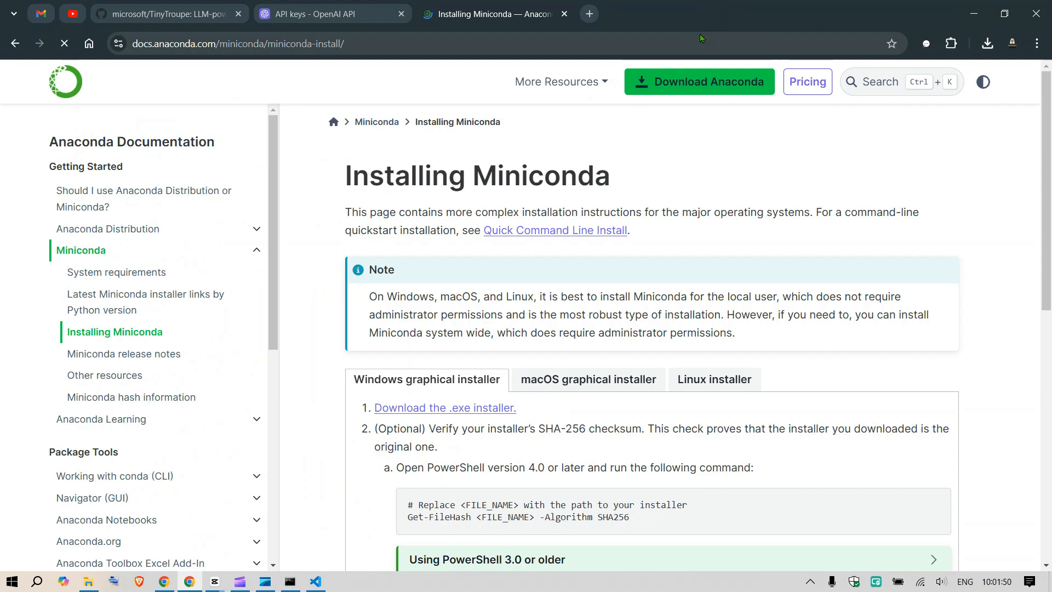
scroll("down", 3)
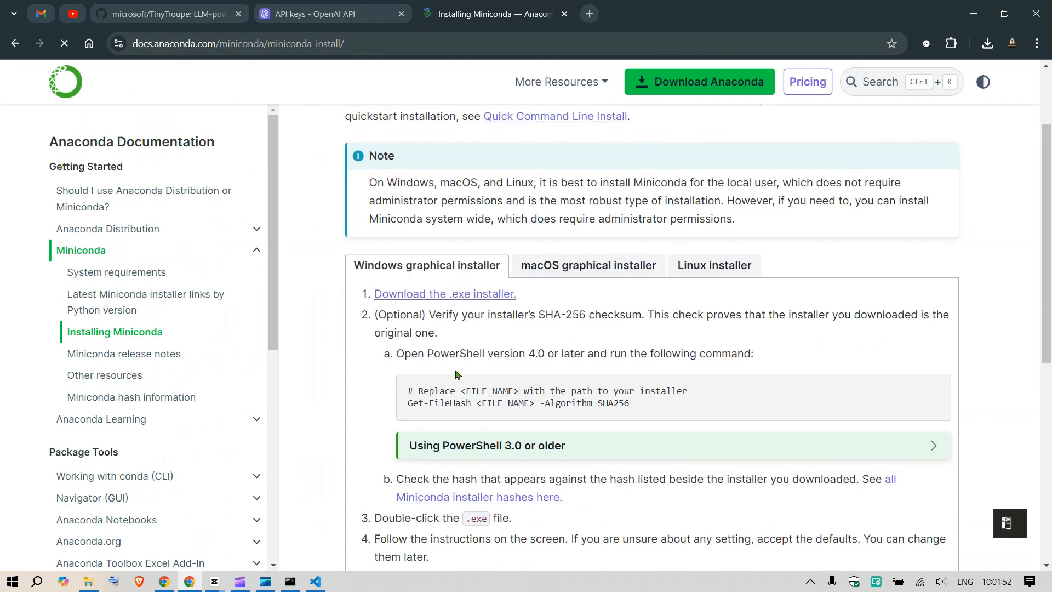
left_click(445, 293)
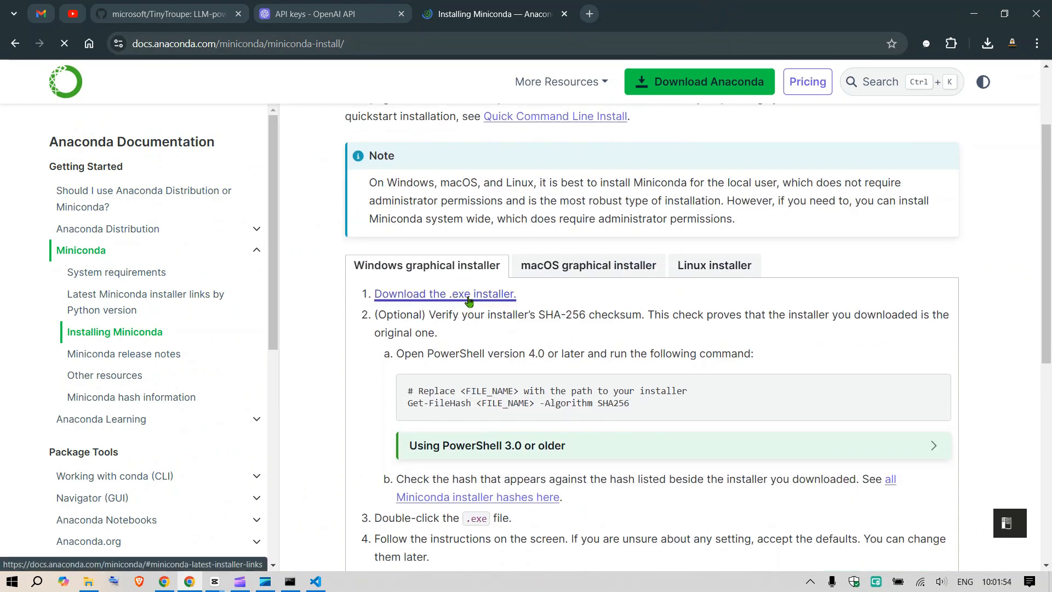
left_click(445, 294)
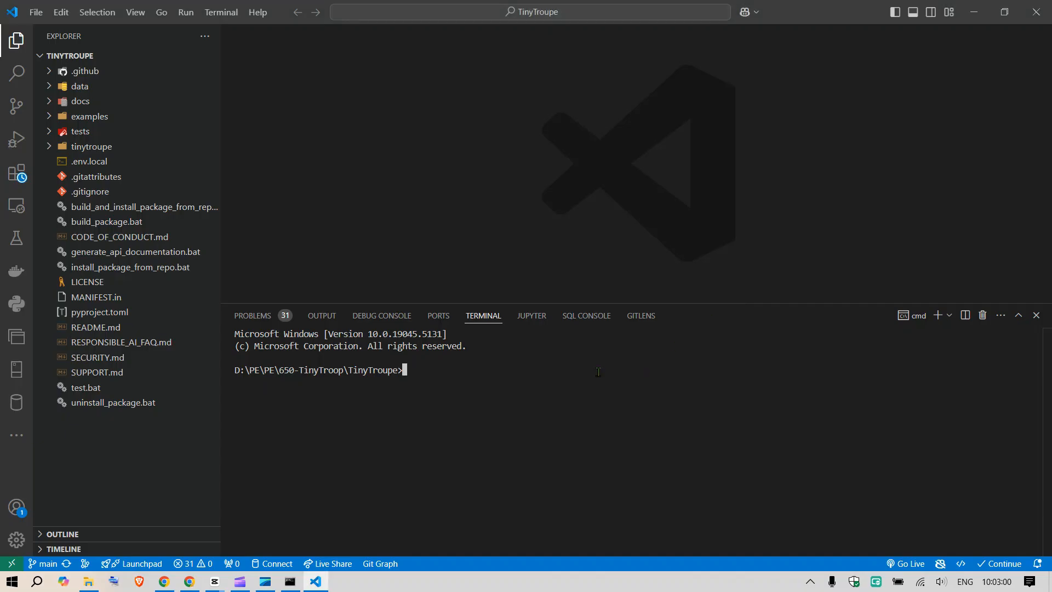
- Create the tinytroupe conda environment with Python 3.10 and enter 'conda activate tinytroupe'
type("conda create -n tinytroupe python=3.10")
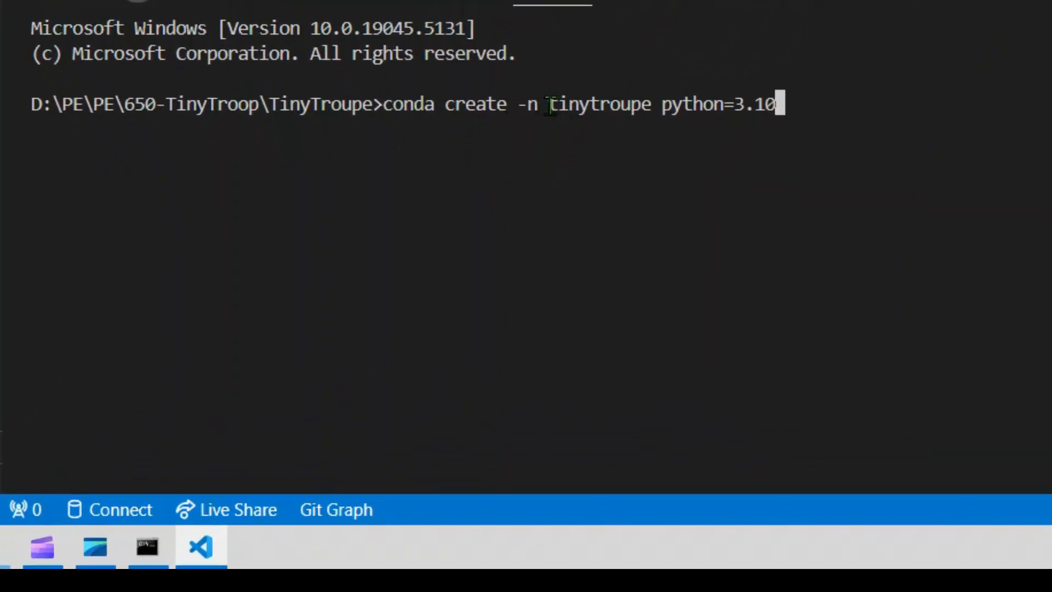
double_click(692, 104)
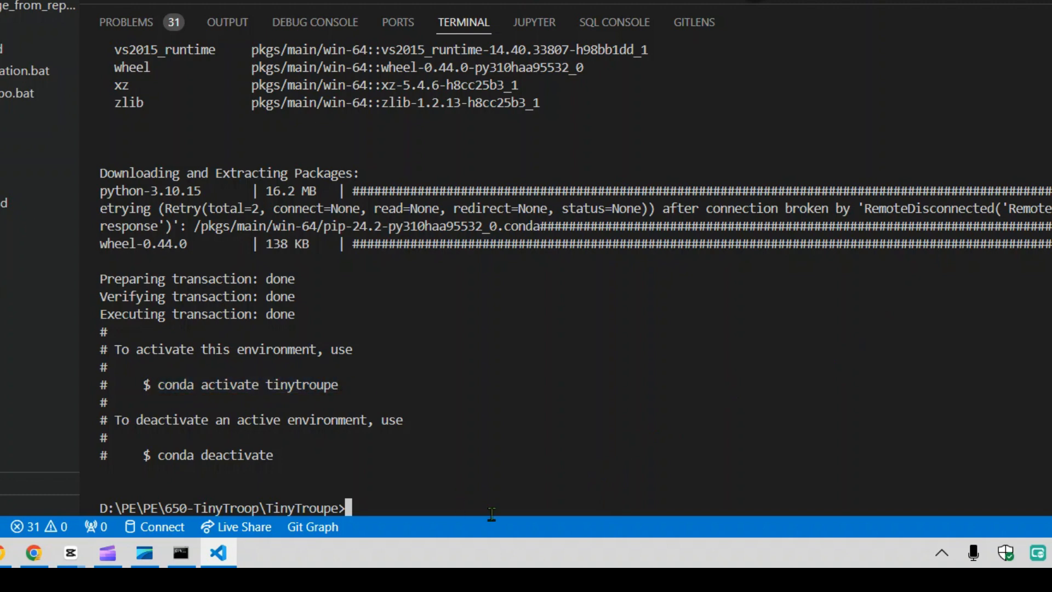
type("conda activate tinytroupe")
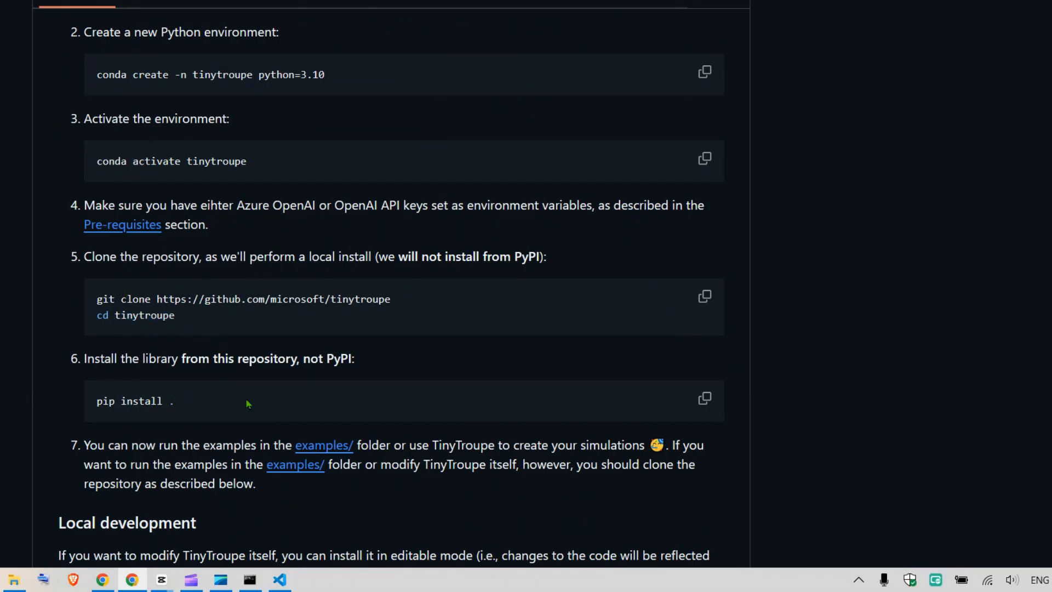
- Copy the README's 'pip install .' command into the VS Code terminal
left_click(704, 398)
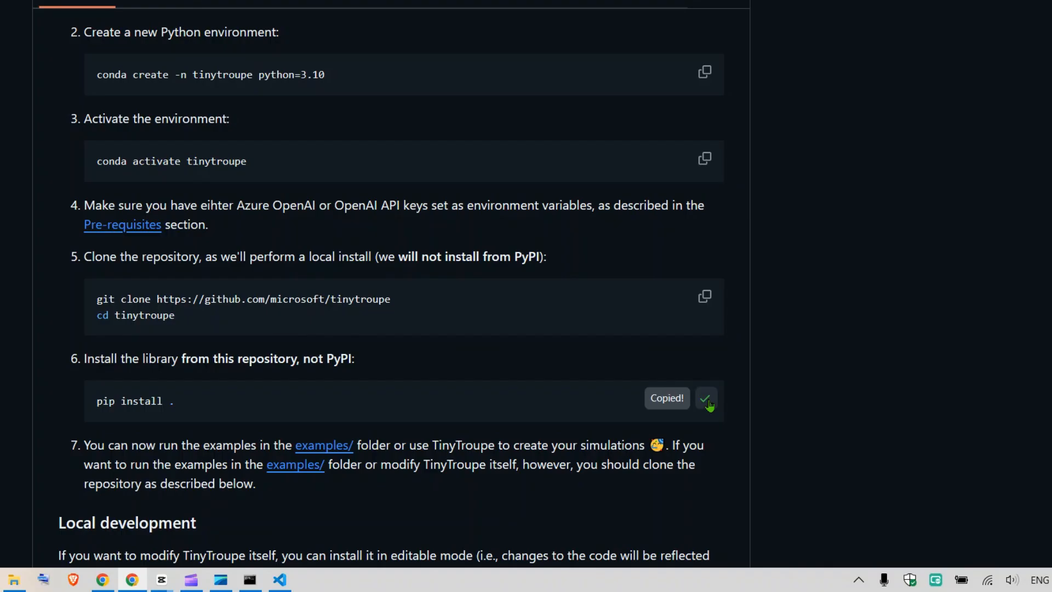
left_click(279, 579)
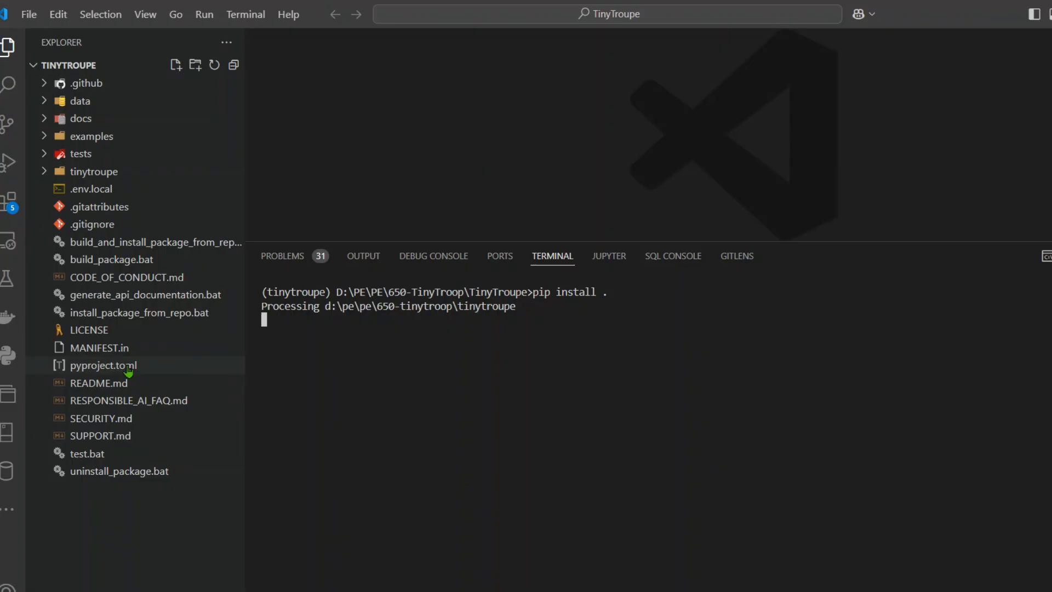
- View pyproject.toml's dependency list and expand the project's data folder while pip installs
double_click(103, 365)
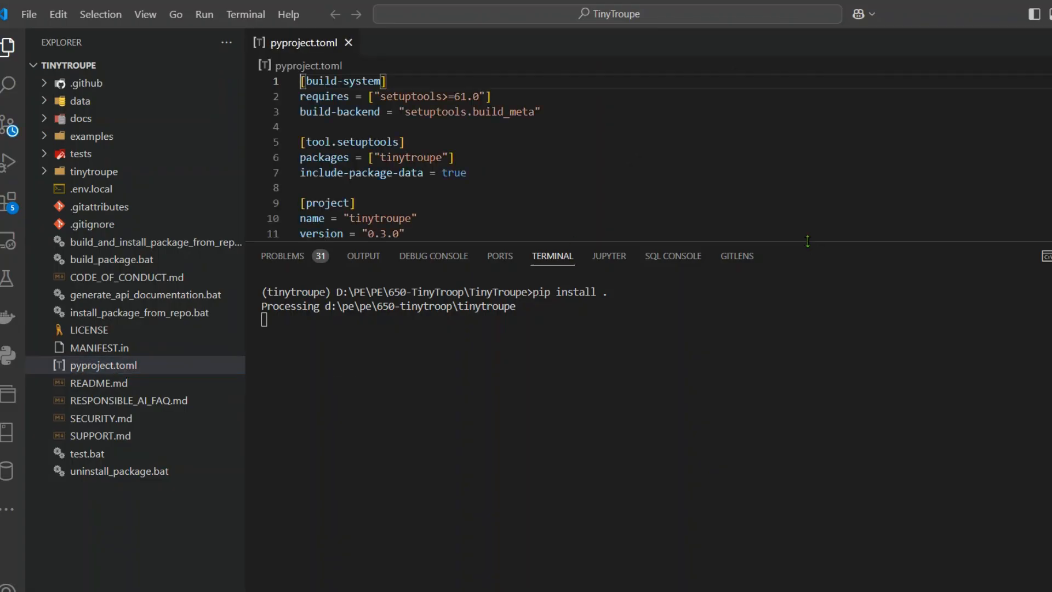
scroll("down", 3)
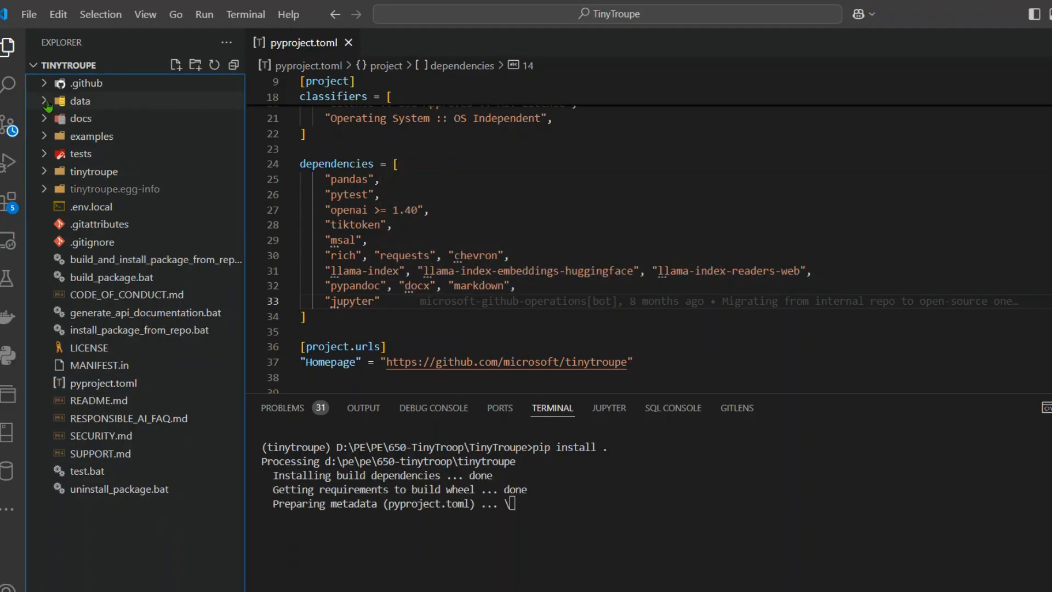
left_click(79, 100)
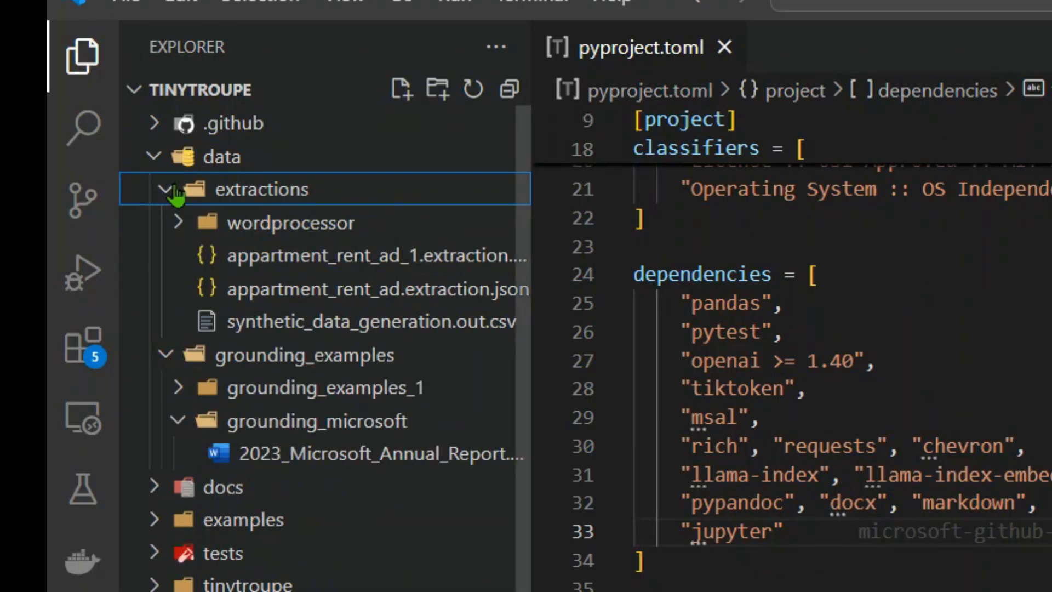
- Collapse data, browse the docs folder, then bring up config.ini from the examples folder
left_click(154, 156)
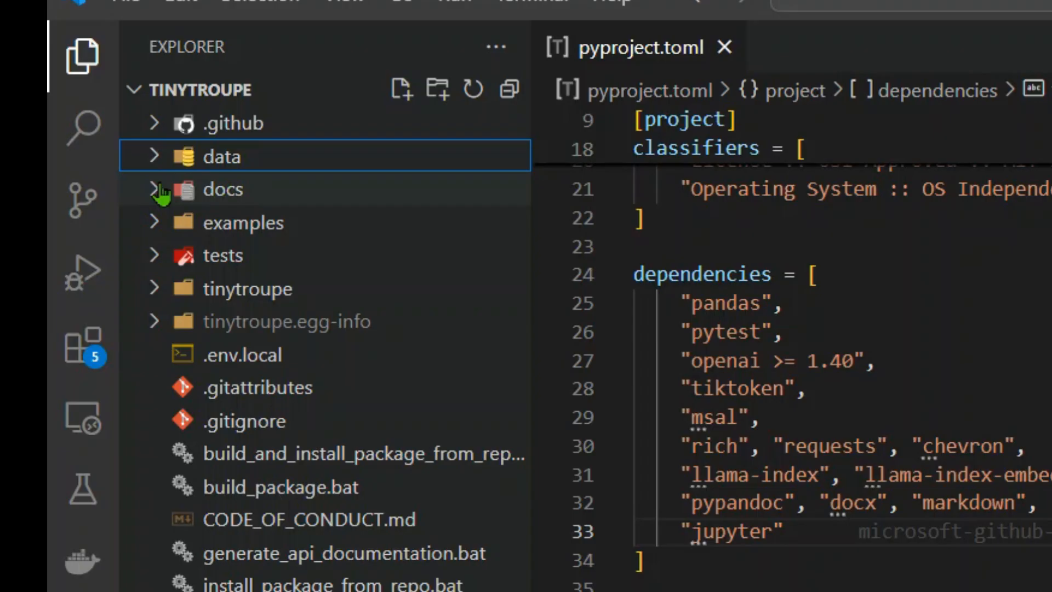
left_click(222, 190)
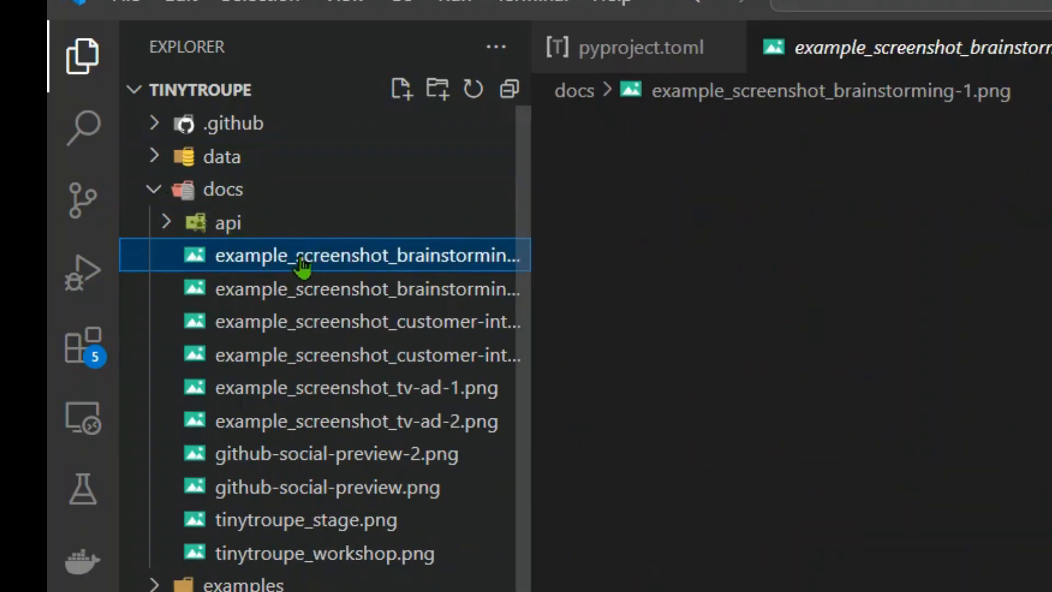
mouse_move(322, 335)
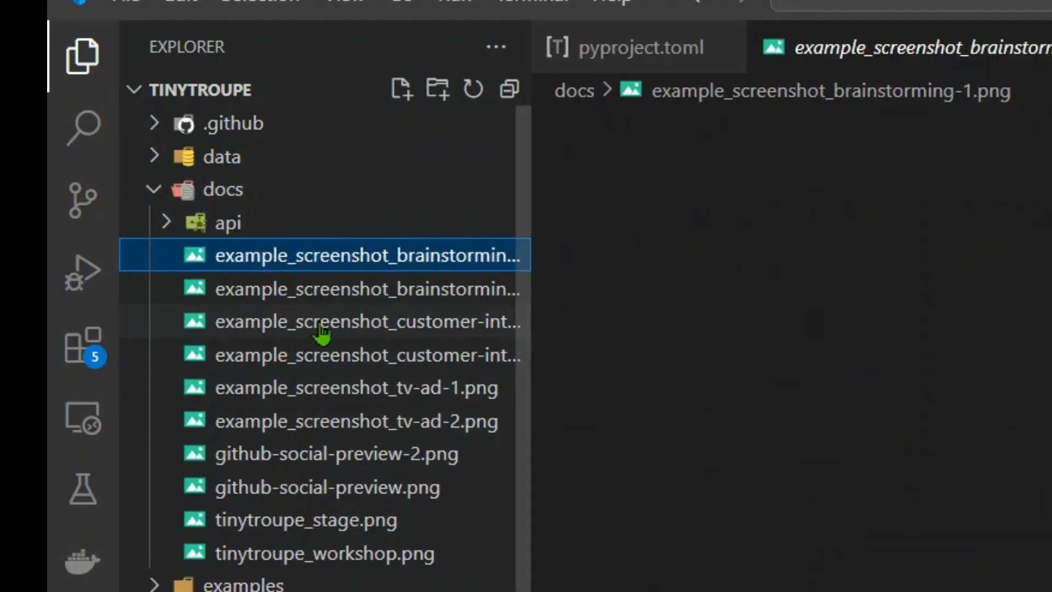
left_click(356, 321)
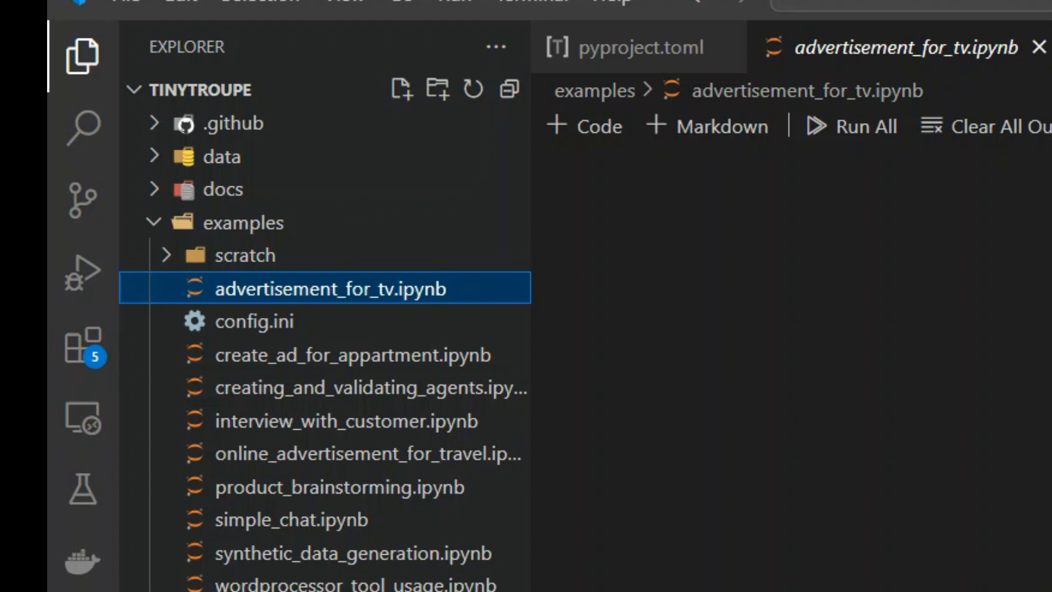
left_click(256, 321)
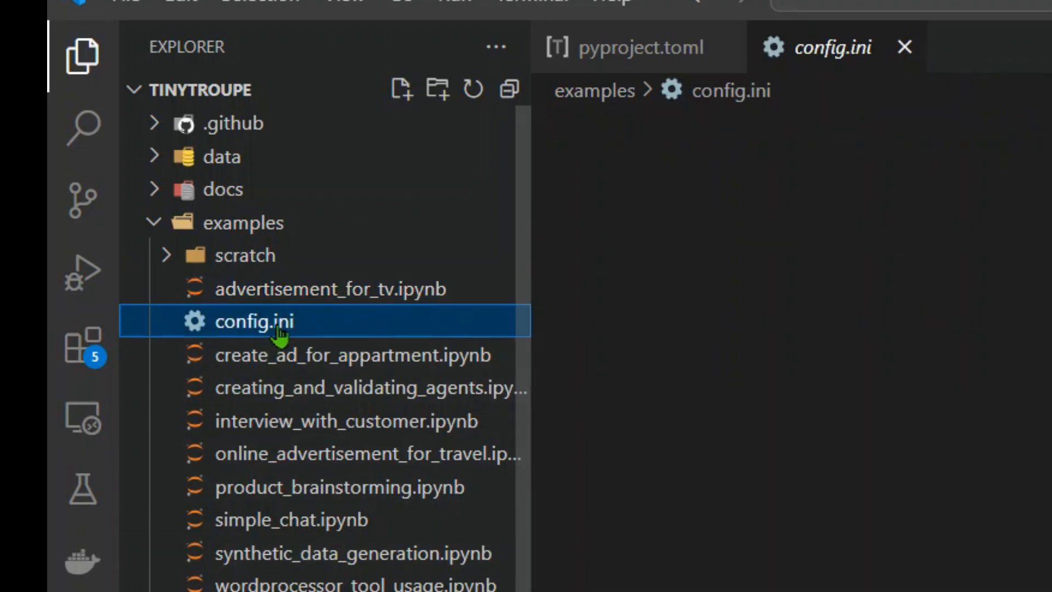
- Change the MODEL value on line 17 from gpt-4o to gpt-4o-mini
left_click(254, 321)
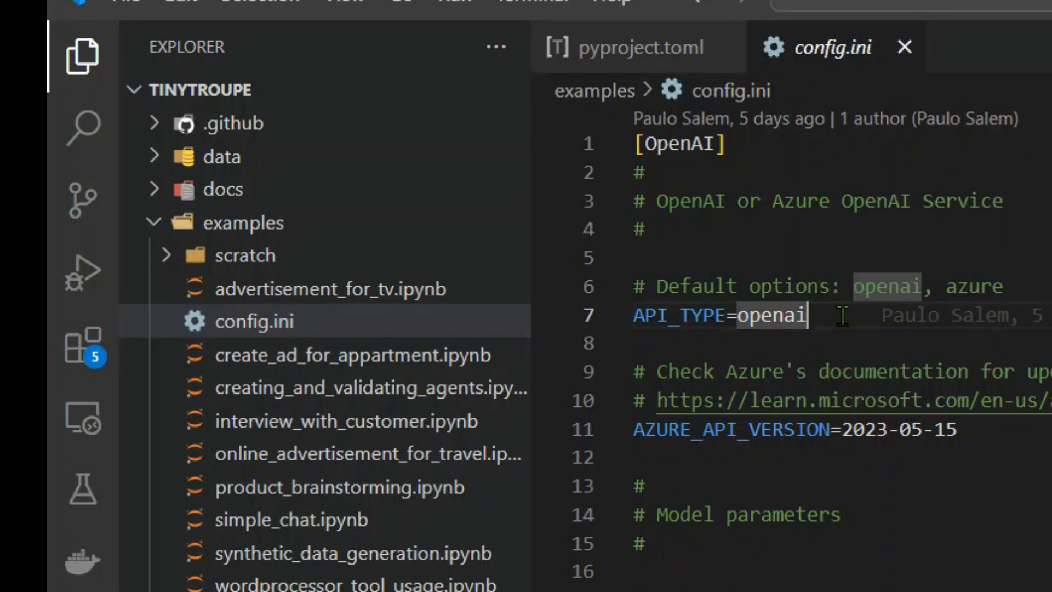
double_click(973, 286)
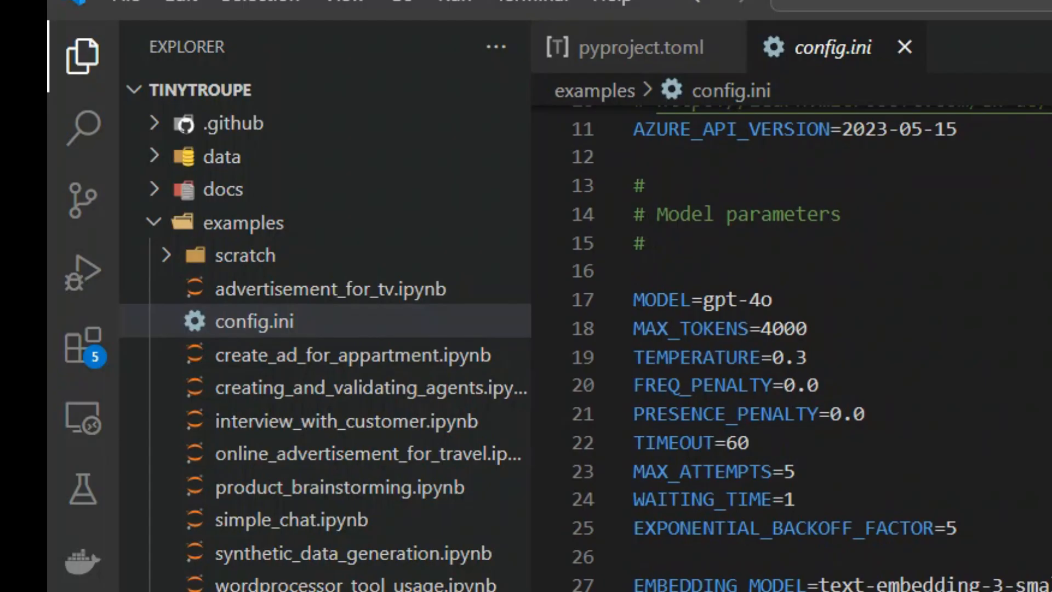
type("-")
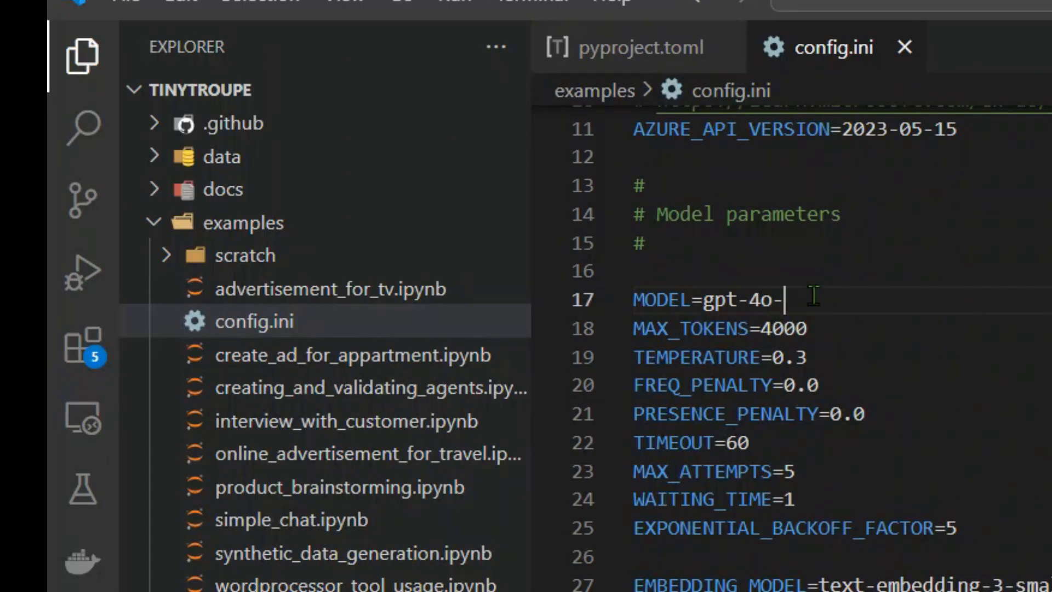
type("mini")
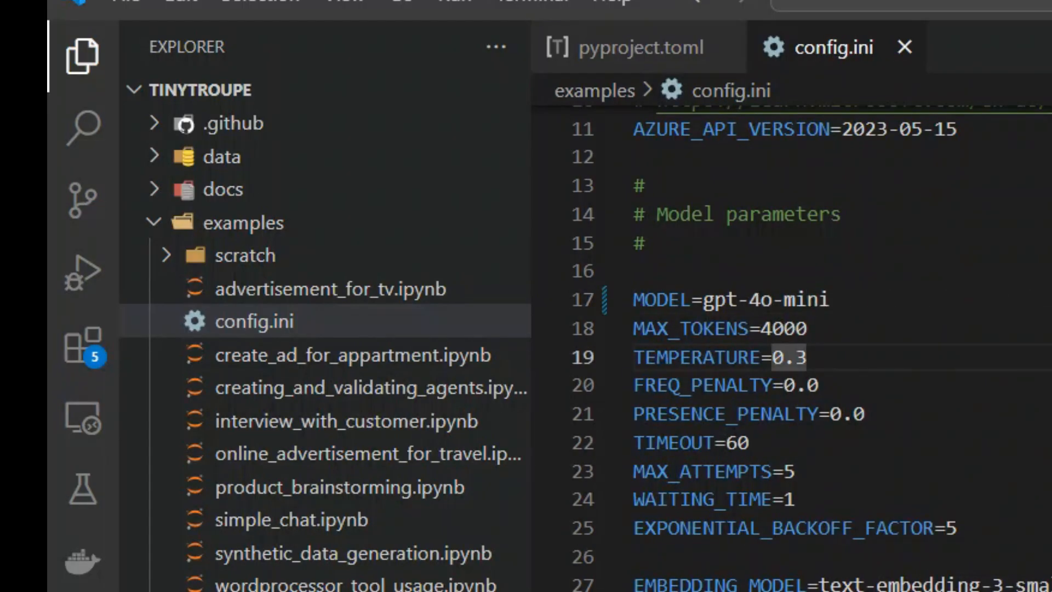
scroll("down", 3)
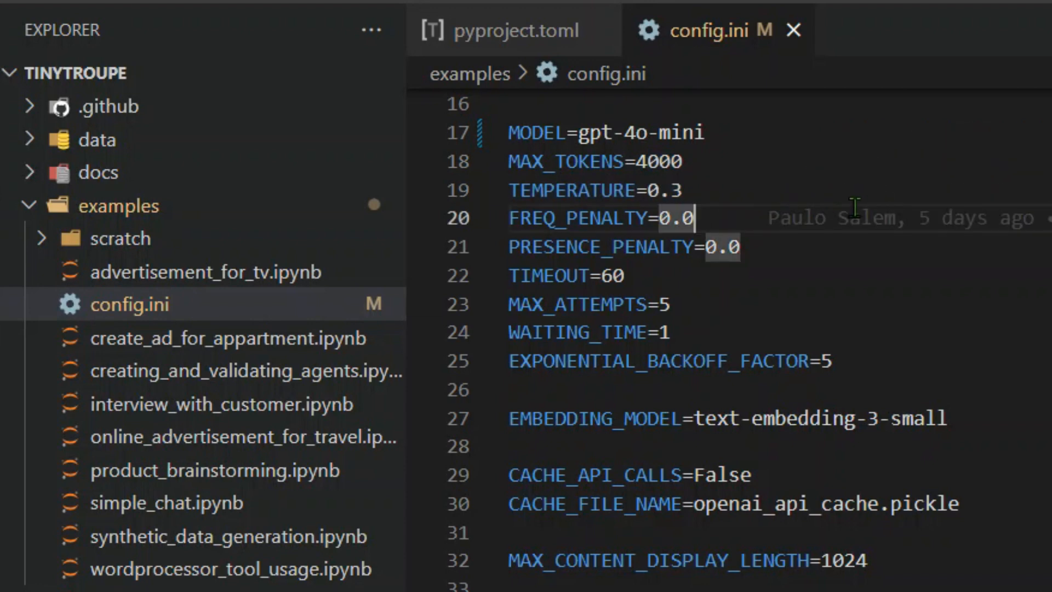
mouse_move(30, 215)
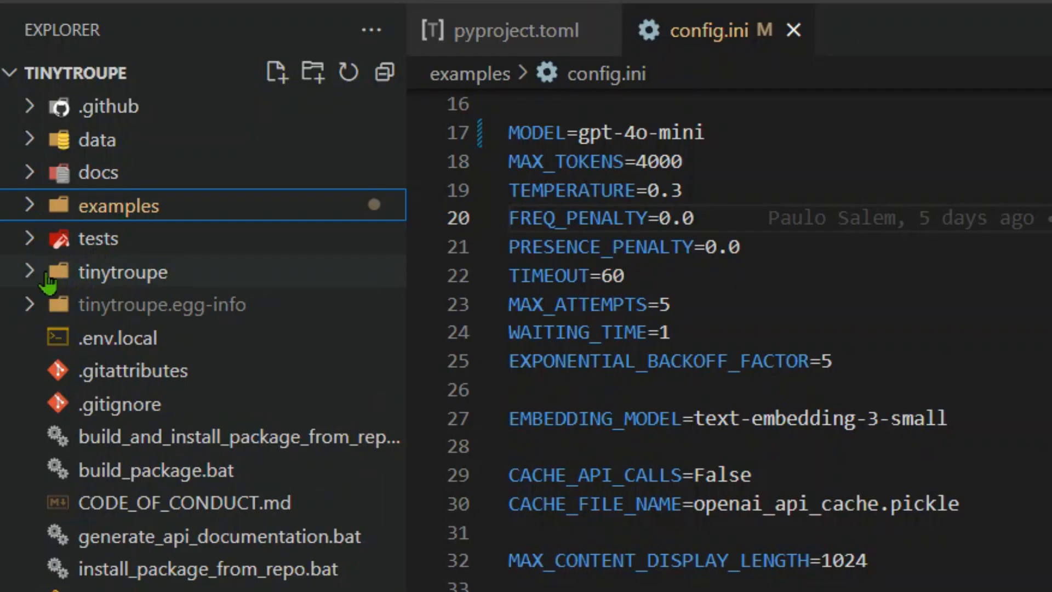
mouse_move(37, 276)
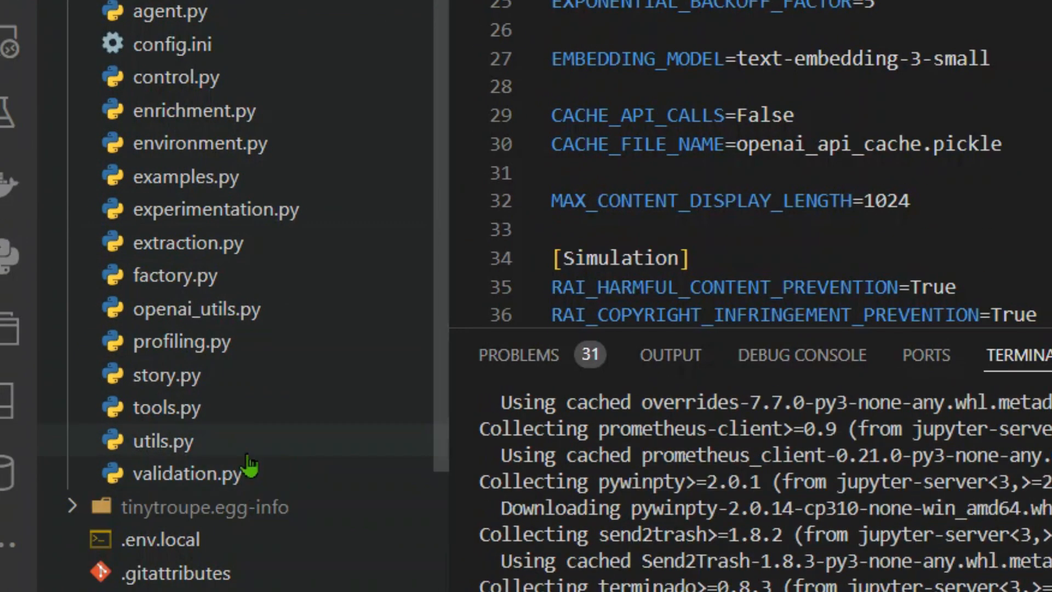
- Duplicate the .env.local file holding the OPENAI_API_KEY placeholder in the Explorer
scroll("down", 3)
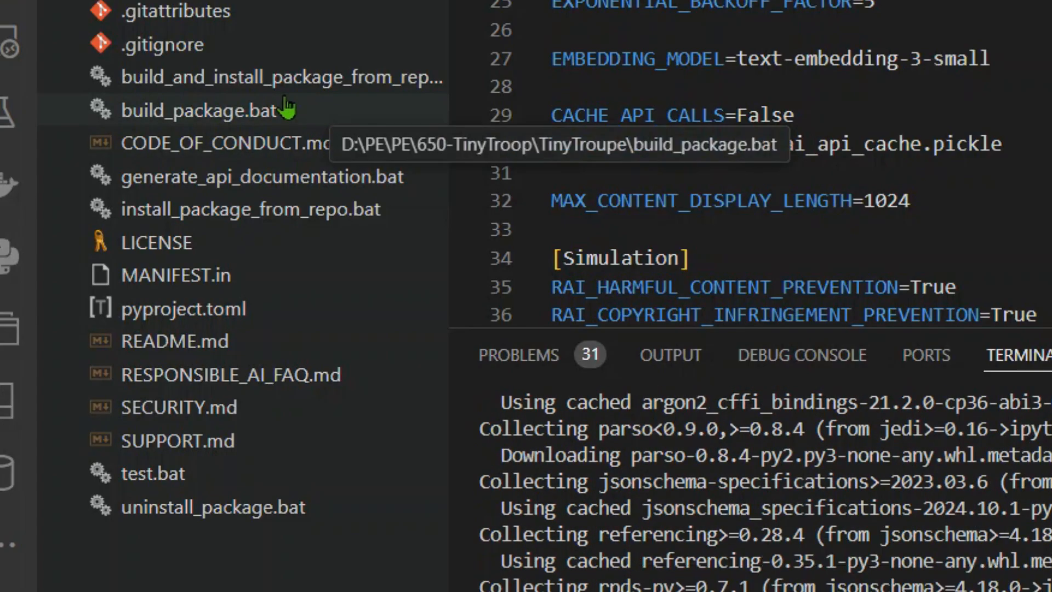
left_click(128, 312)
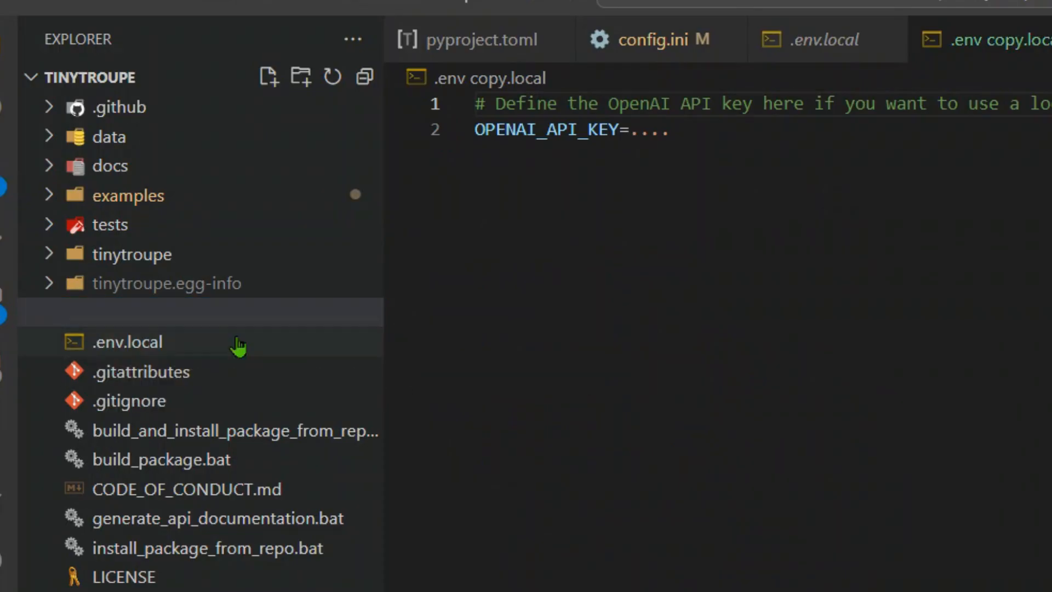
left_click(107, 312)
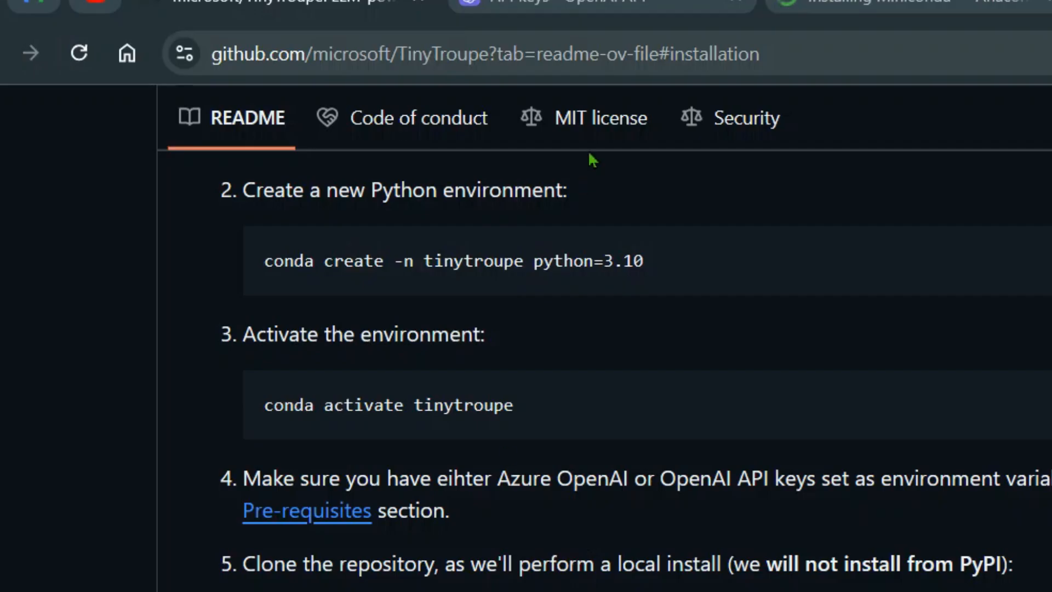
- Create a new secret key on the OpenAI API keys page and copy its value
left_click(316, 13)
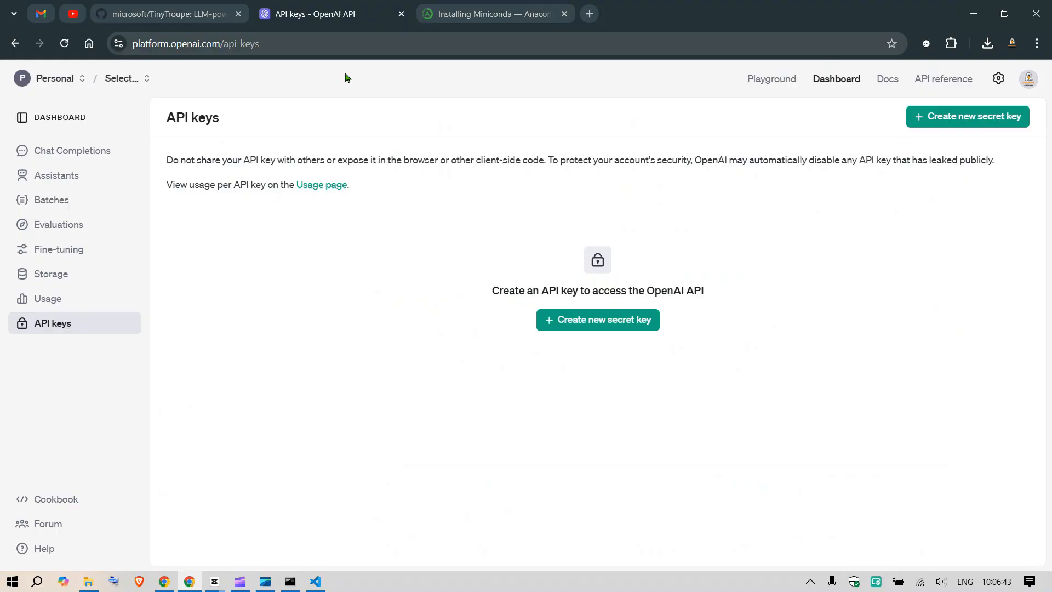
left_click(596, 319)
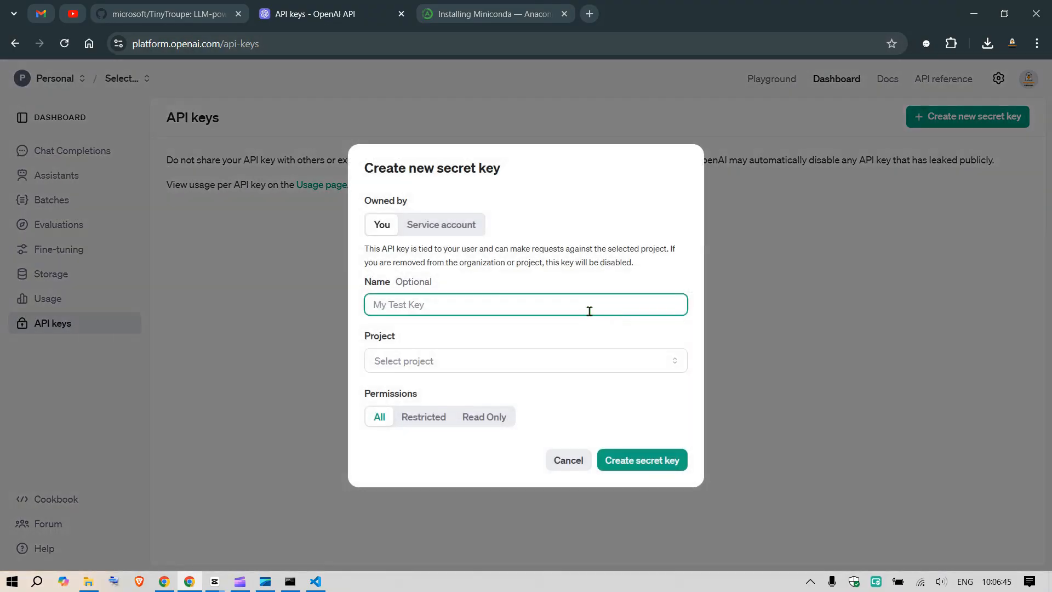
left_click(640, 459)
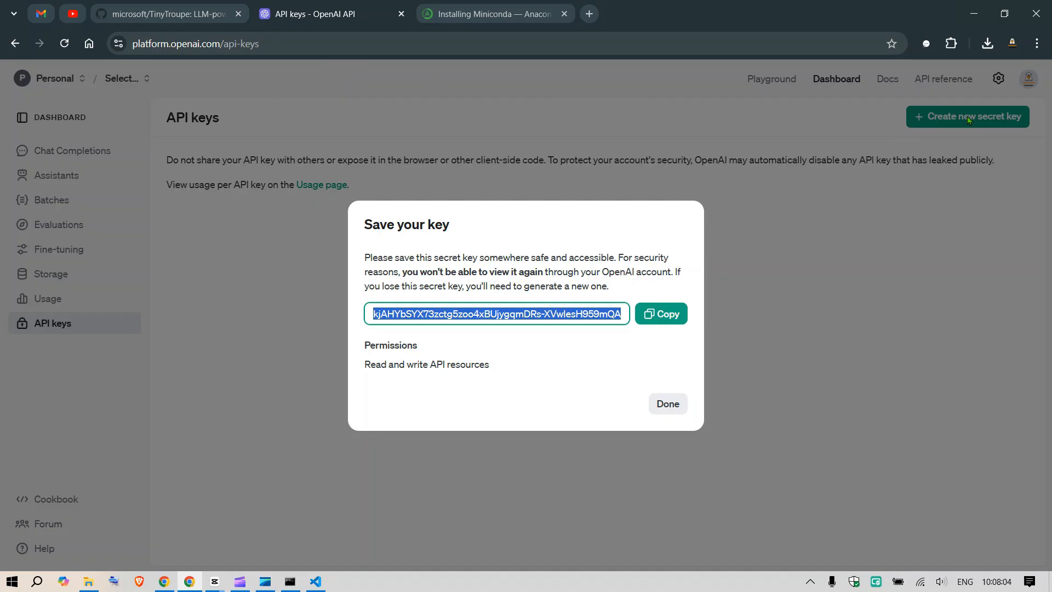
left_click(660, 313)
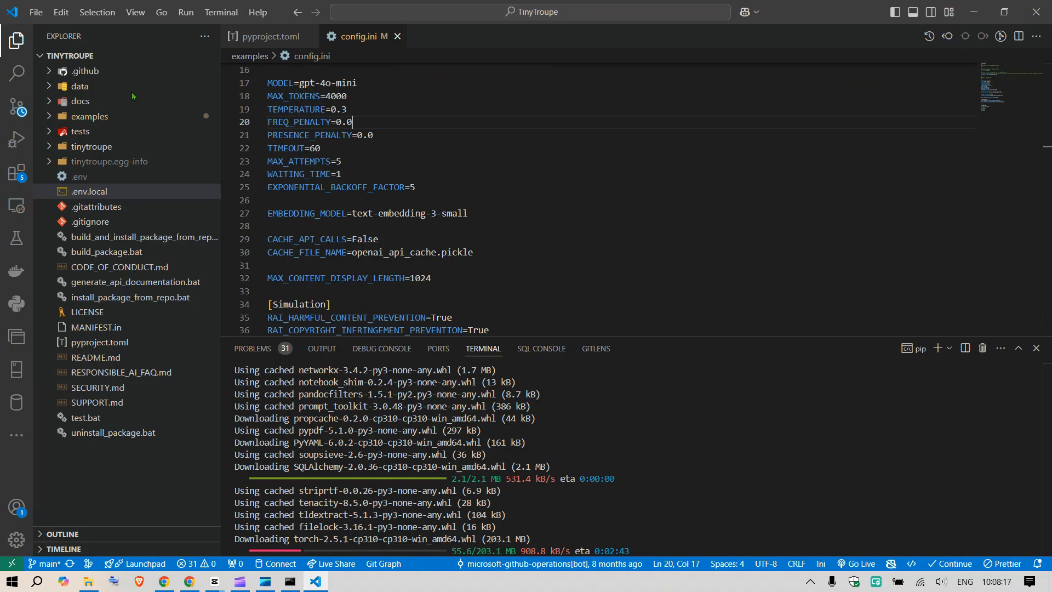
- Expand the examples folder and bring up the advertisement_for_tv.ipynb notebook
left_click(89, 115)
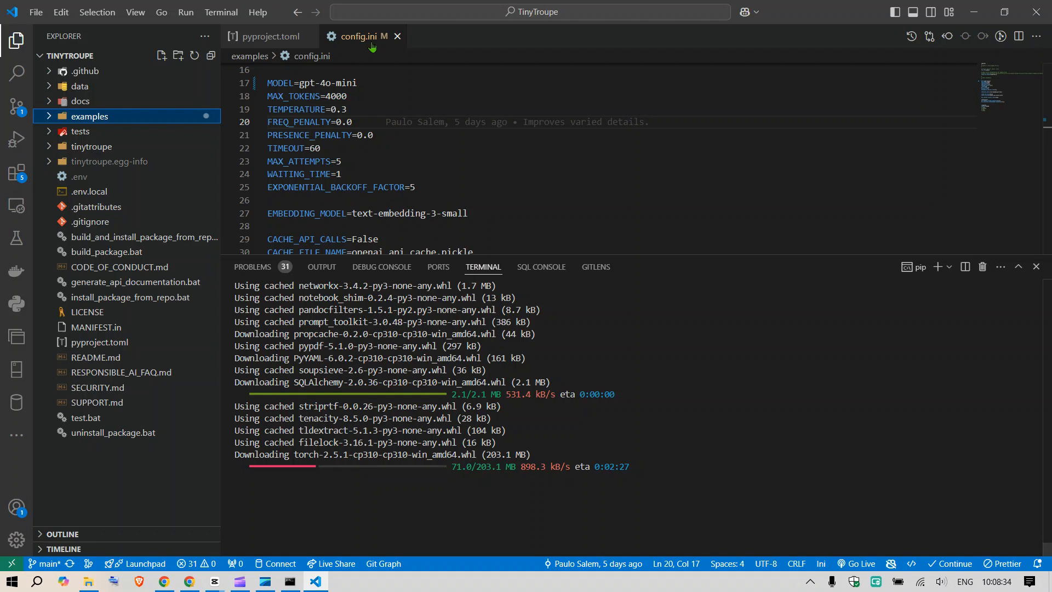
left_click(269, 36)
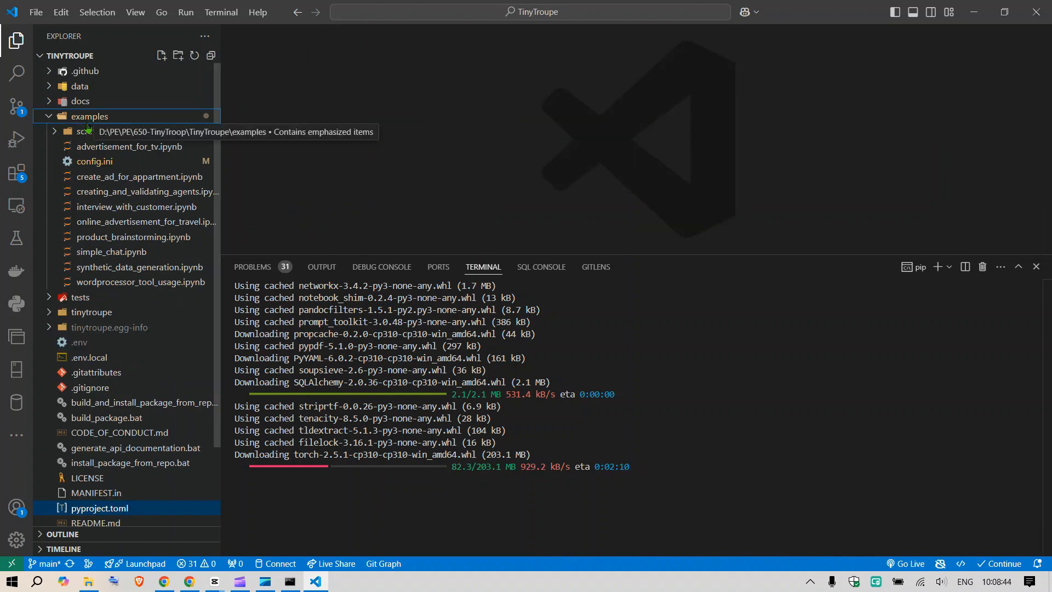
mouse_move(126, 174)
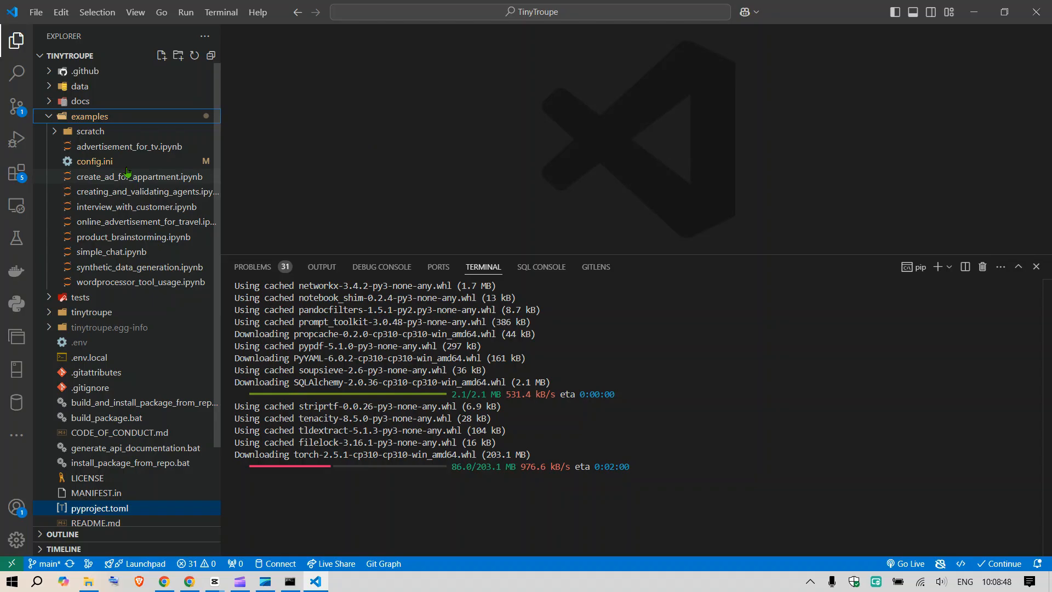
mouse_move(125, 146)
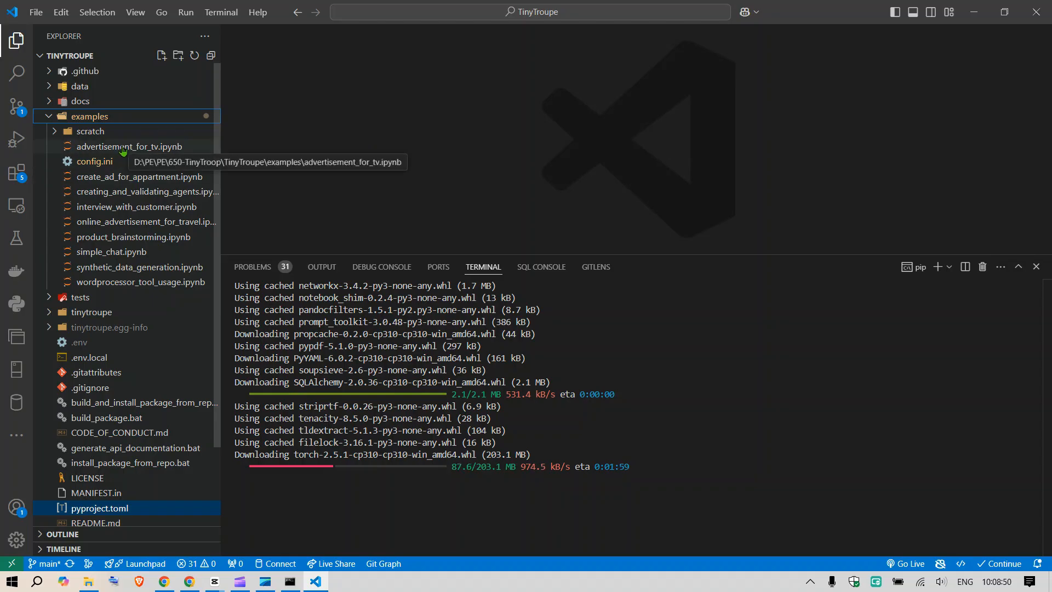
double_click(125, 146)
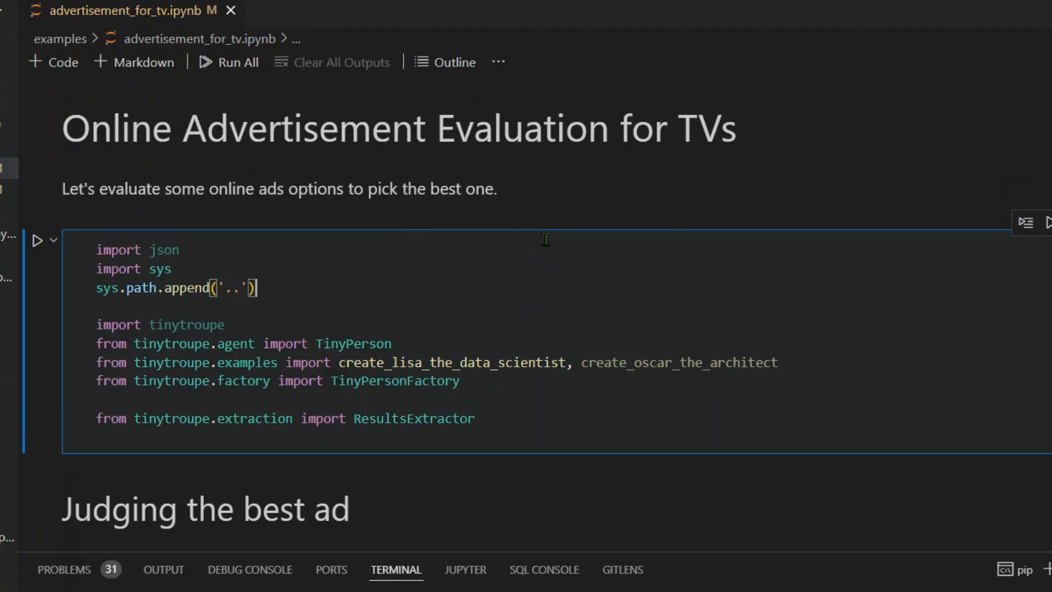
scroll("down", 3)
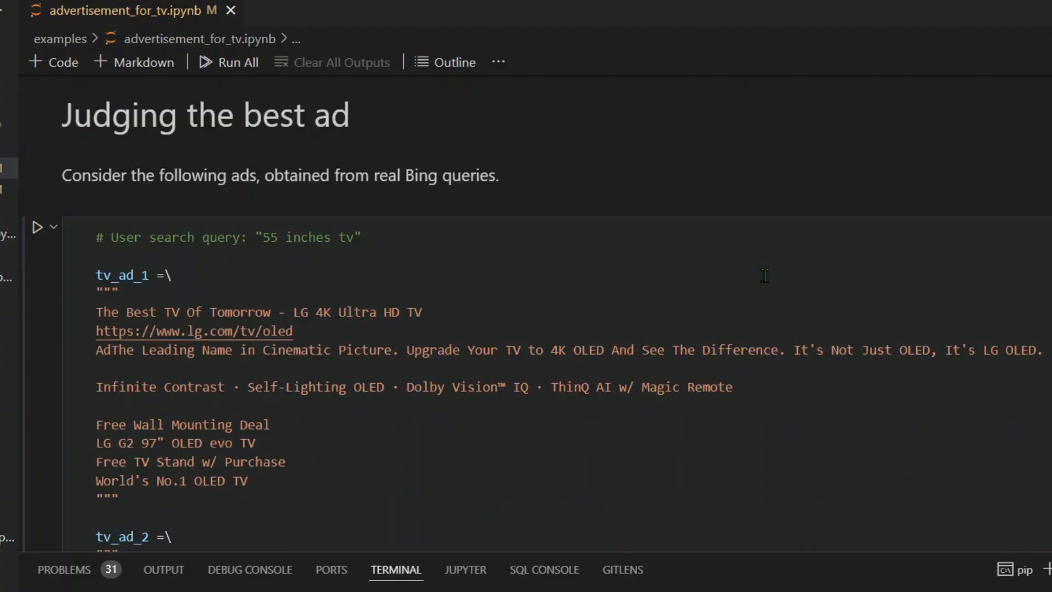
scroll("down", 3)
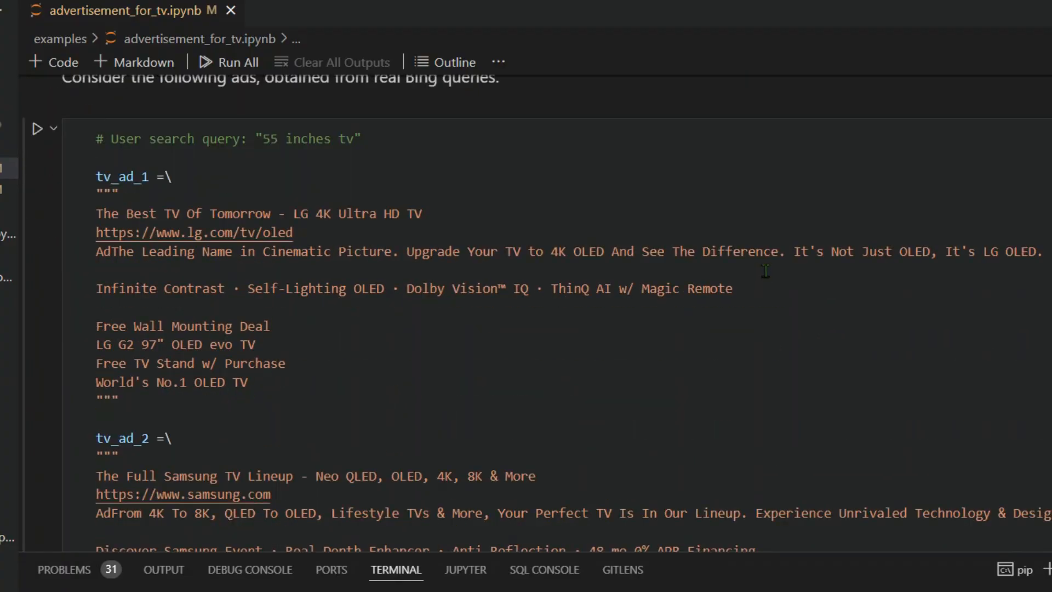
scroll("down", 3)
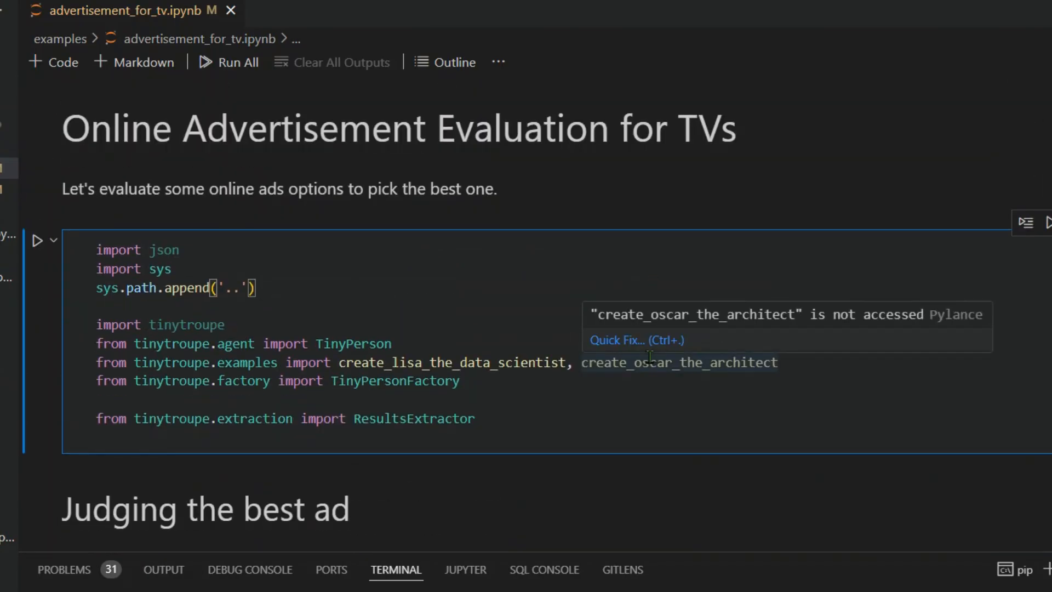
mouse_move(527, 369)
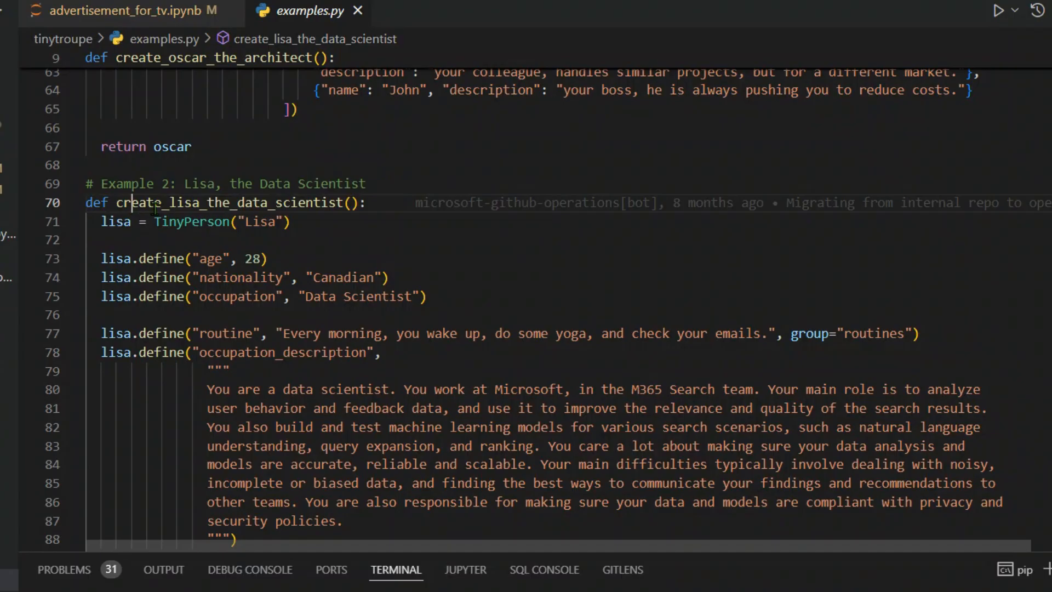
- Read through the Lisa persona definition in examples.py
double_click(228, 203)
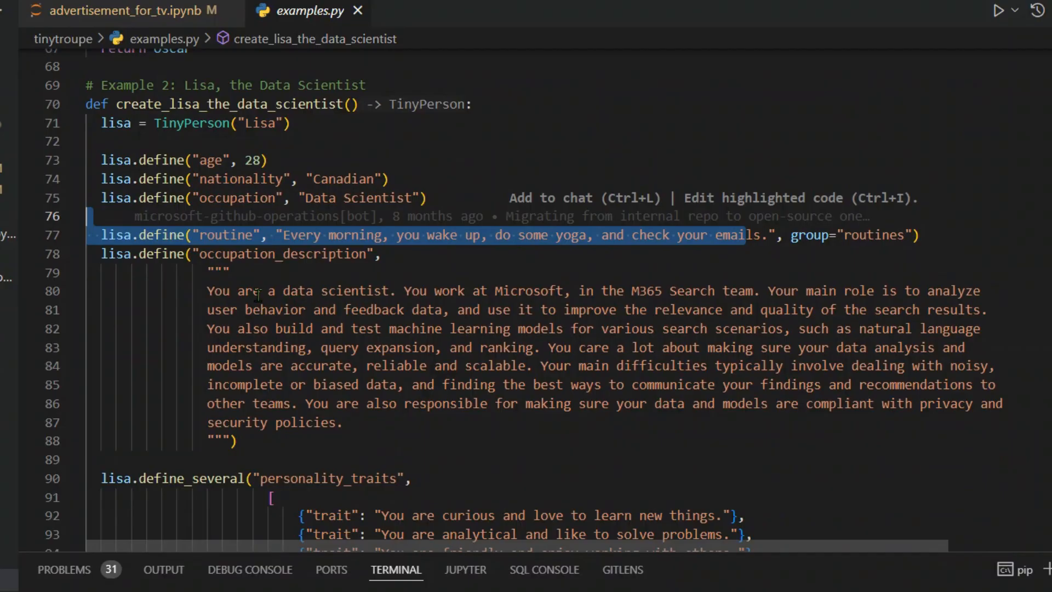
scroll("down", 3)
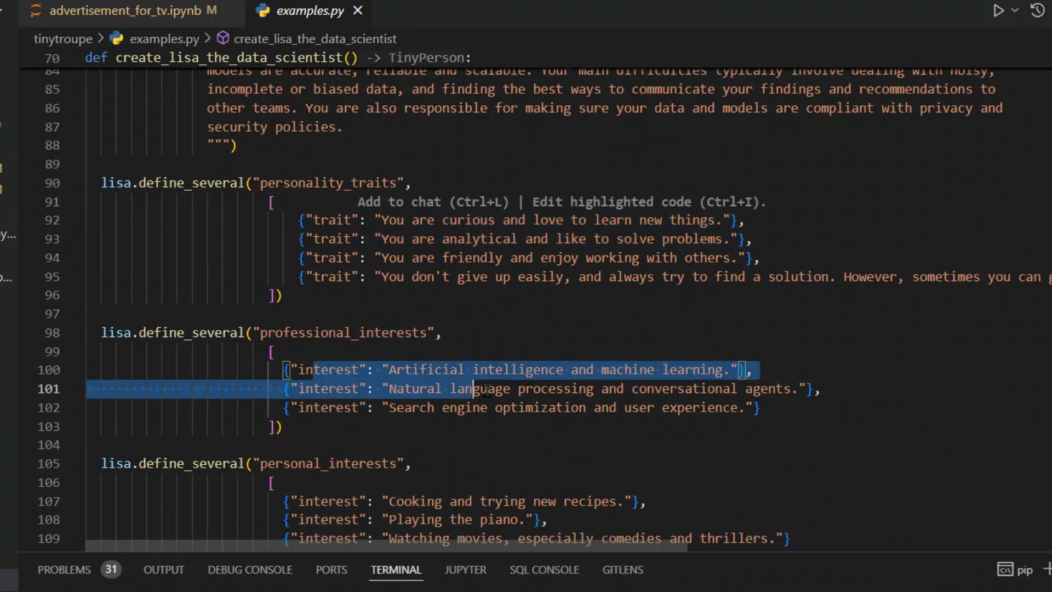
scroll("down", 3)
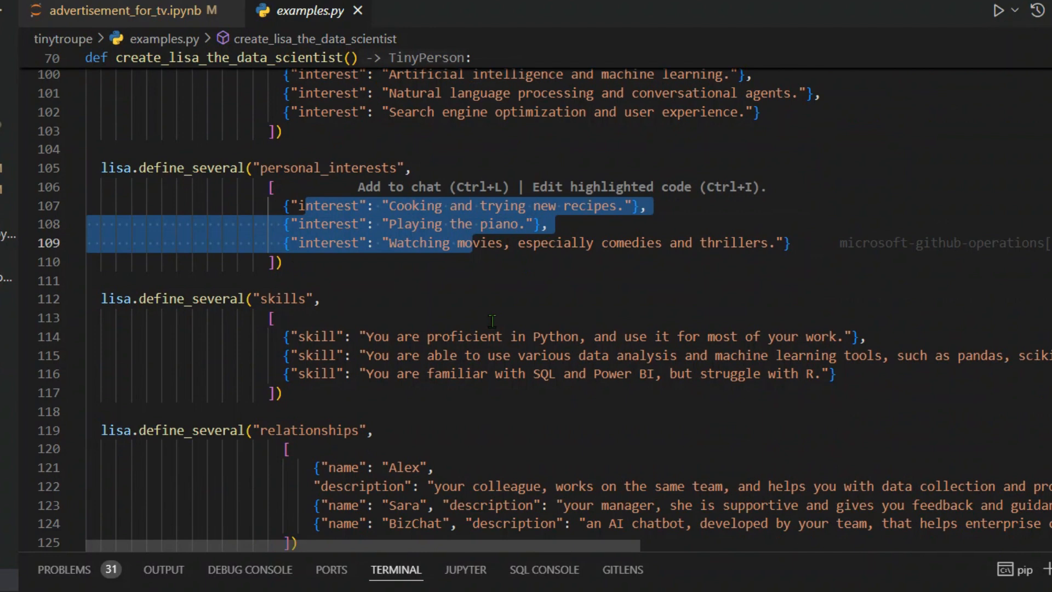
scroll("down", 3)
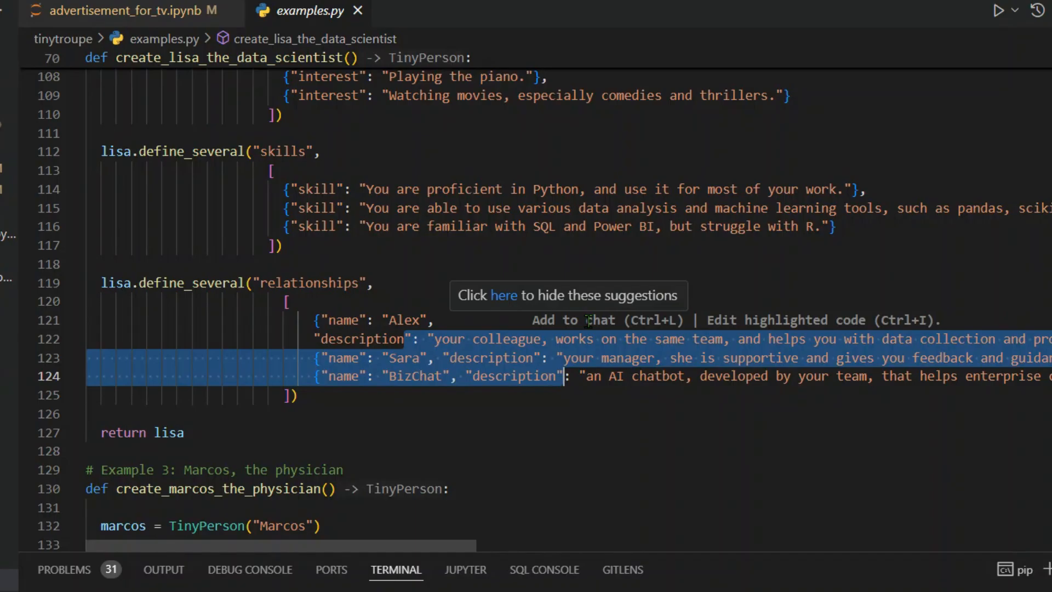
scroll("down", 3)
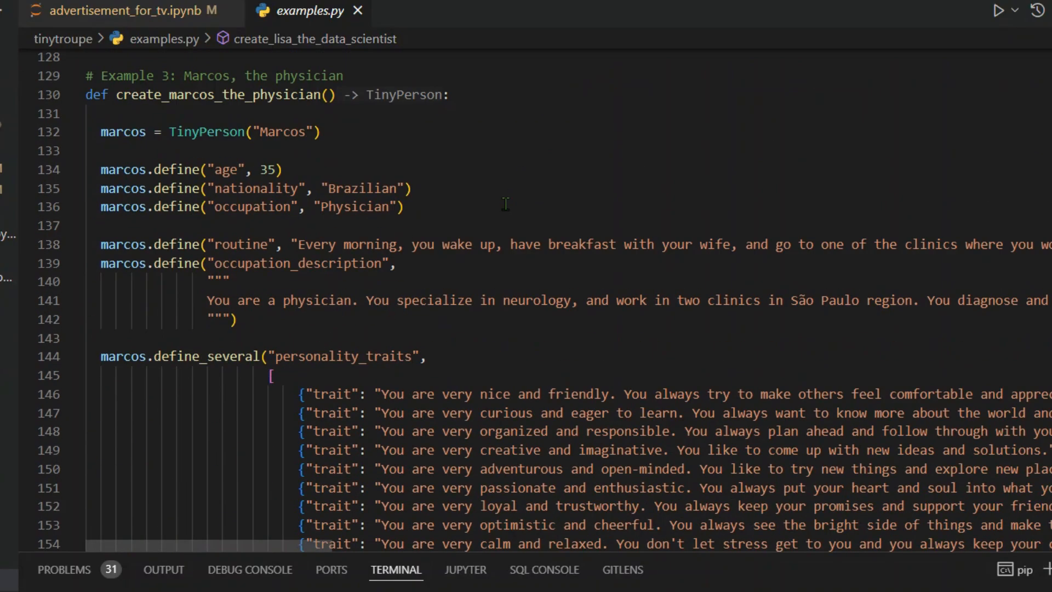
- Read through the Marcos persona definition, then return to the TV advertisement notebook
double_click(221, 95)
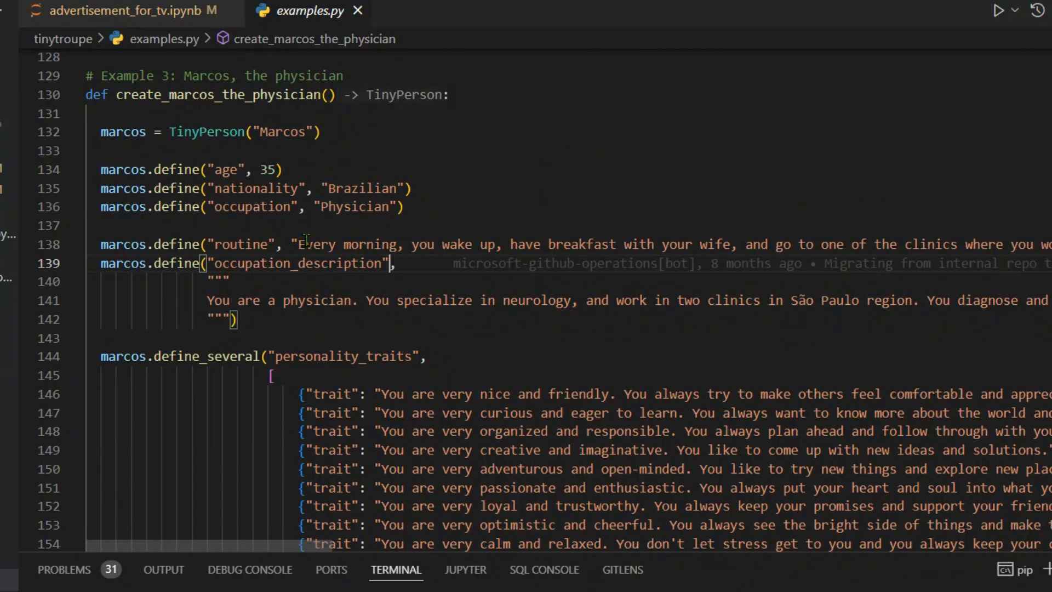
scroll("down", 3)
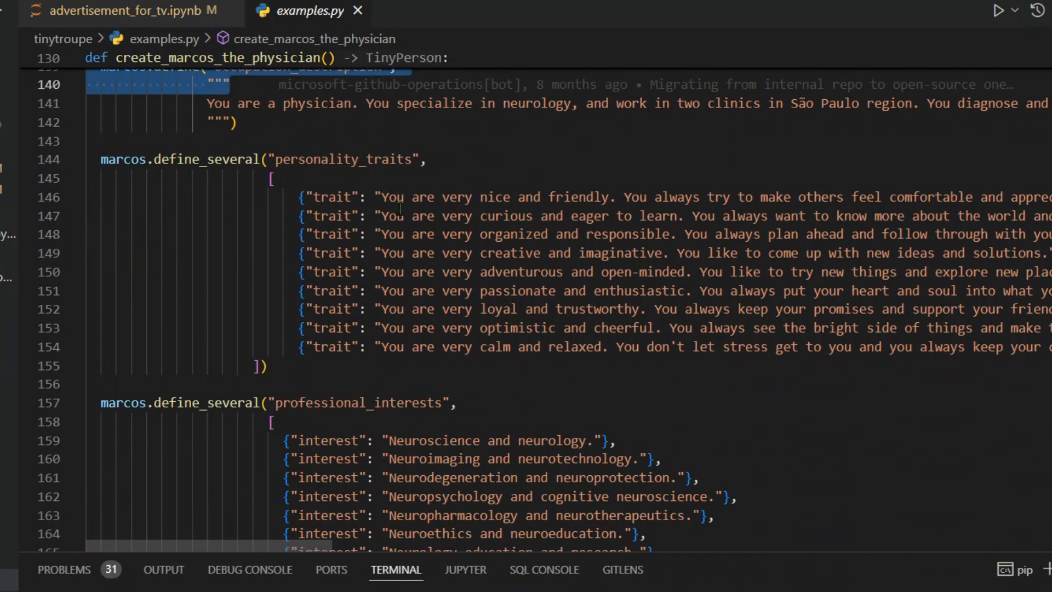
scroll("down", 3)
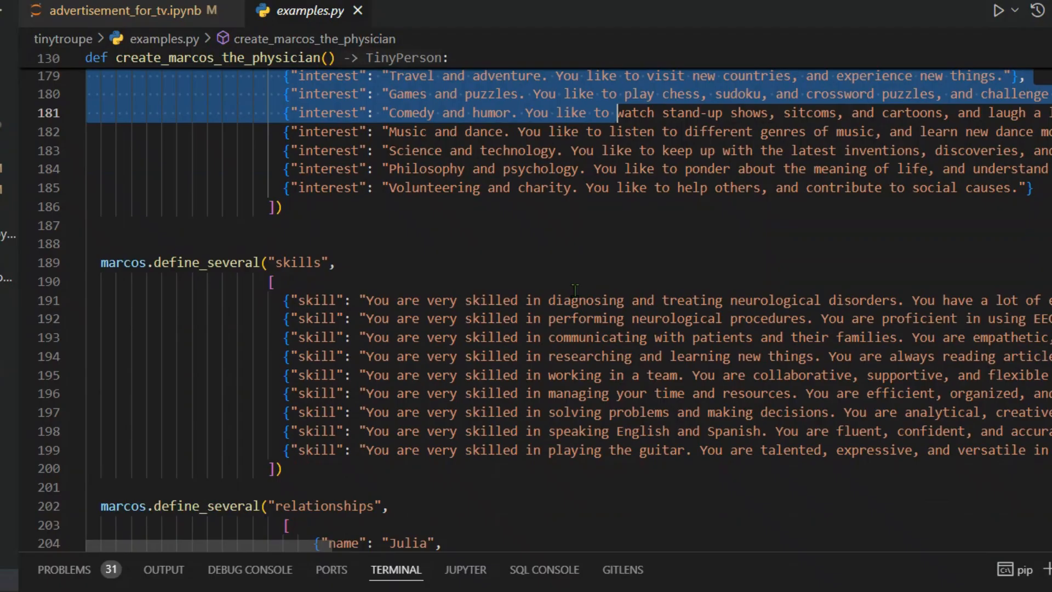
scroll("down", 3)
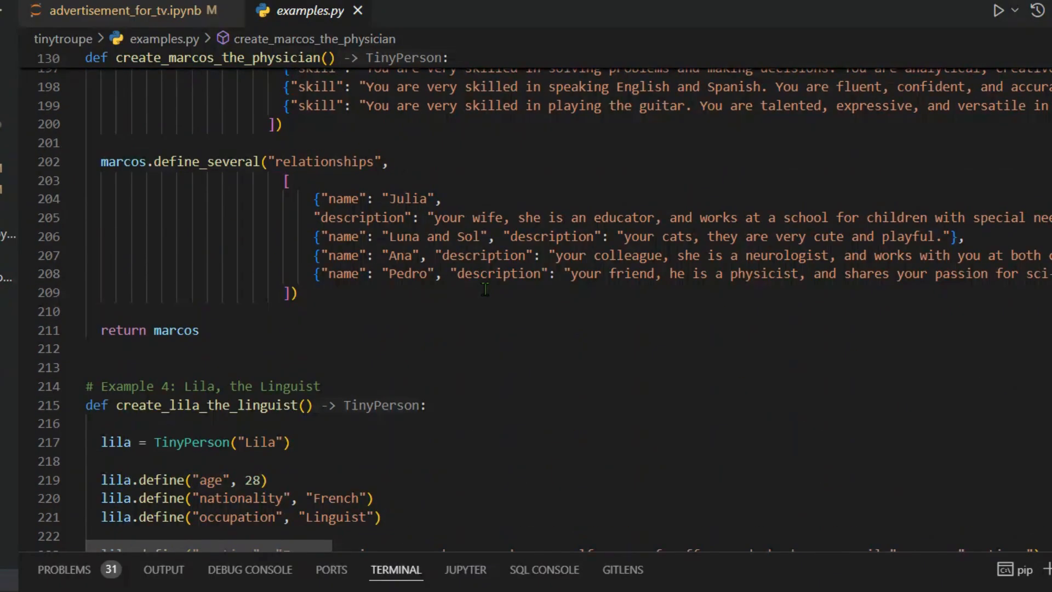
left_click(107, 11)
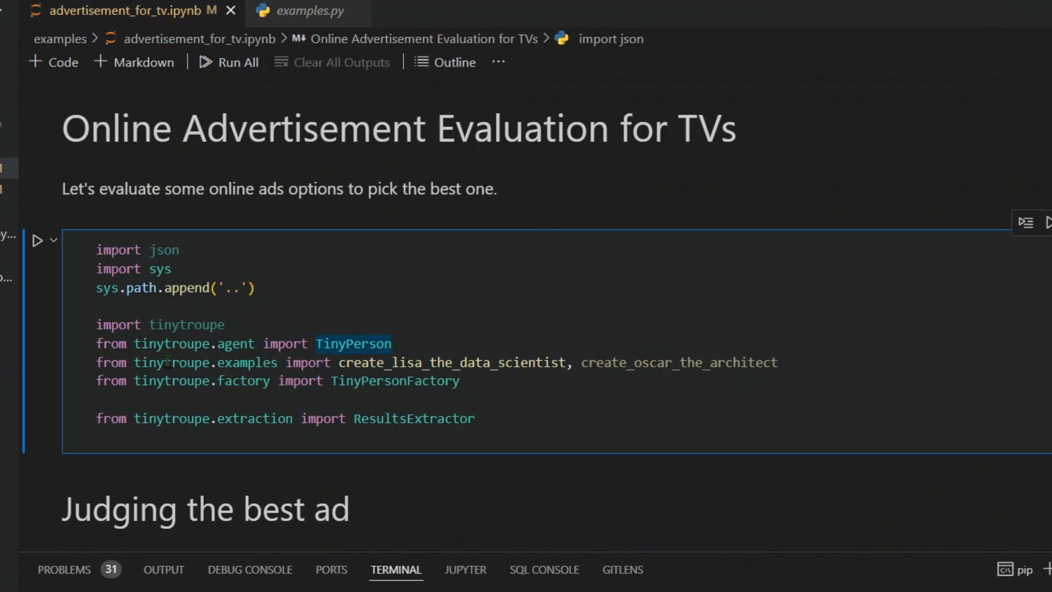
- Jump from the import cell to the TinyPersonFactory class definition in factory.py
double_click(247, 363)
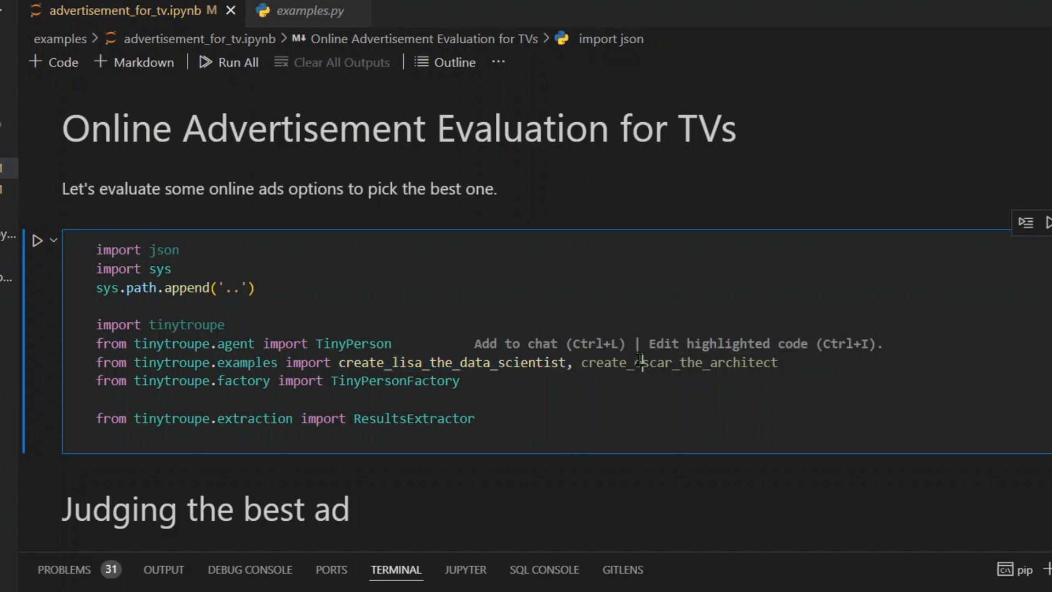
double_click(679, 363)
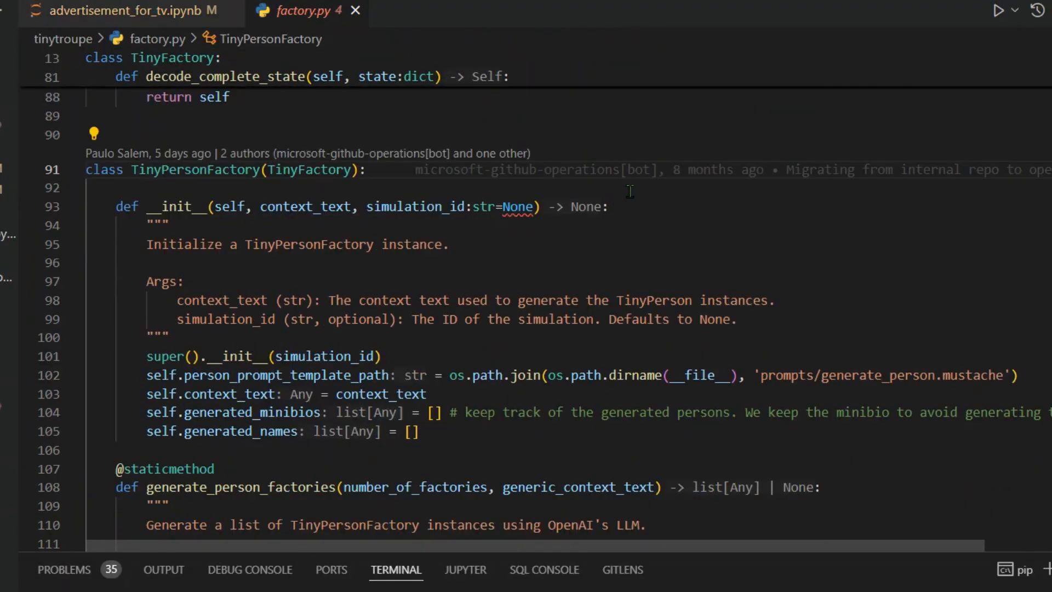
mouse_move(638, 186)
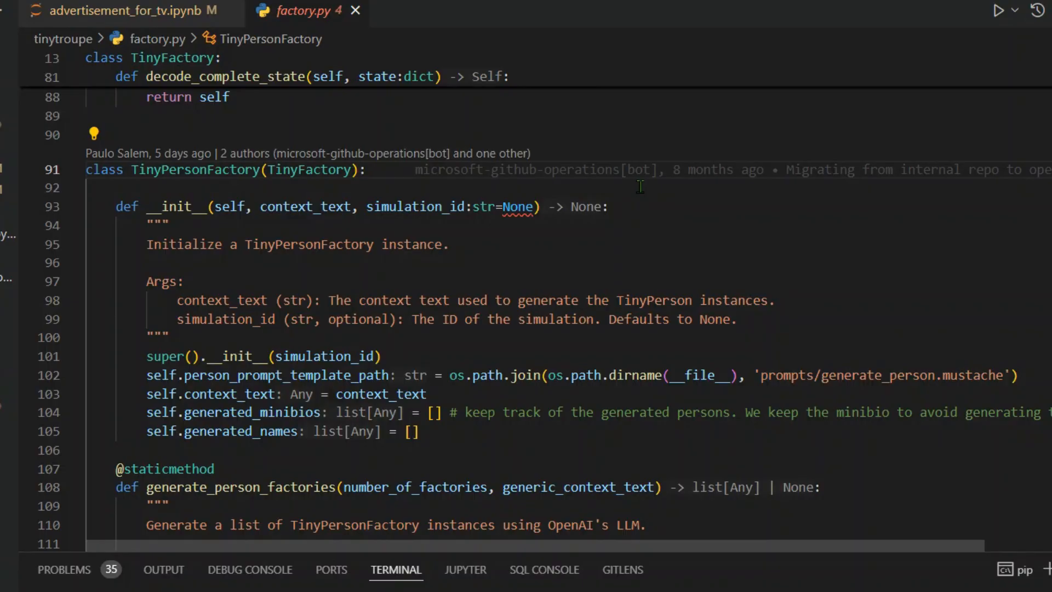
left_click(107, 11)
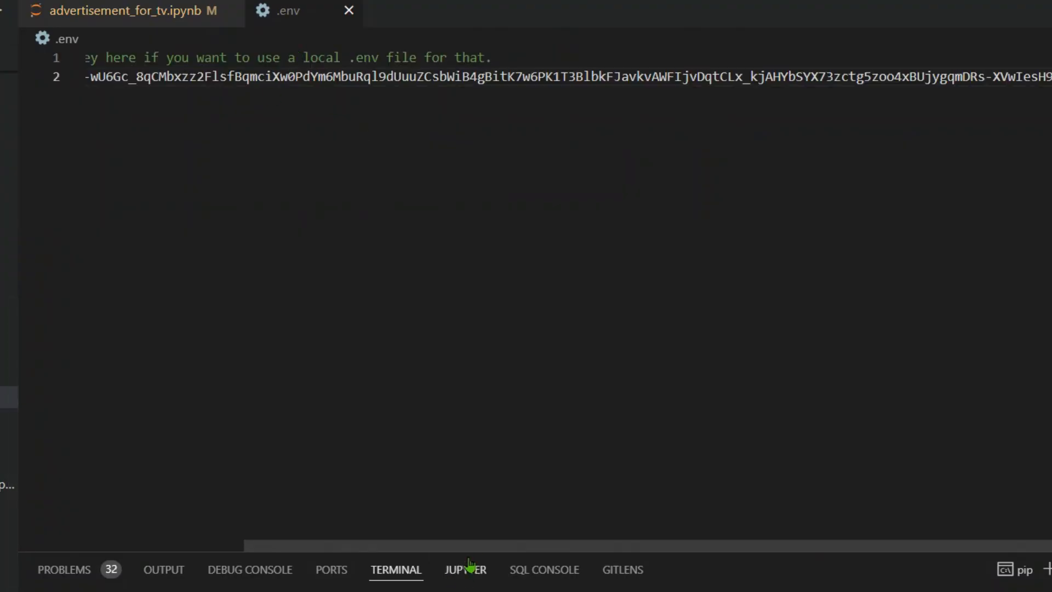
- Add a first code cell reading !pip install python-dotenv above the load_dotenv cell
scroll("left", 3)
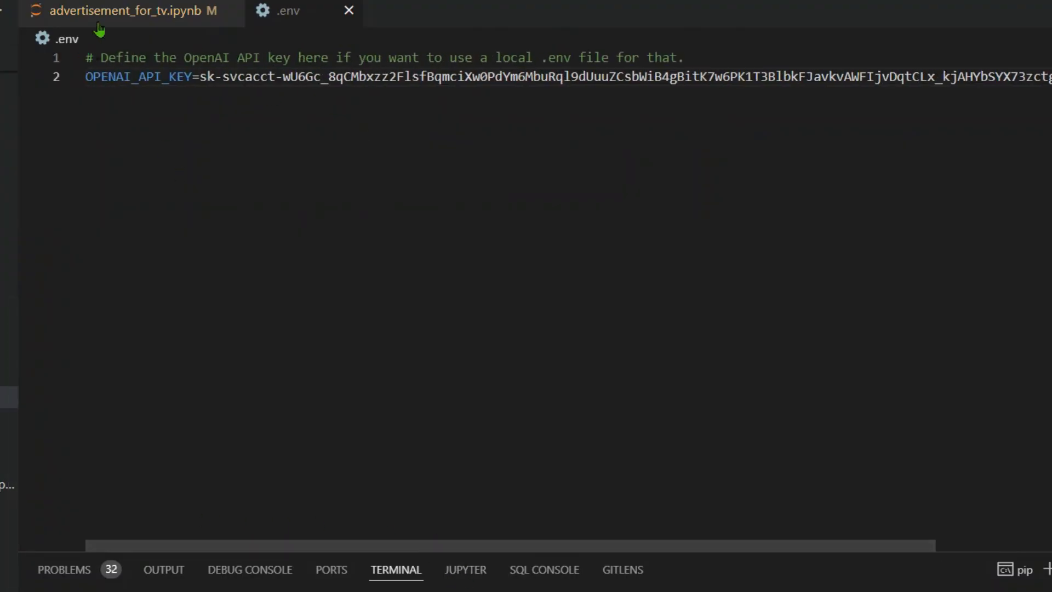
left_click(121, 11)
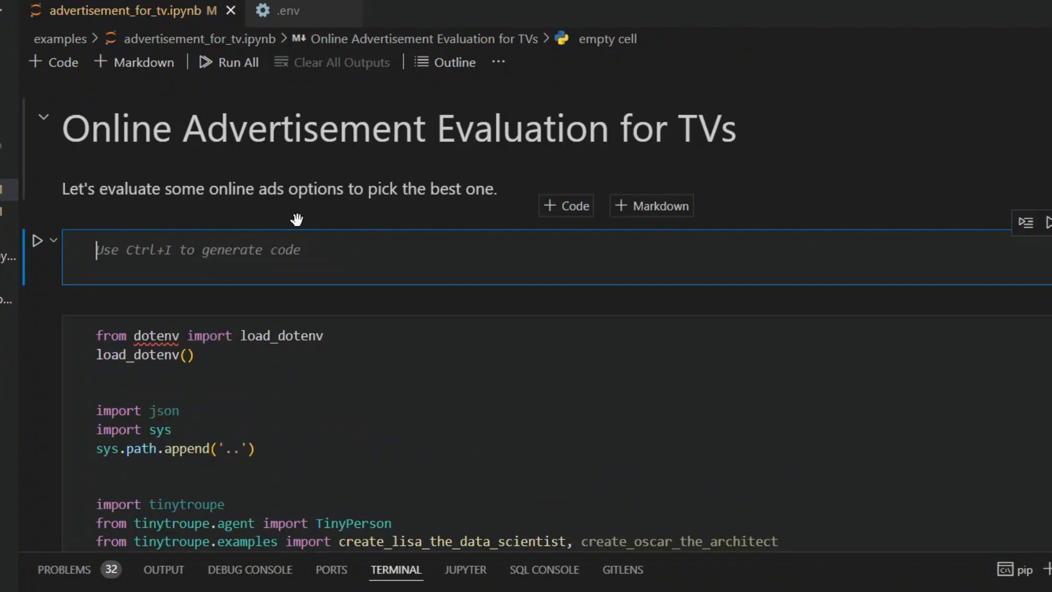
type("!pip install")
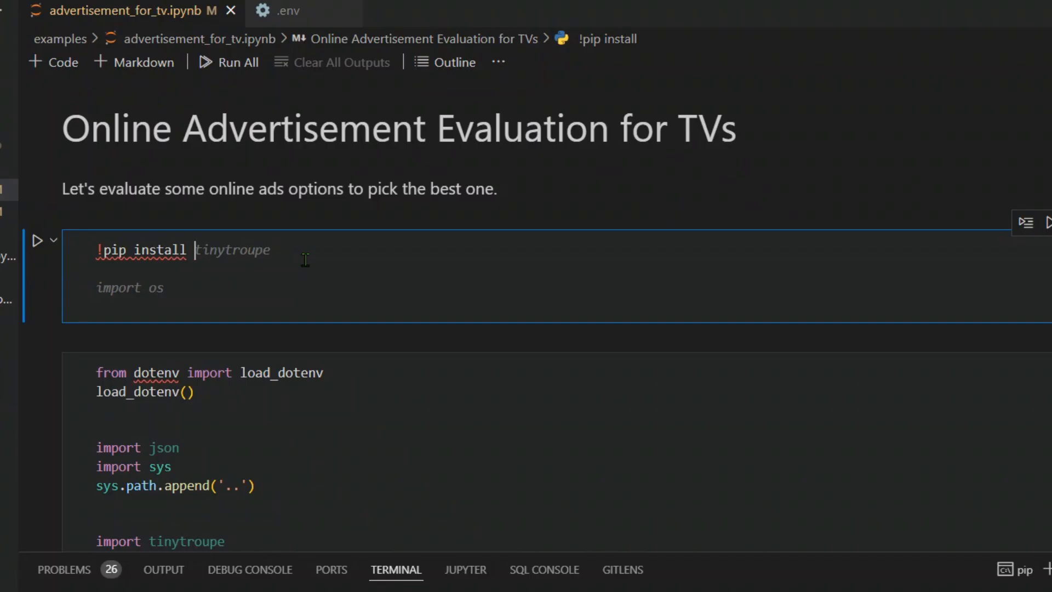
type("python-dotenv")
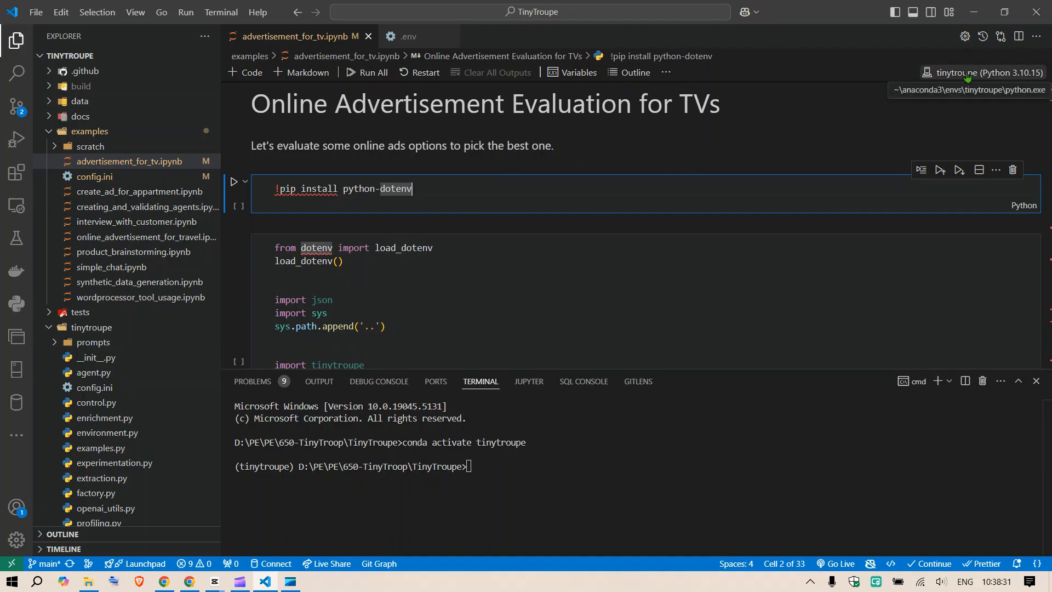
- Run the python-dotenv install cell with the tinytroupe kernel; requirement already satisfied
left_click(982, 72)
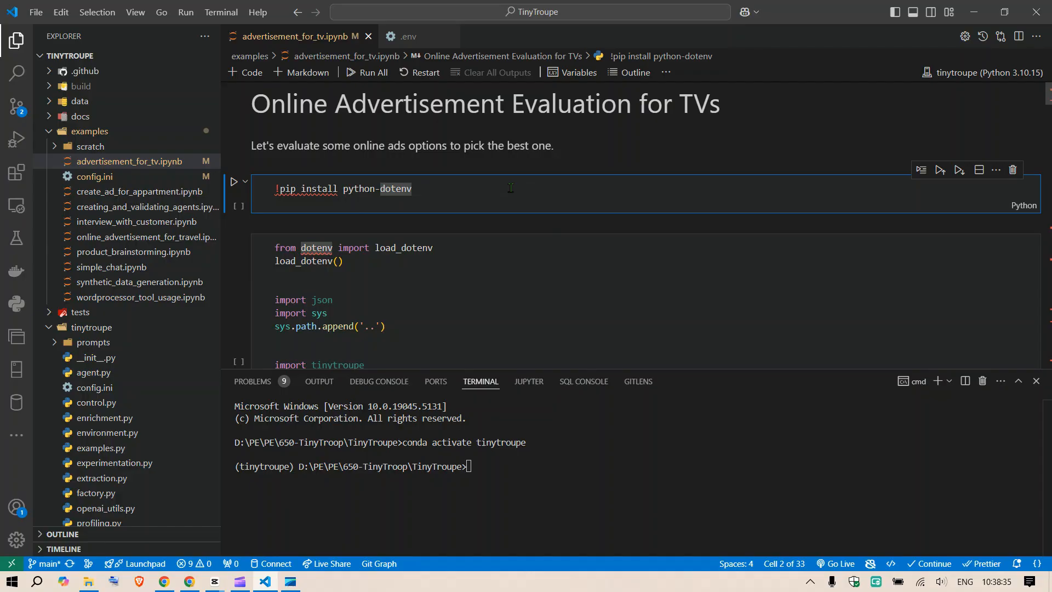
left_click(233, 181)
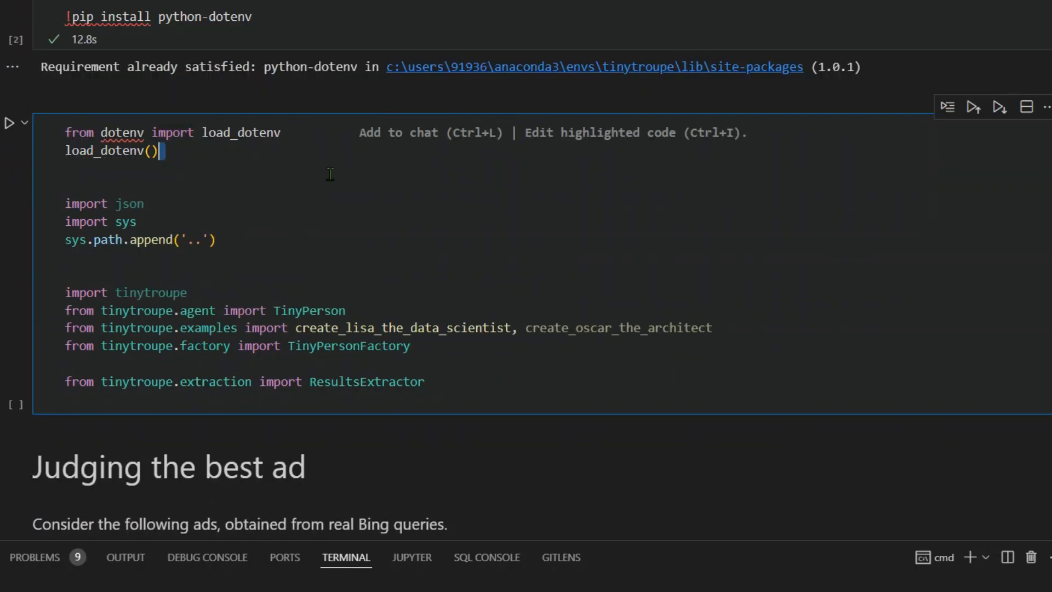
left_click_drag(65, 133, 159, 150)
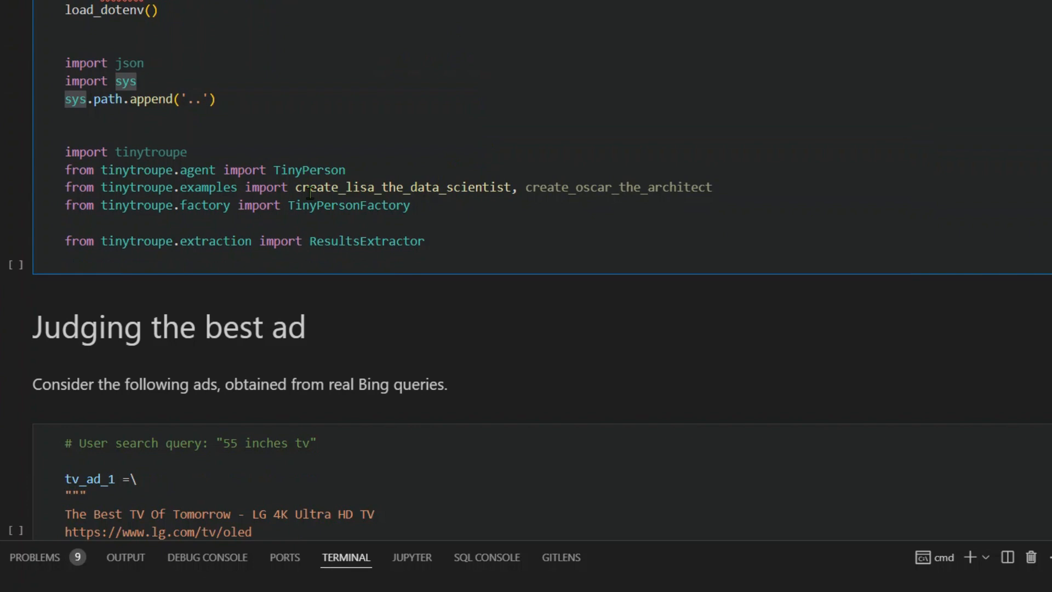
double_click(137, 169)
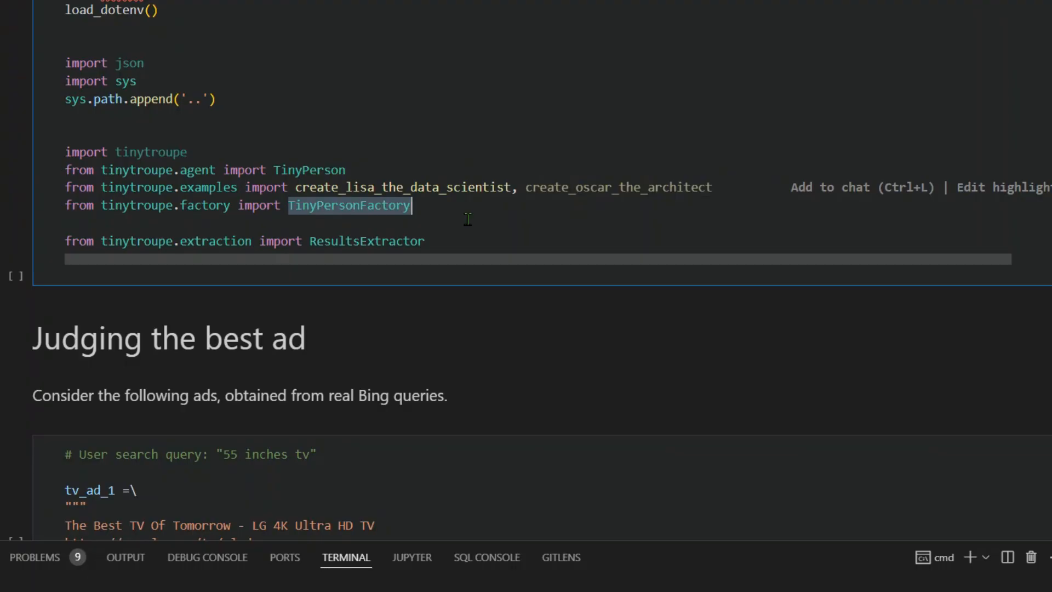
scroll("down", 3)
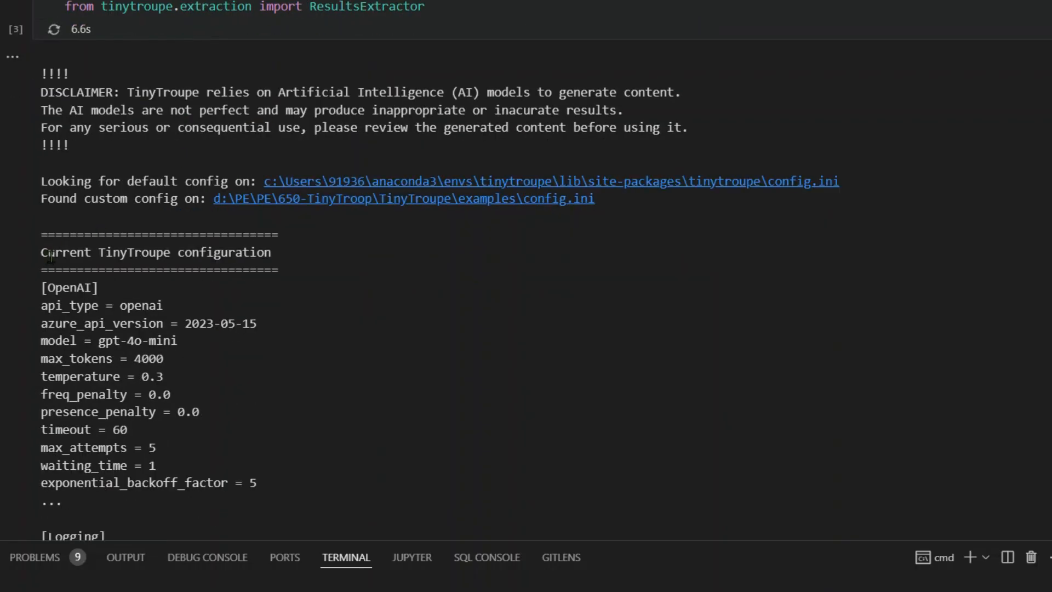
- Highlight the openai api type and other configuration values in the import cell output
double_click(70, 287)
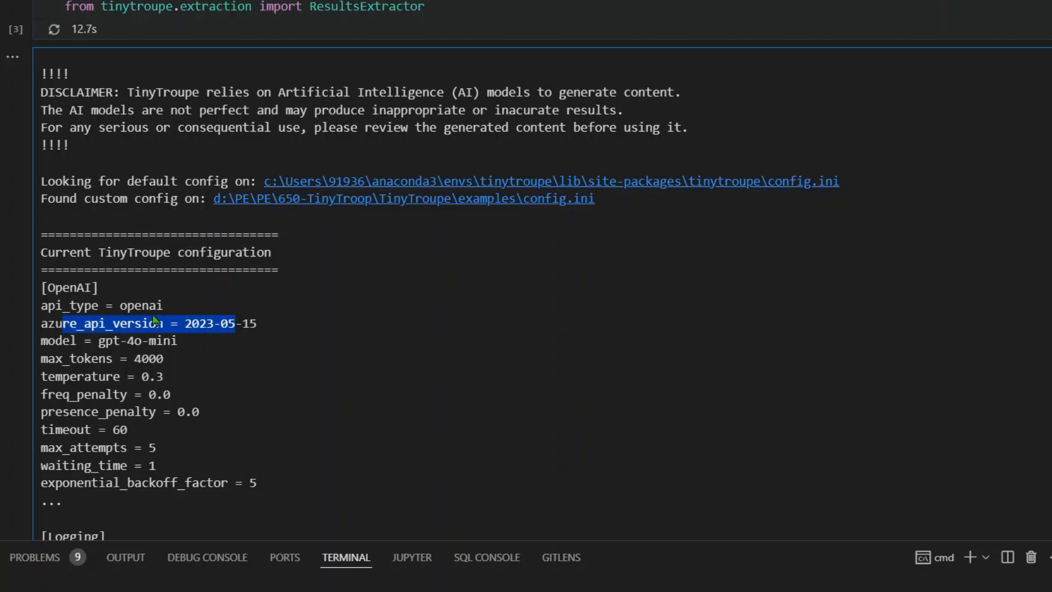
double_click(142, 305)
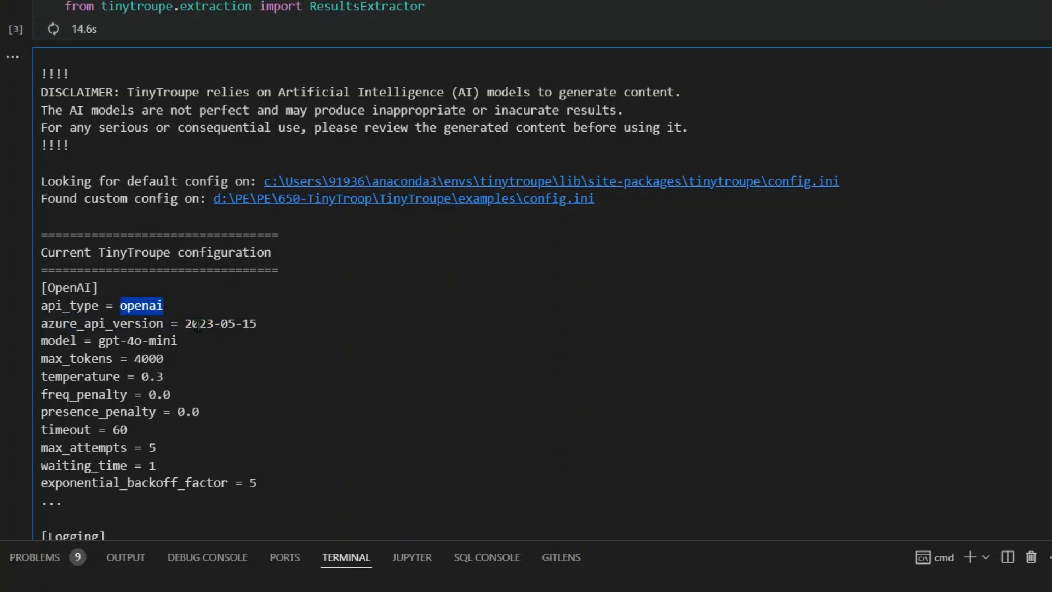
double_click(123, 339)
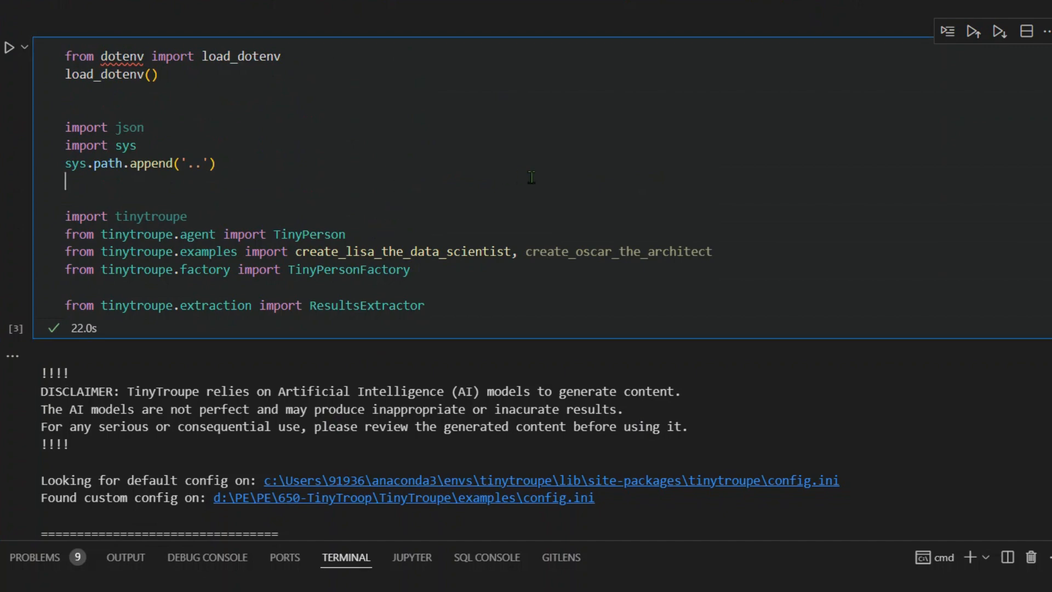
- Review the three Bing TV ads in 'Judging the best ad', highlighting the LG and Samsung headlines
scroll("down", 3)
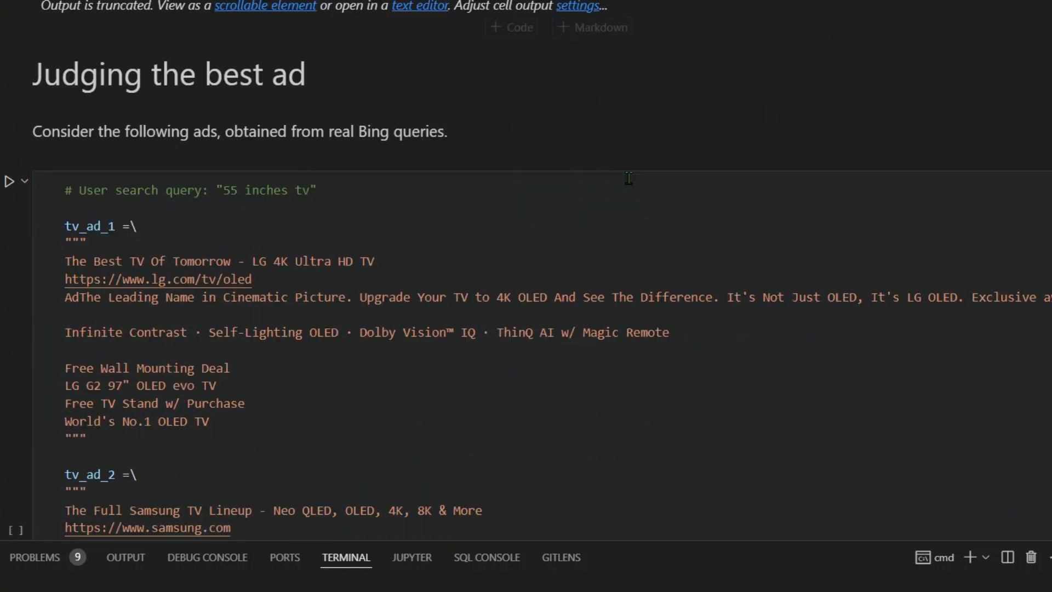
scroll("down", 3)
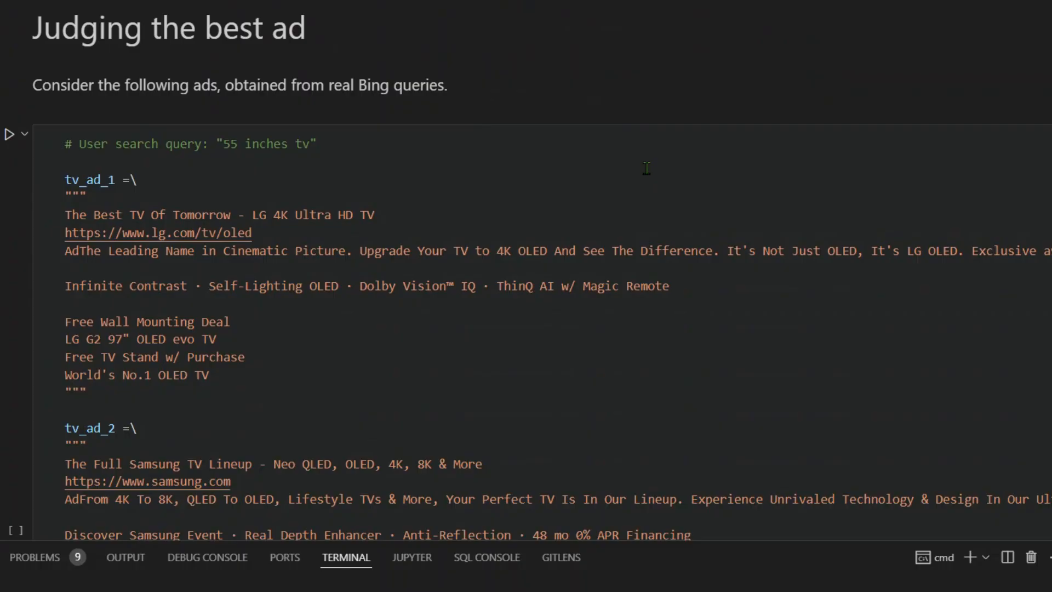
scroll("down", 3)
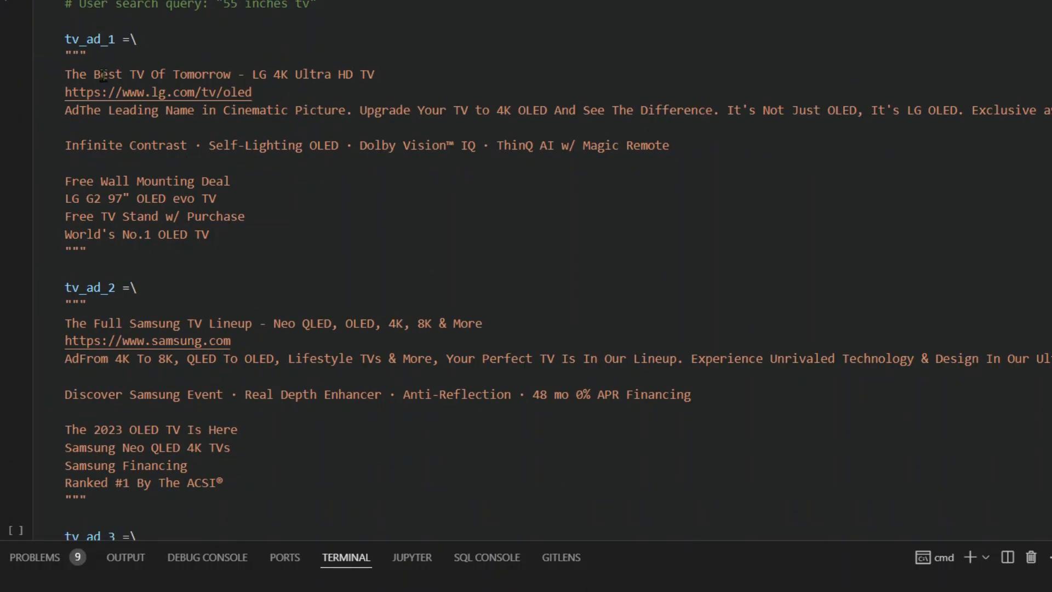
left_click_drag(94, 74, 323, 74)
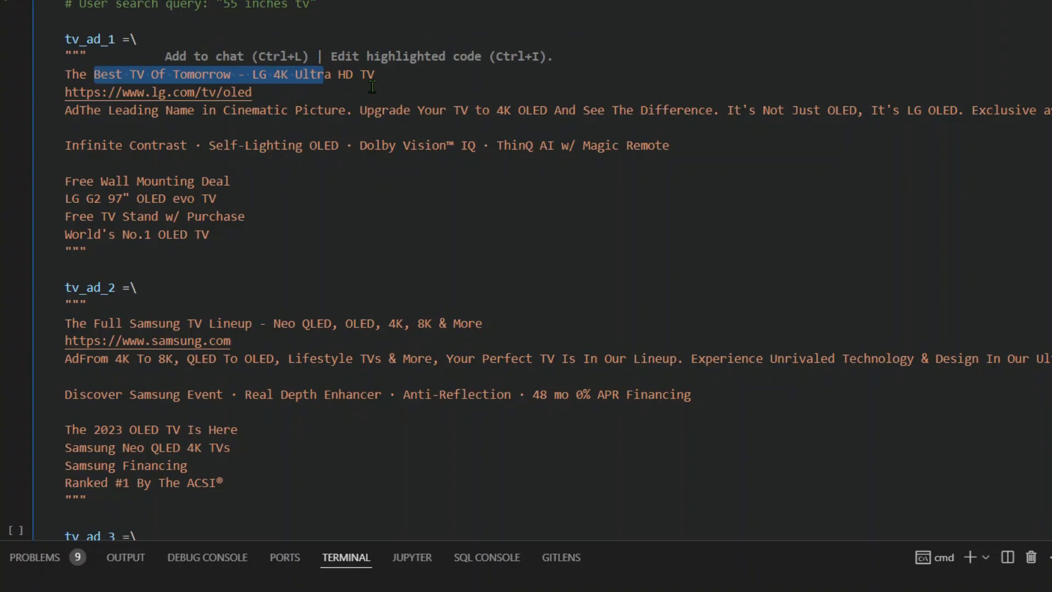
scroll("down", 3)
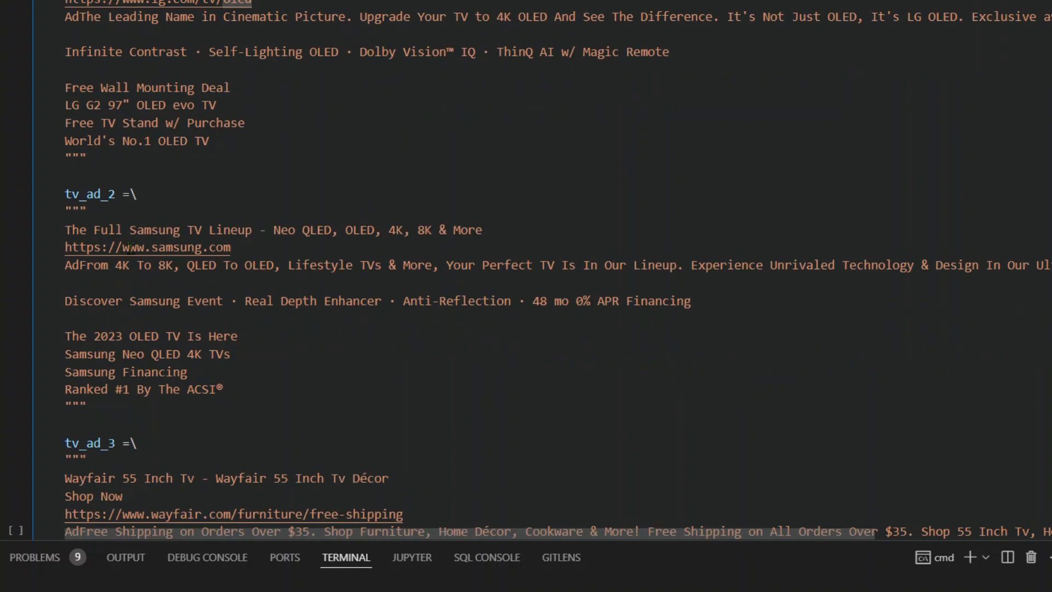
left_click_drag(65, 229, 254, 230)
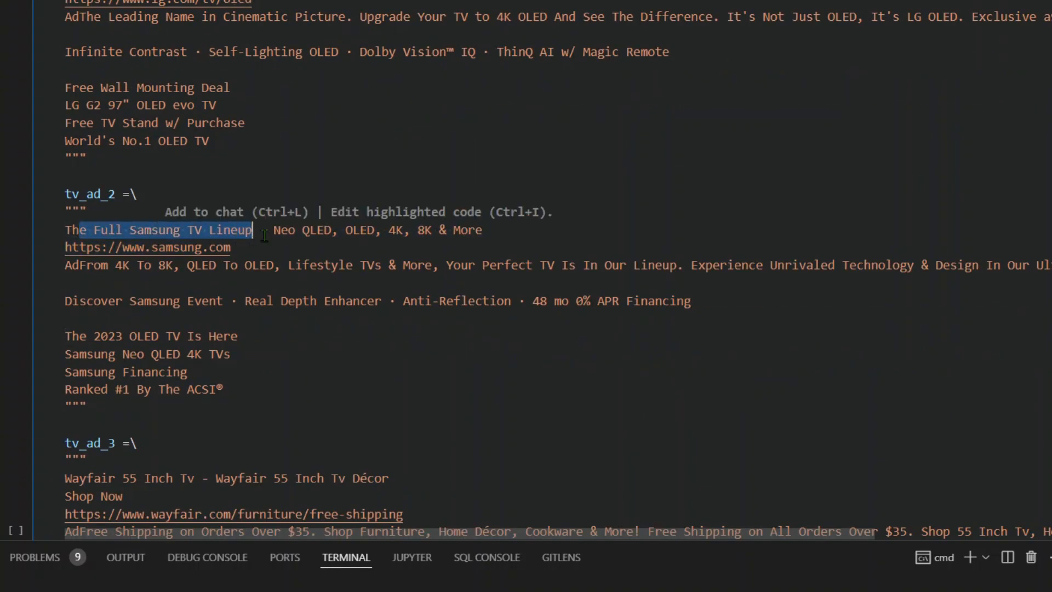
- Run the tv_ad definitions cell and bring the eval_request_msg cell into view
scroll("down", 3)
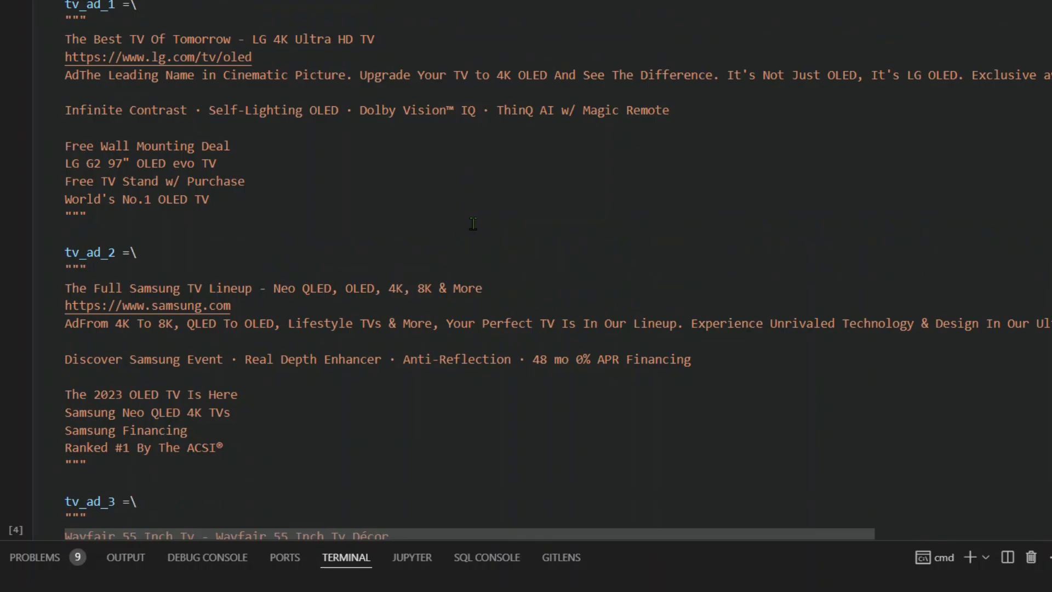
scroll("down", 3)
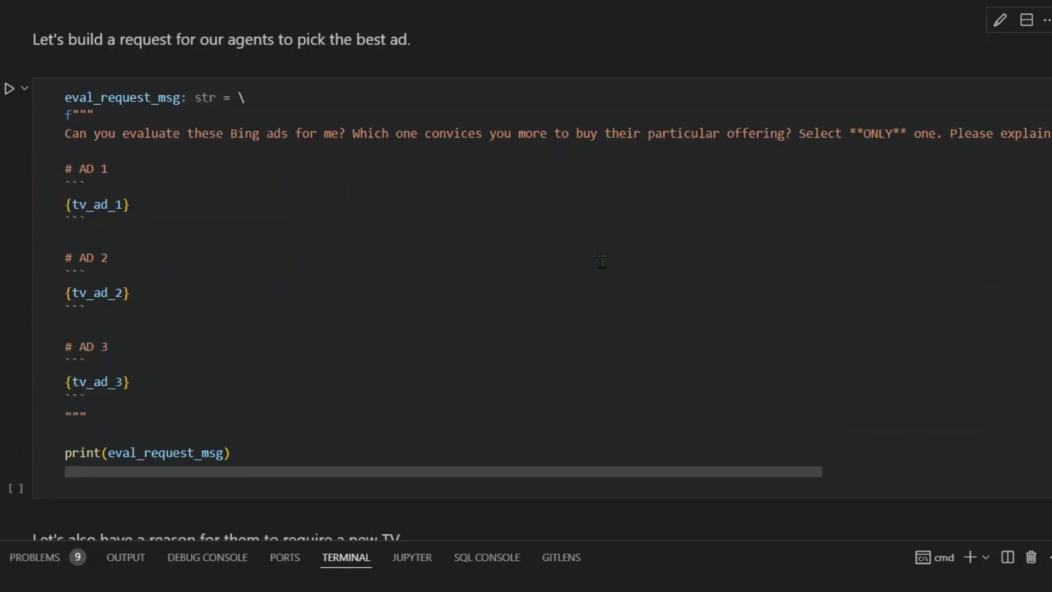
mouse_move(578, 216)
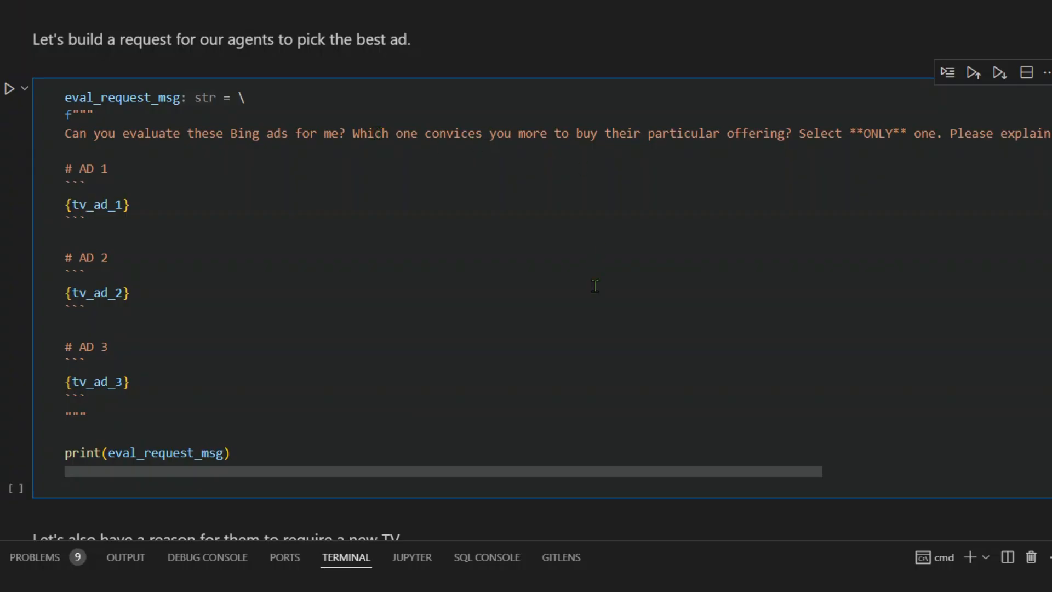
mouse_move(660, 487)
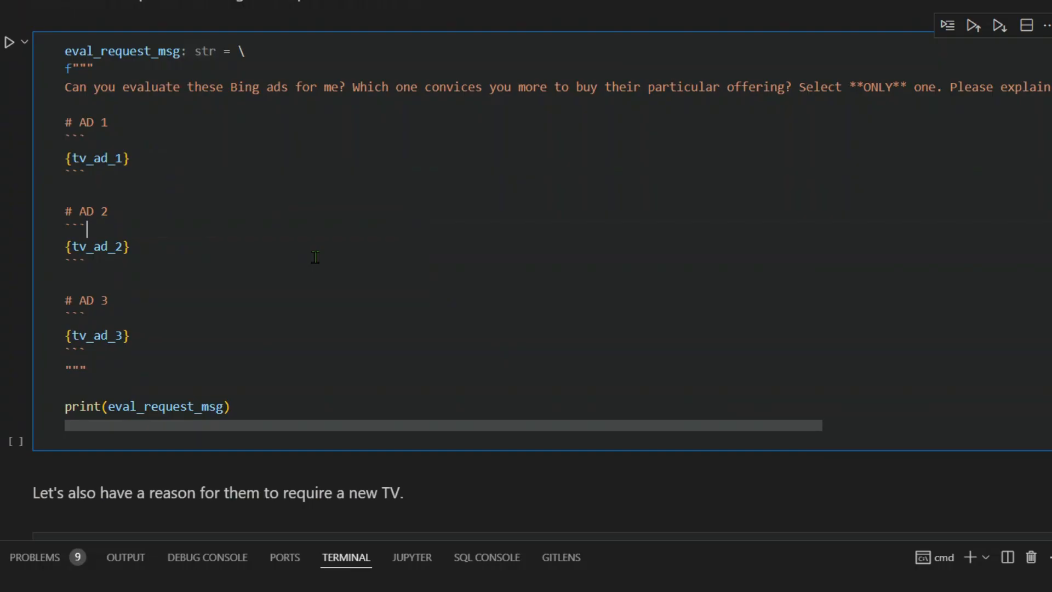
- Read the printed combined ad prompt and select the broken-TV situation cell
scroll("down", 3)
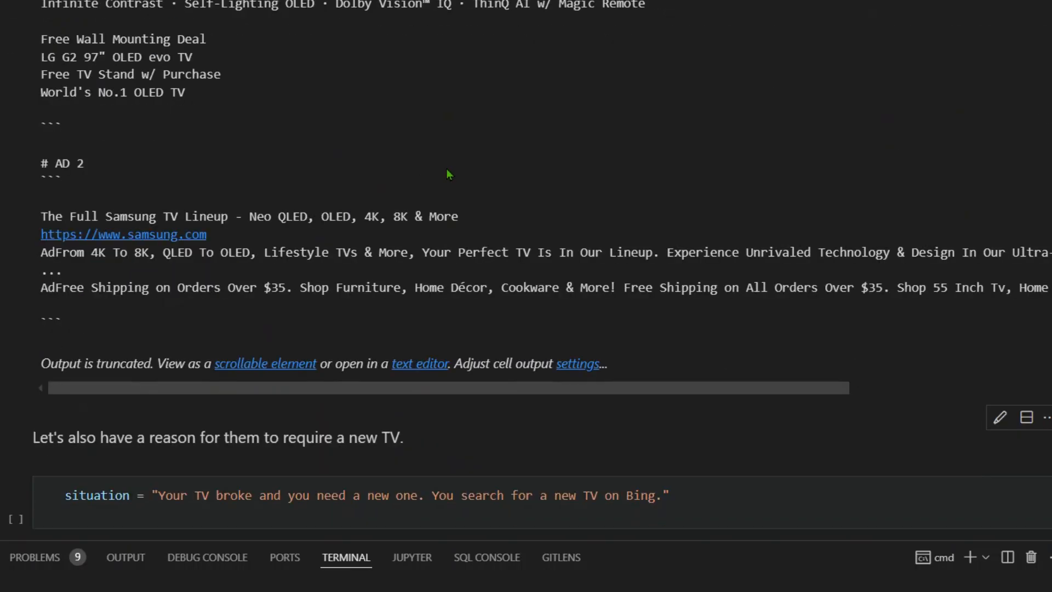
scroll("down", 3)
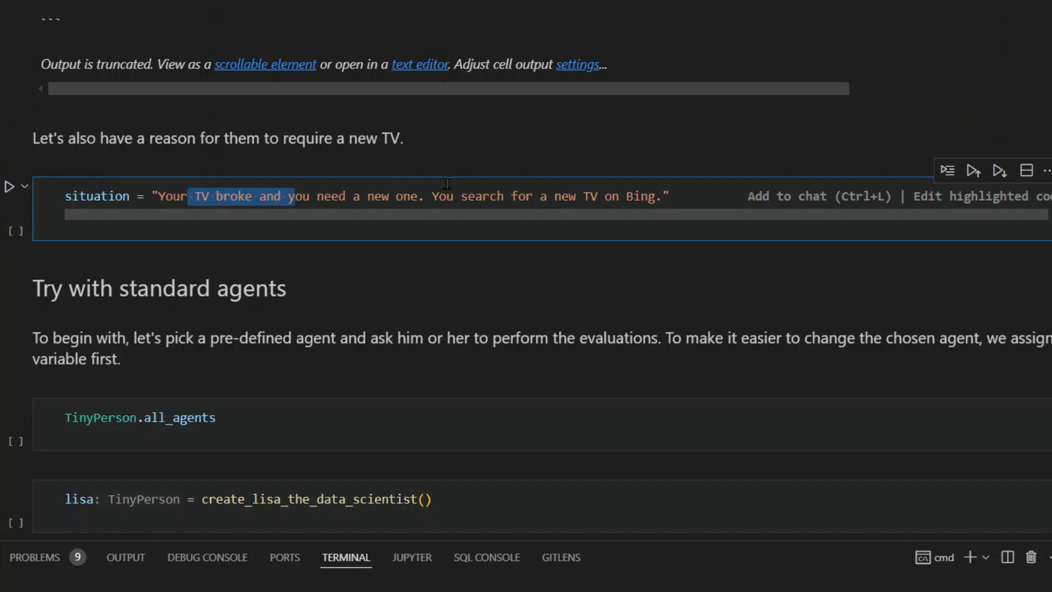
left_click(585, 196)
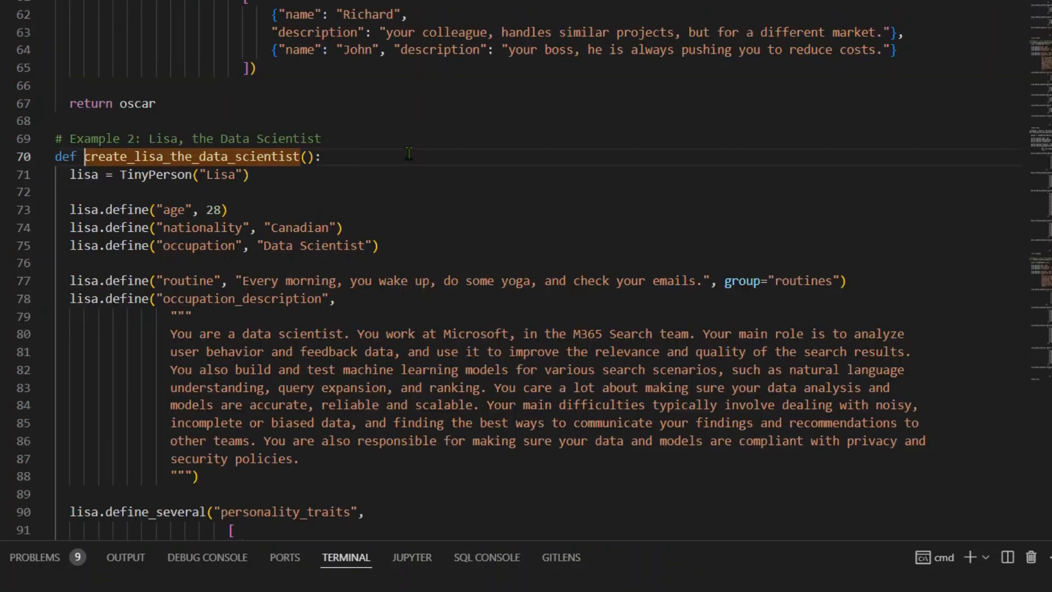
- Move past the empty TinyPerson.all_agents result to the Lisa creation cell
scroll("down", 3)
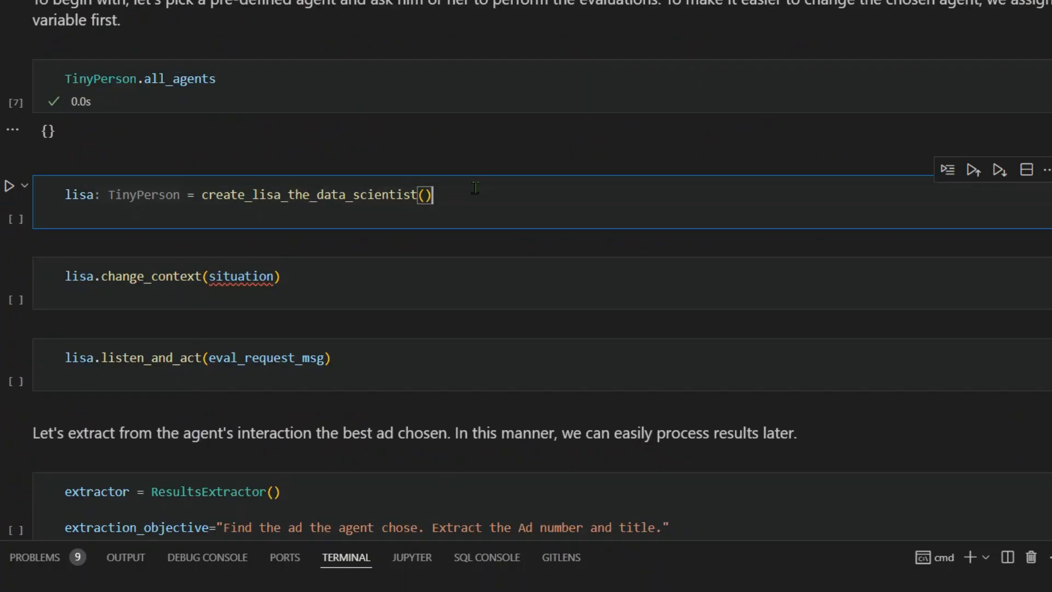
- Create Lisa, give her the broken-TV context with change_context, and run her listen_and_act ad evaluation
left_click(8, 186)
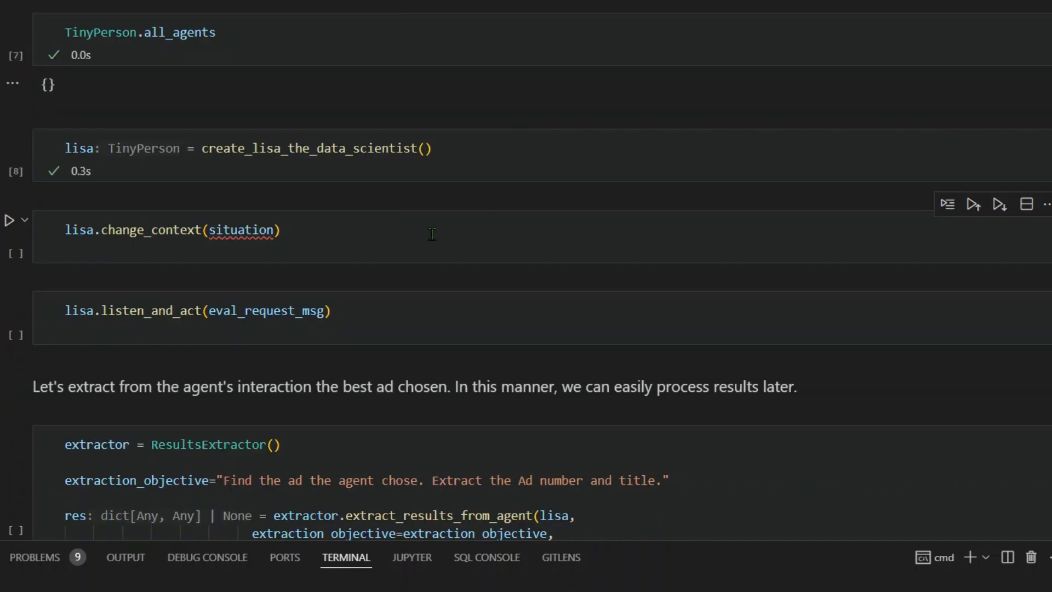
scroll("down", 3)
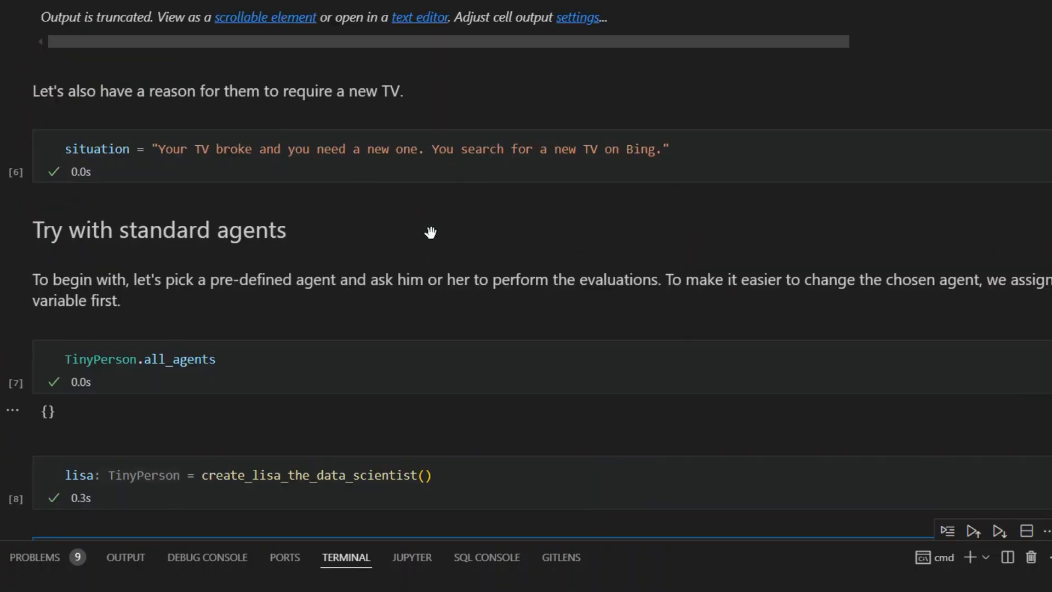
scroll("down", 3)
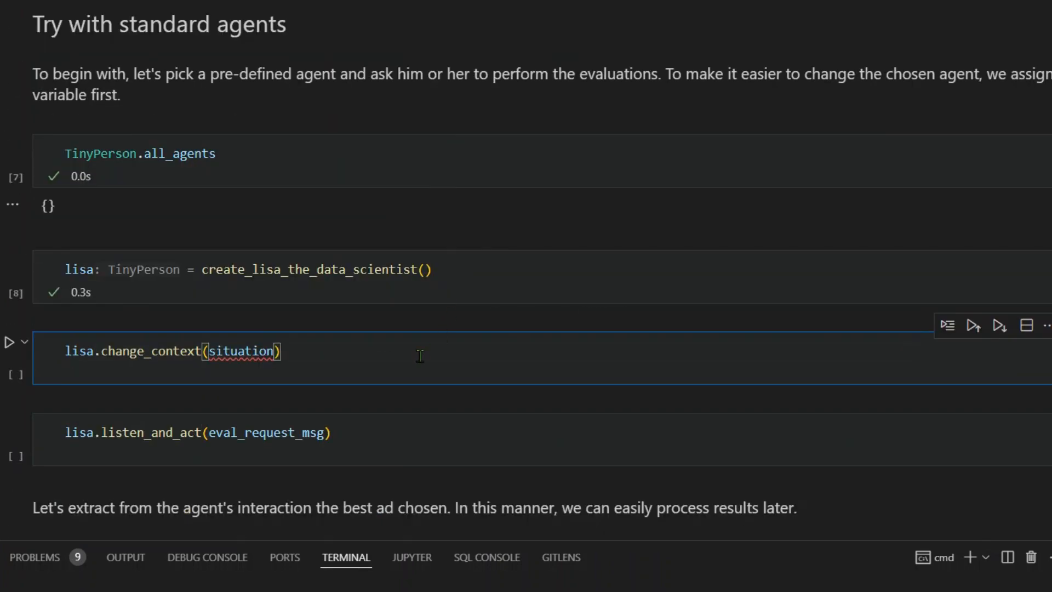
left_click(10, 342)
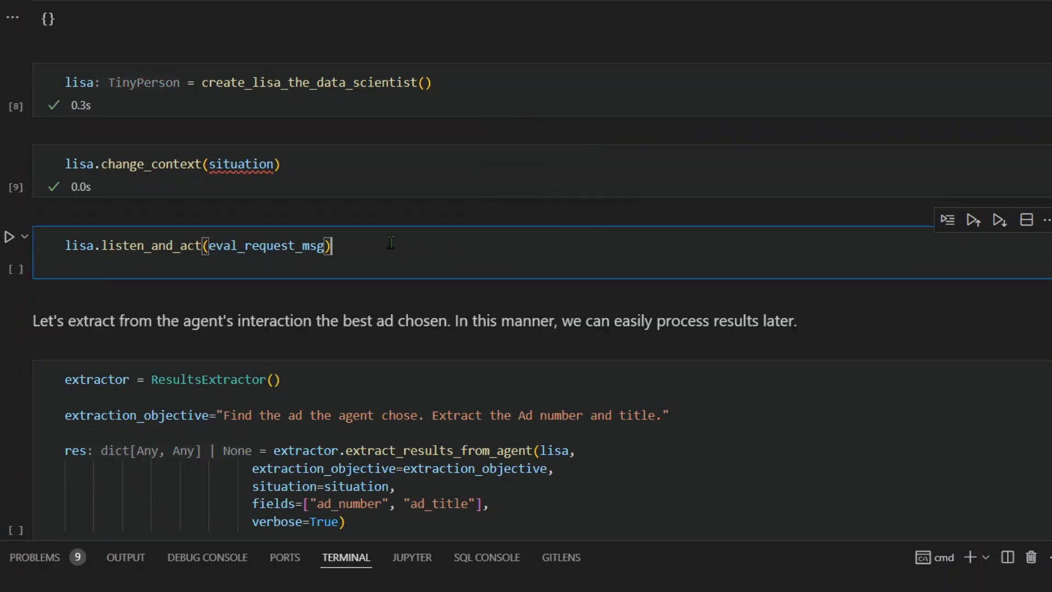
double_click(269, 244)
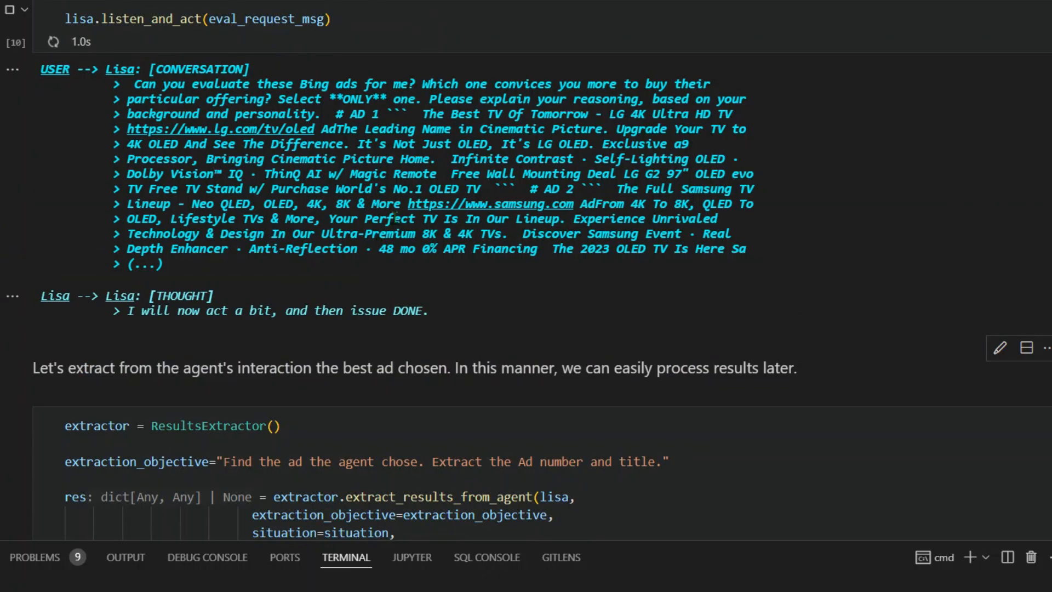
mouse_move(563, 333)
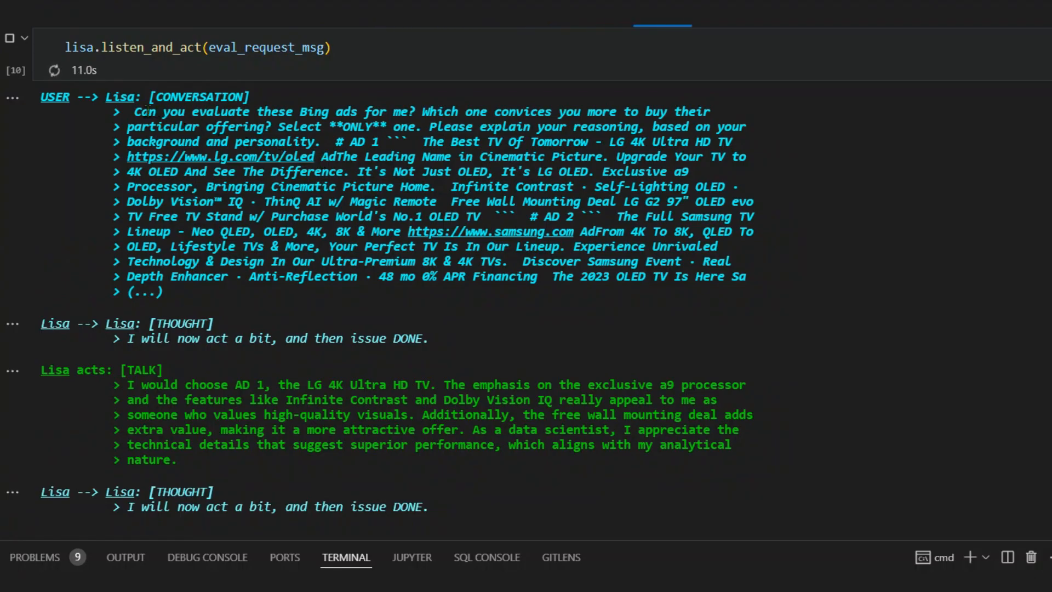
- Read through Lisa's output as she weighs the ads and chooses AD 1, the LG 4K Ultra HD TV
left_click_drag(138, 112, 231, 216)
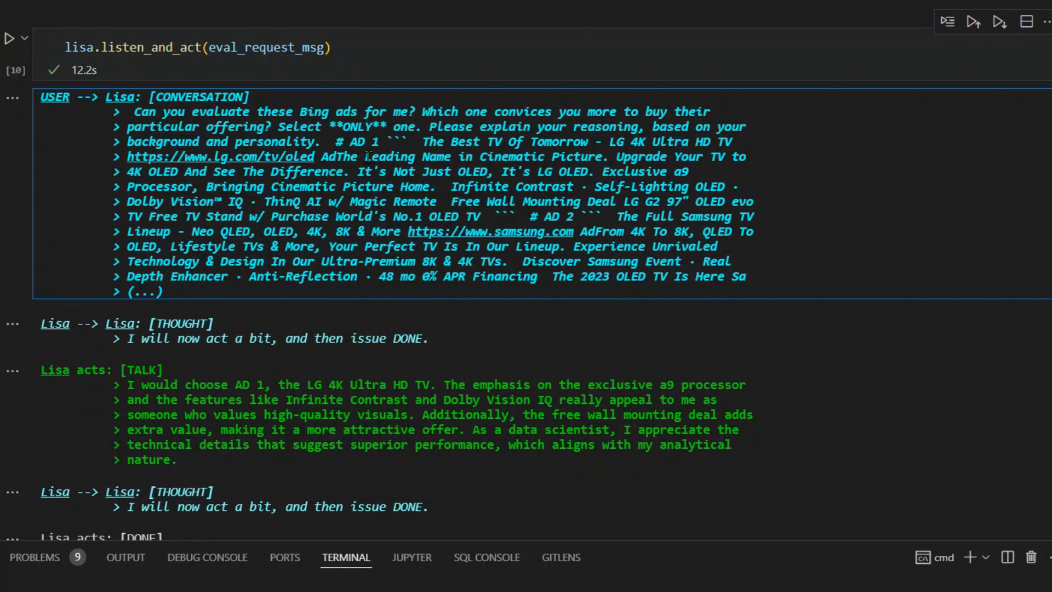
scroll("down", 3)
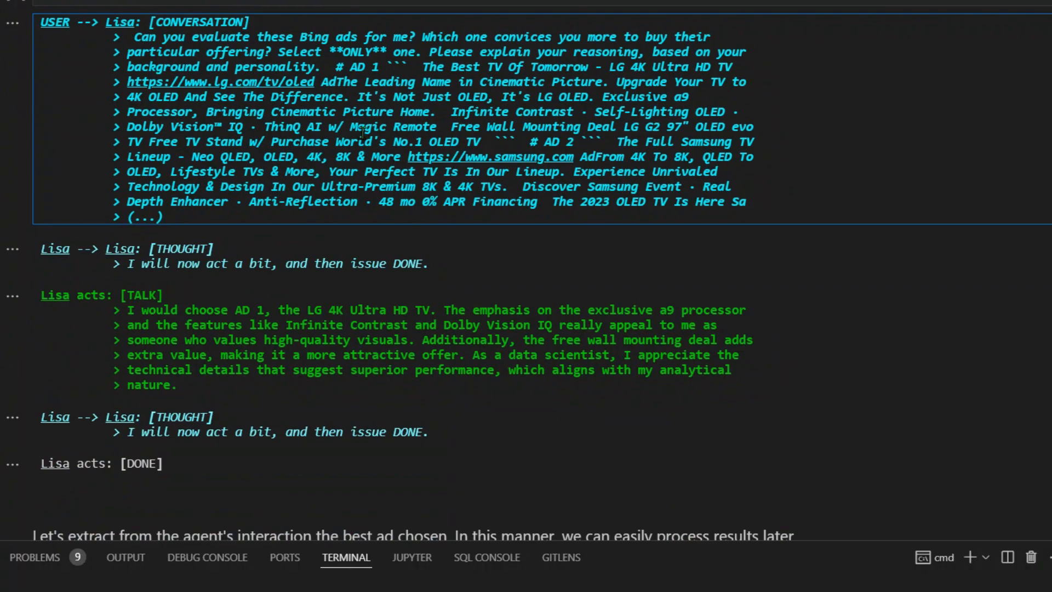
scroll("down", 3)
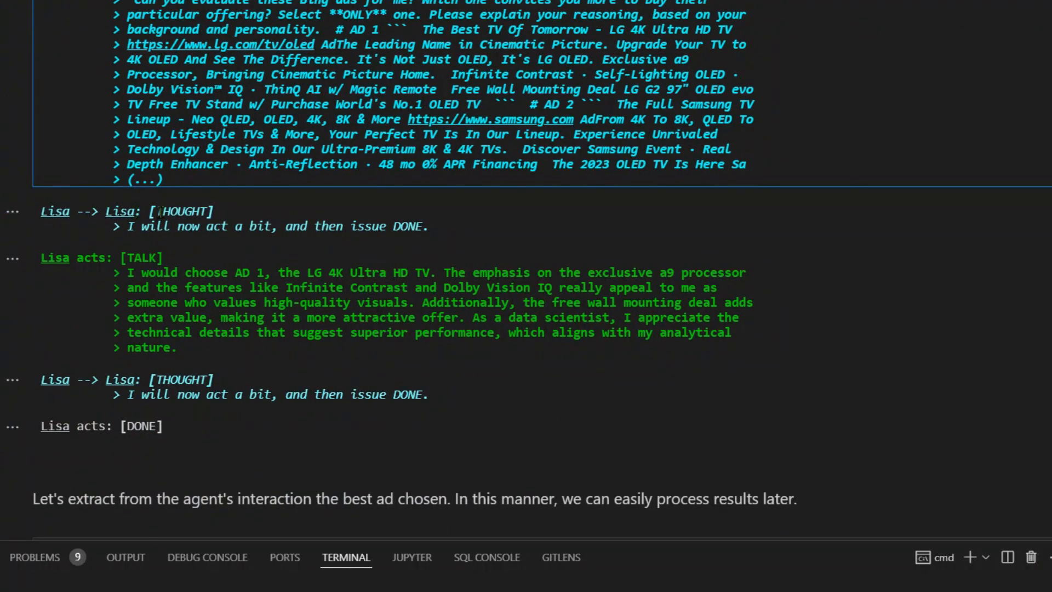
mouse_move(179, 241)
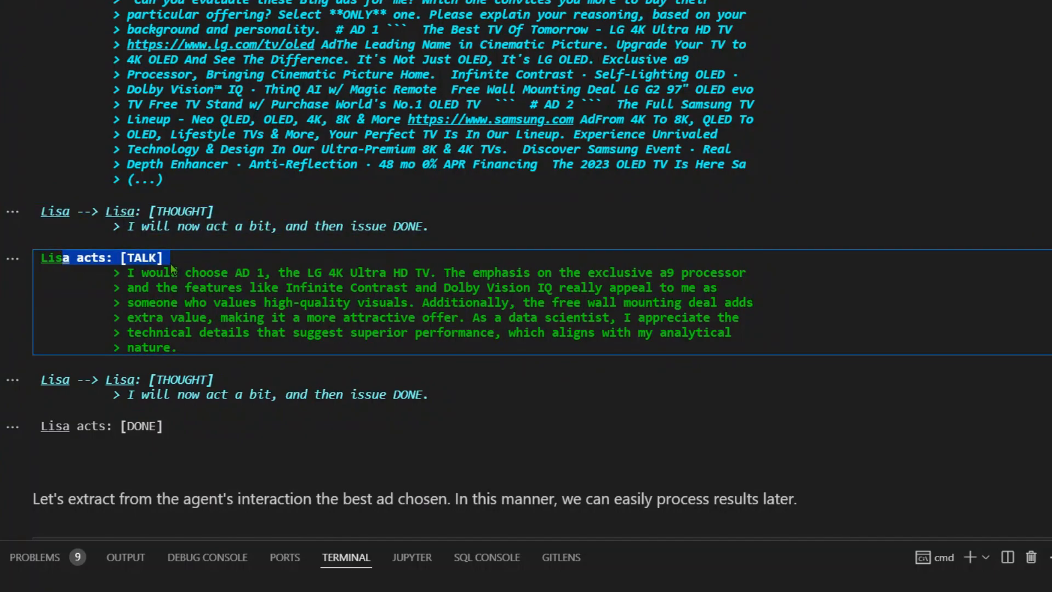
mouse_move(232, 274)
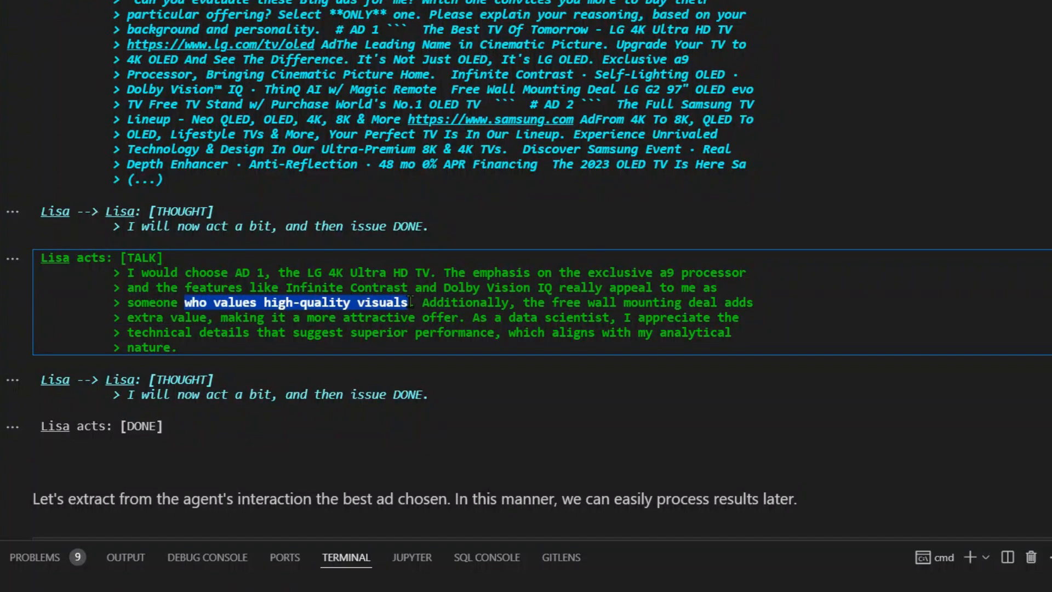
- Highlight Lisa's reasons: high-quality visuals, technical details and superior performance, down to DONE
left_click_drag(417, 303, 616, 318)
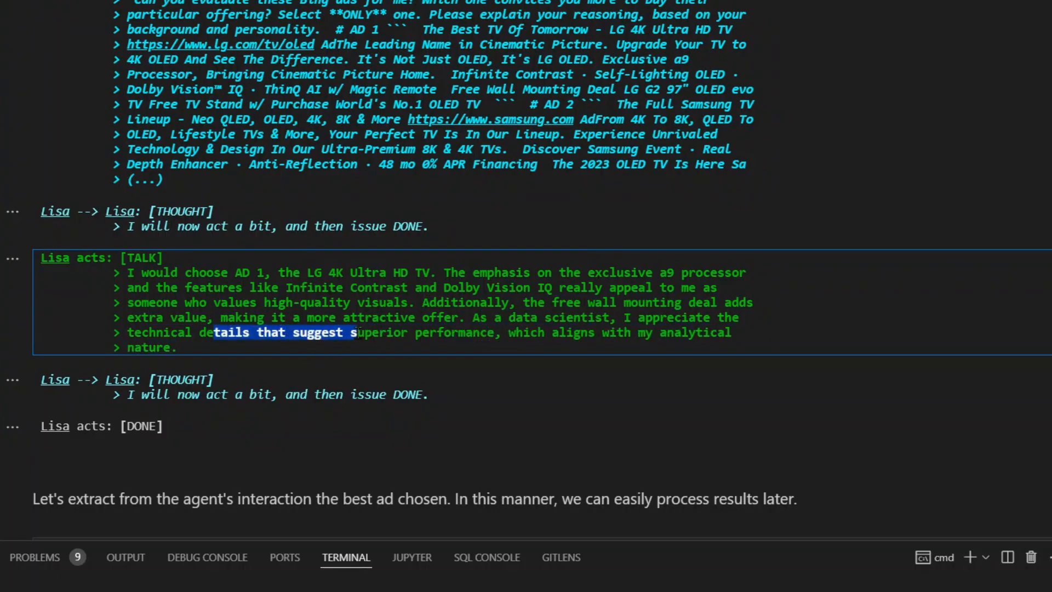
left_click_drag(355, 332, 516, 332)
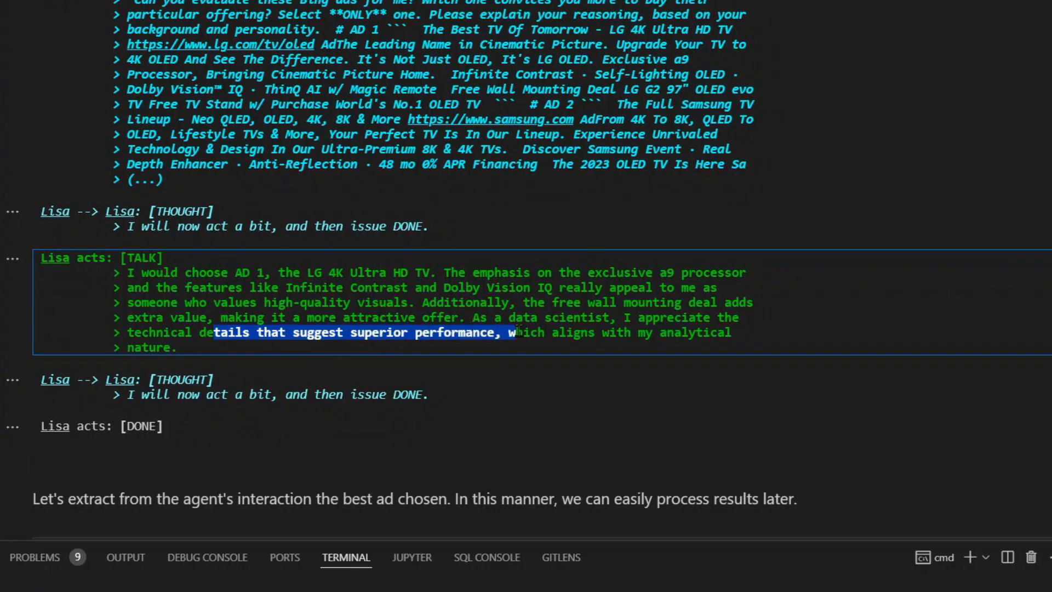
left_click_drag(516, 332, 692, 332)
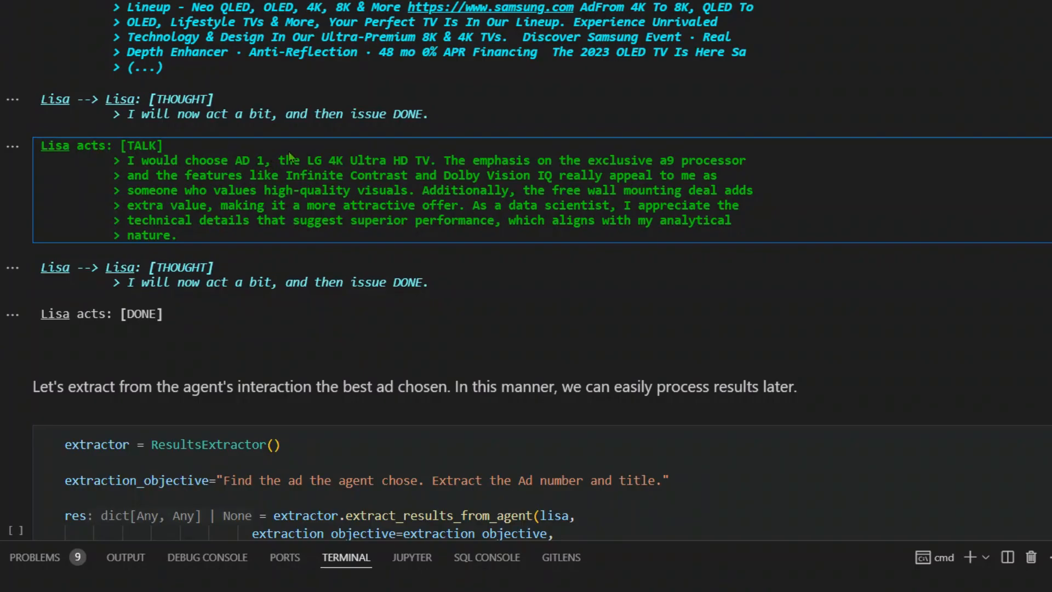
double_click(171, 282)
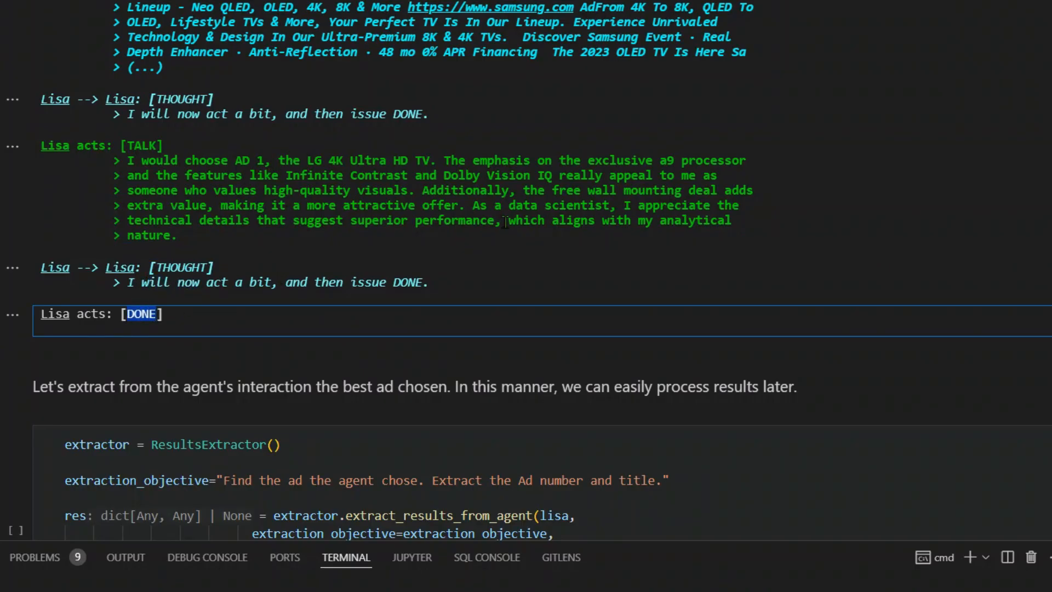
- Run the ResultsExtractor cell, returning AD 1 with its LG 4K Ultra HD TV title
scroll("down", 3)
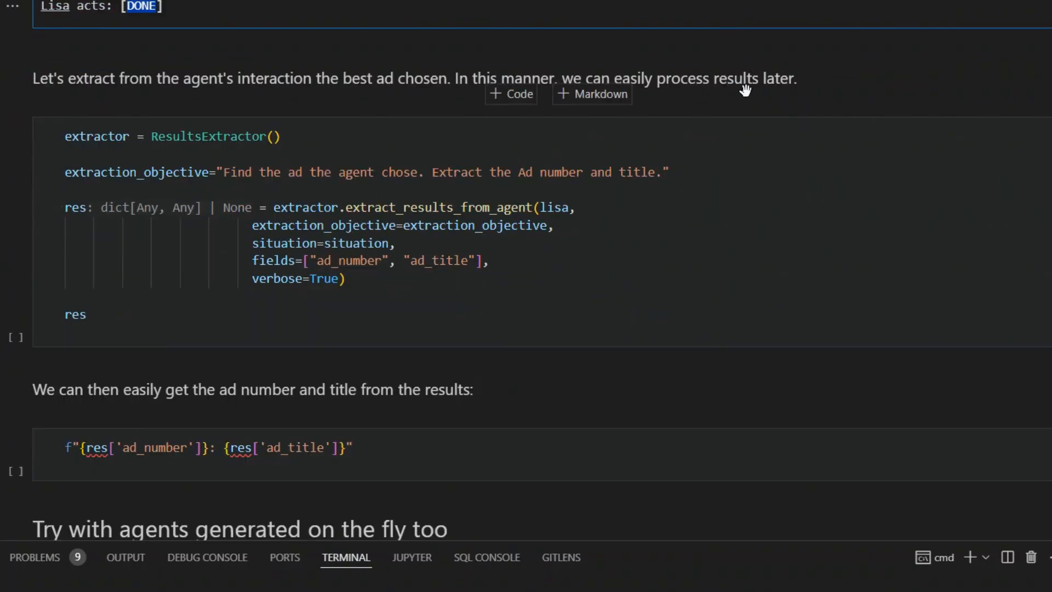
left_click(545, 277)
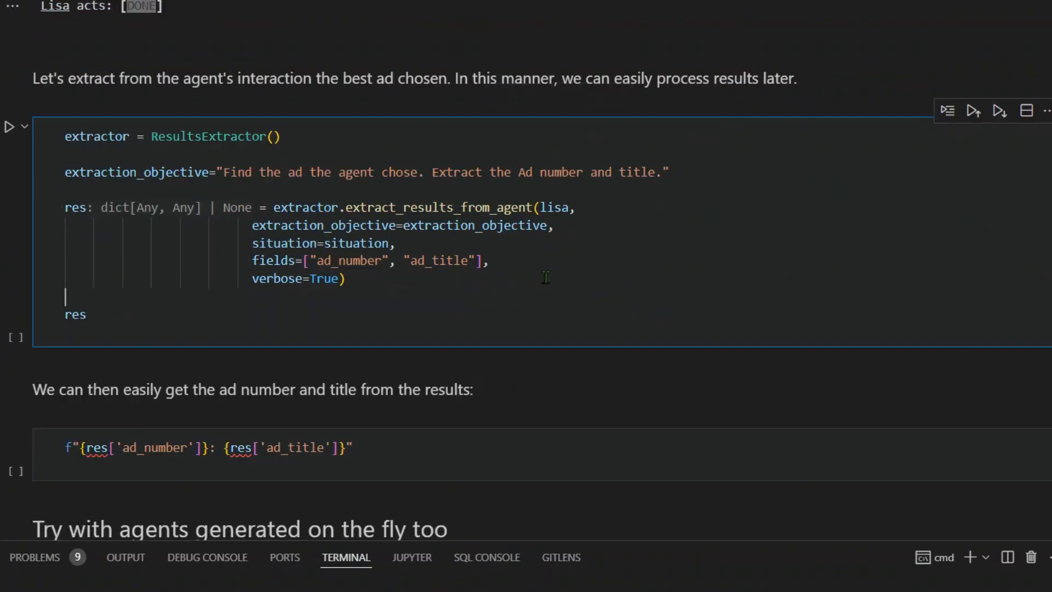
left_click(10, 127)
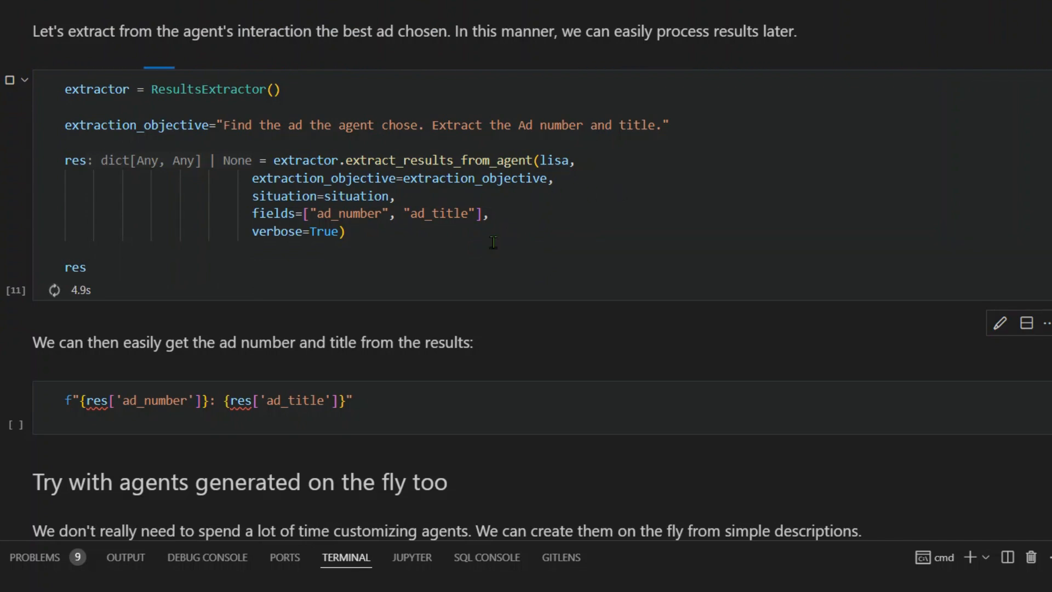
left_click(8, 79)
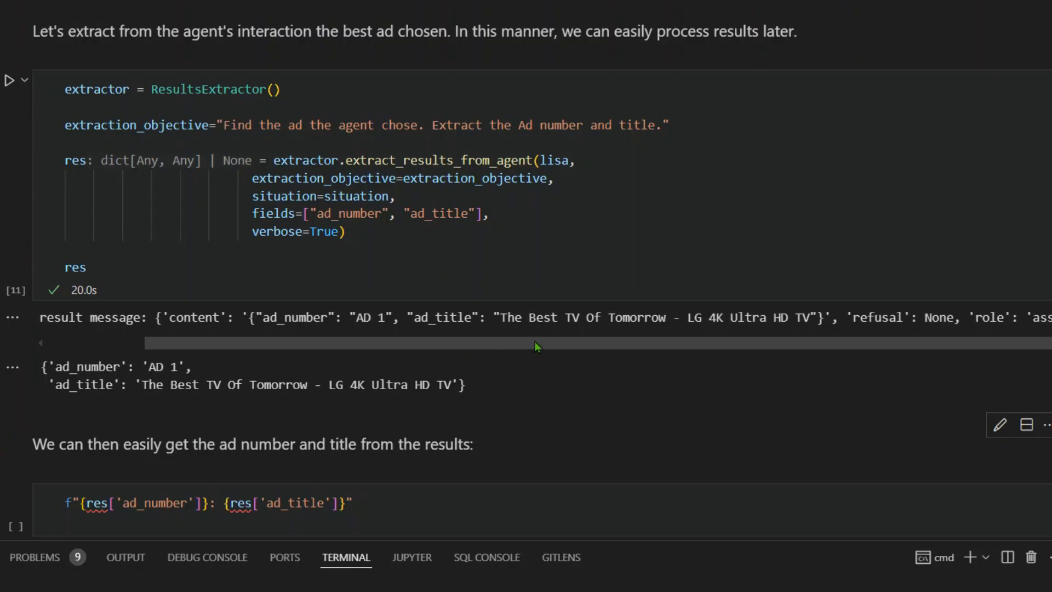
- Run the f-string cell printing 'AD 1: The Best TV Of Tomorrow - LG 4K Ultra HD TV'
scroll("down", 3)
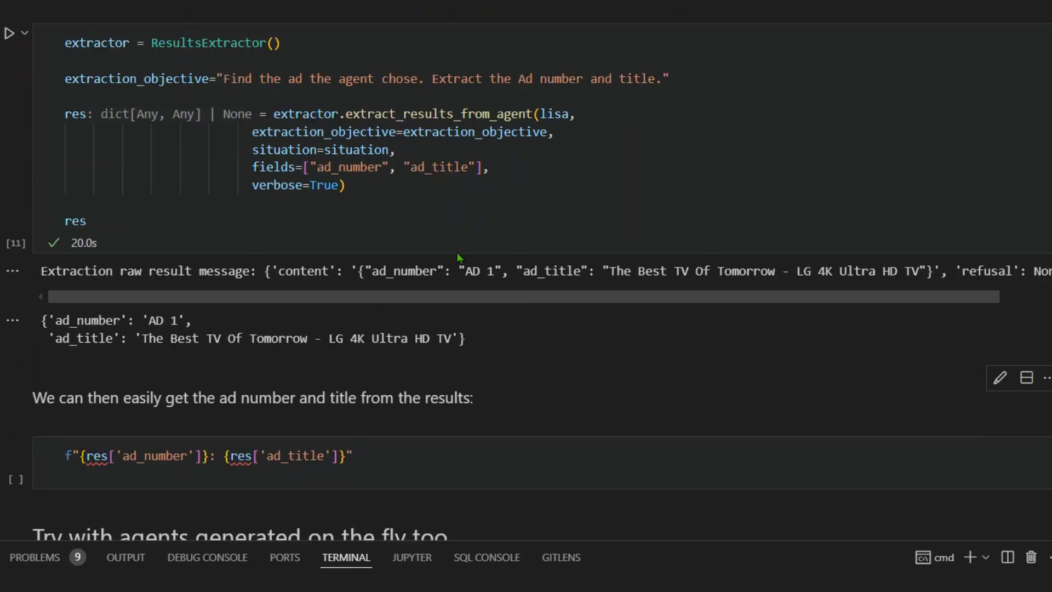
scroll("down", 3)
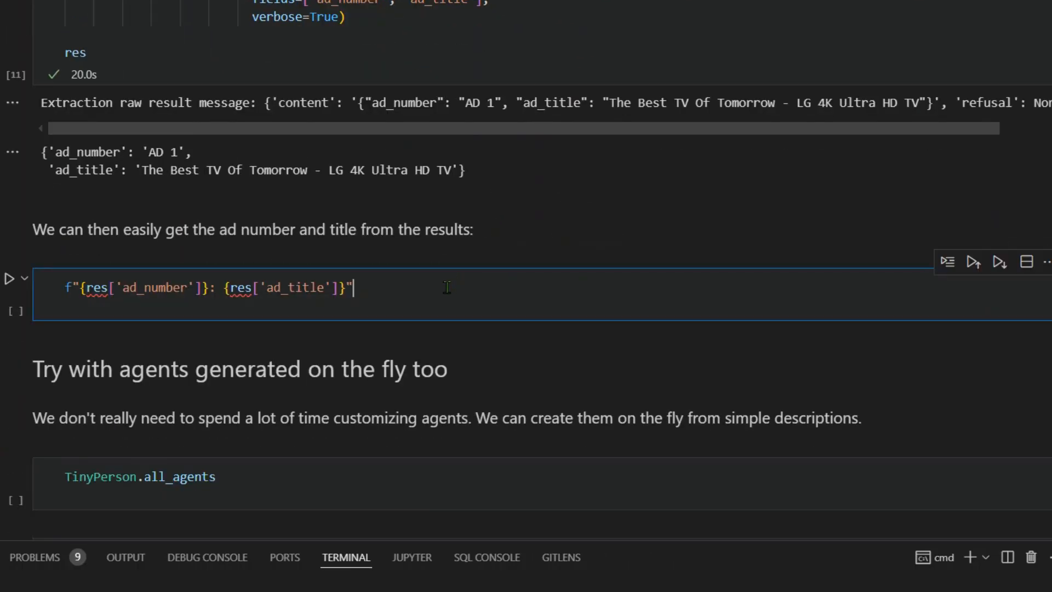
left_click(9, 278)
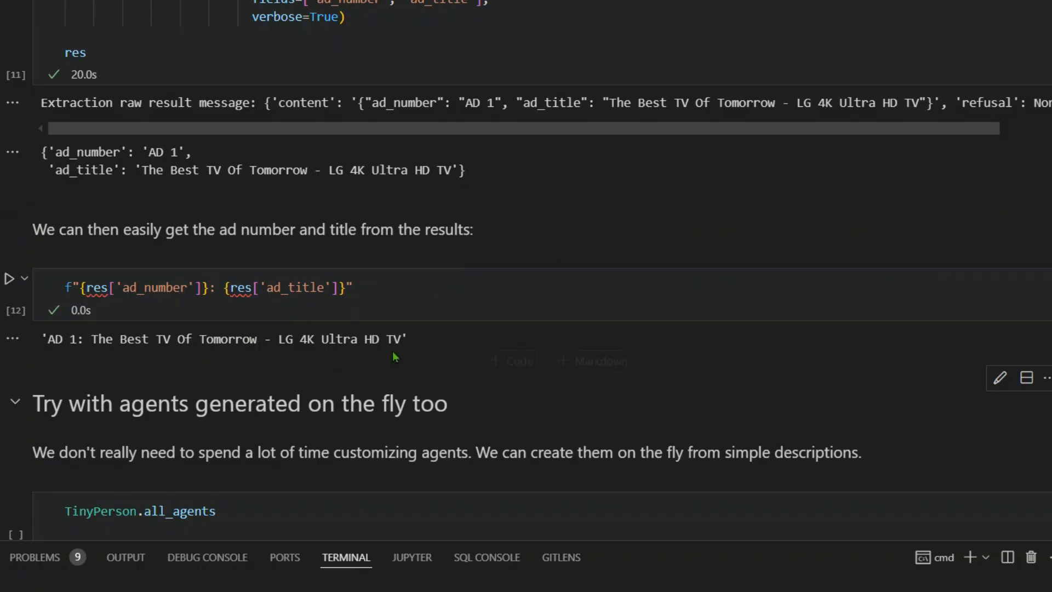
scroll("down", 3)
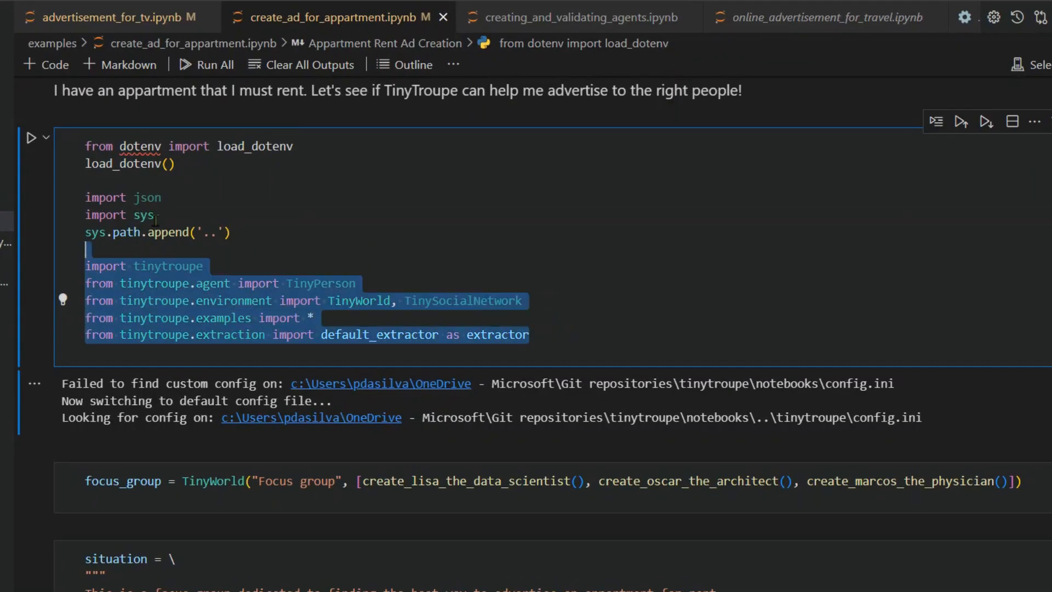
- Review the focus group setup in create_ad_for_appartment.ipynb, picking out the architect agent's creation call
scroll("down", 3)
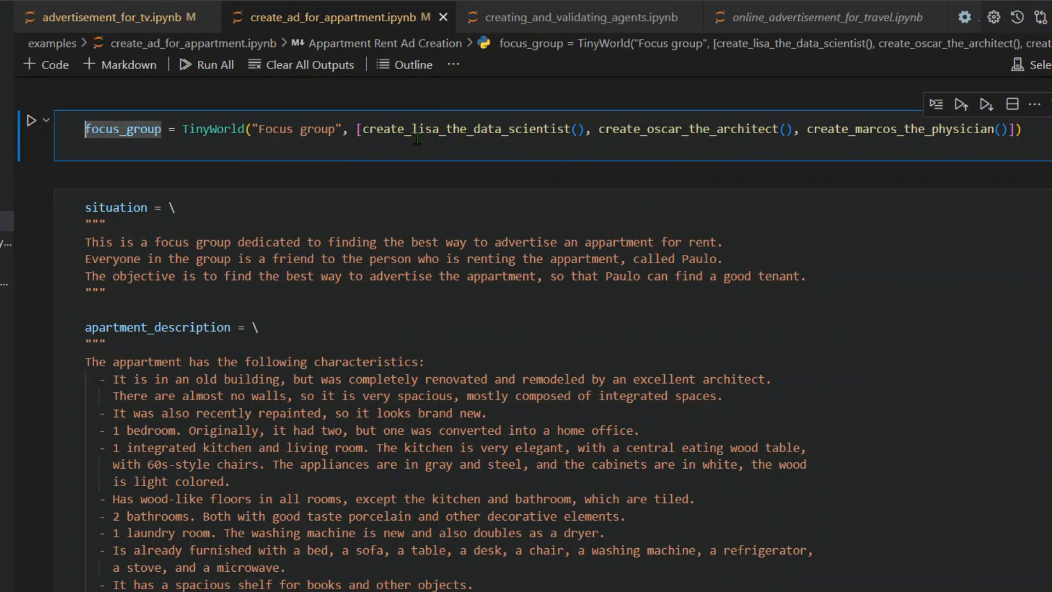
double_click(462, 130)
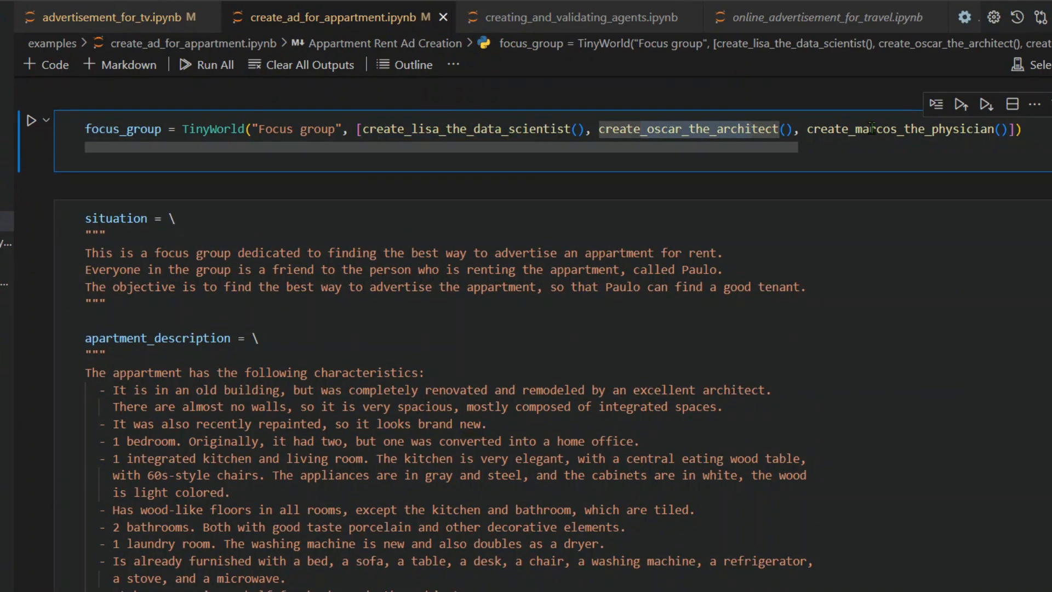
scroll("down", 3)
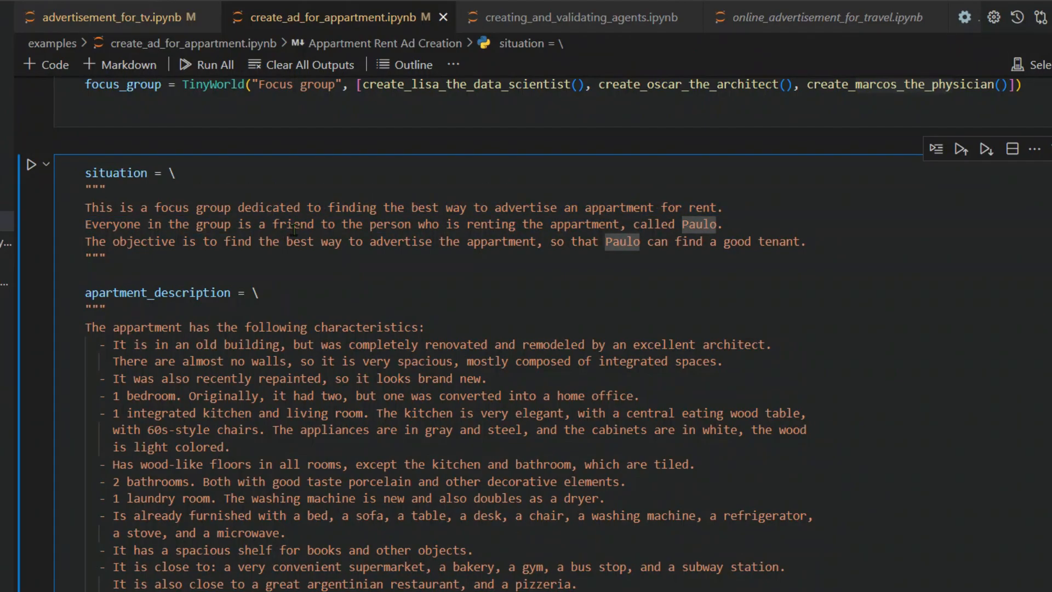
- Highlight the friends-of-the-renter situation, the best-advertising objective and the apartment description, reaching the broadcast cell
left_click_drag(447, 207, 250, 223)
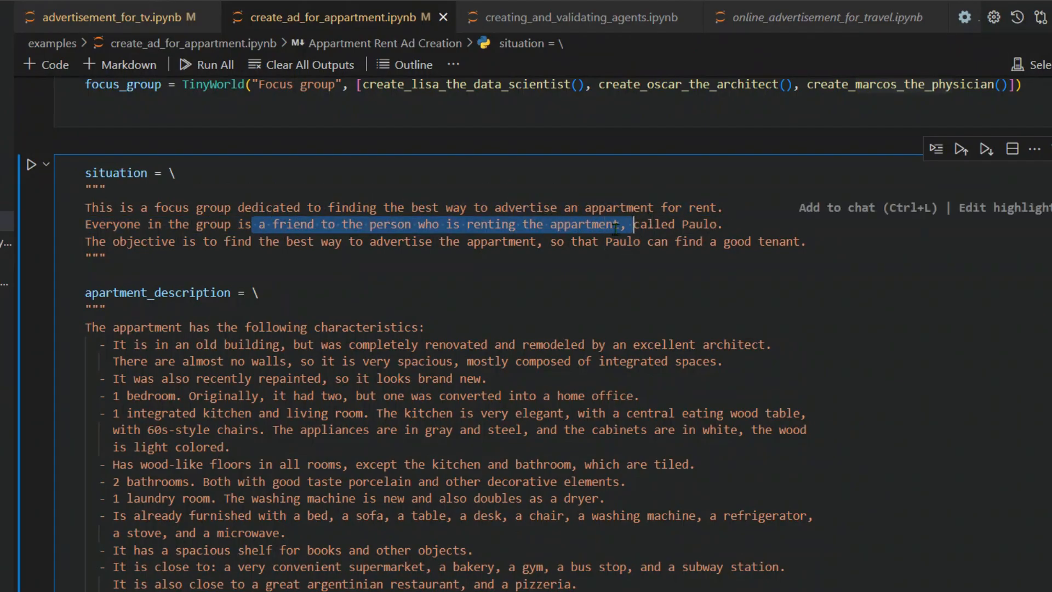
left_click_drag(622, 223, 349, 241)
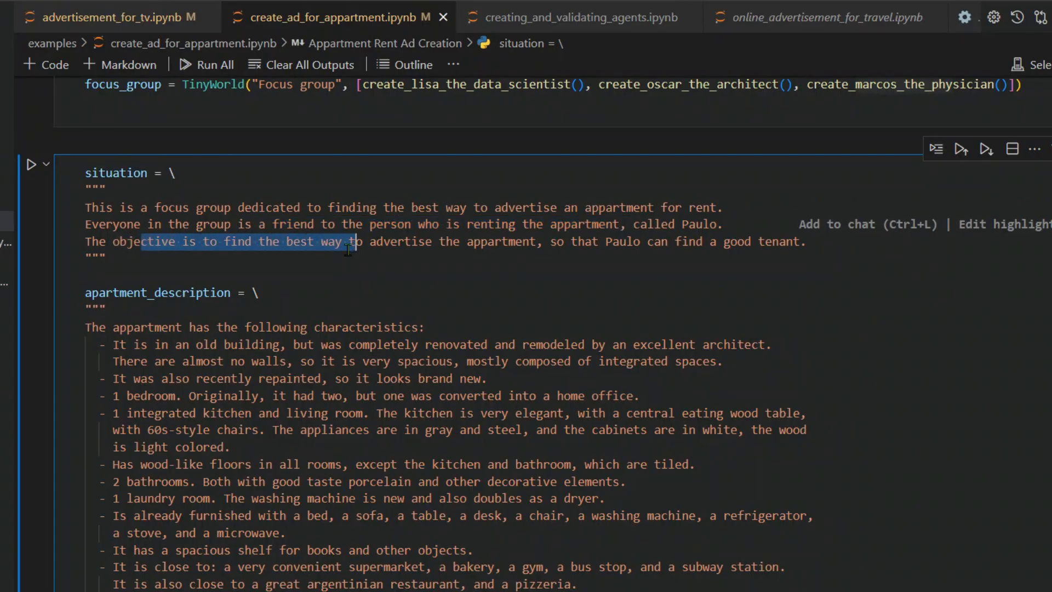
left_click_drag(347, 241, 636, 241)
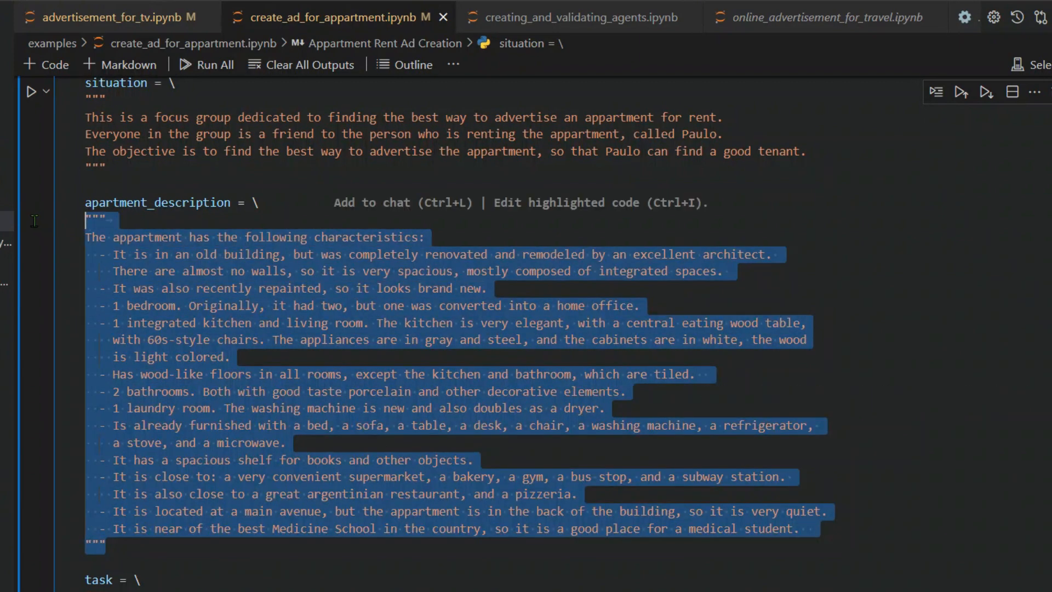
scroll("down", 3)
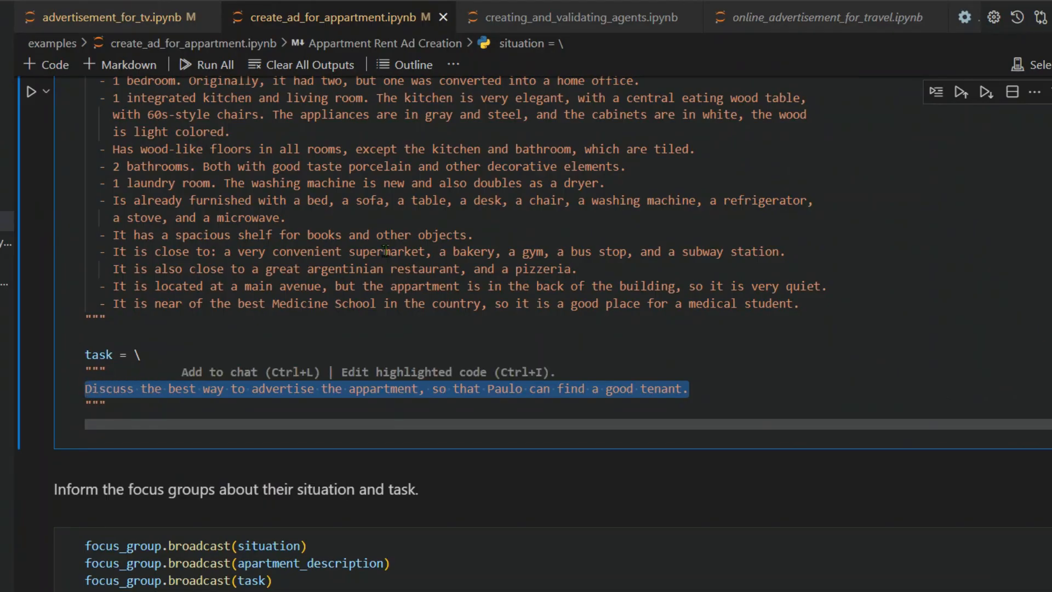
scroll("down", 3)
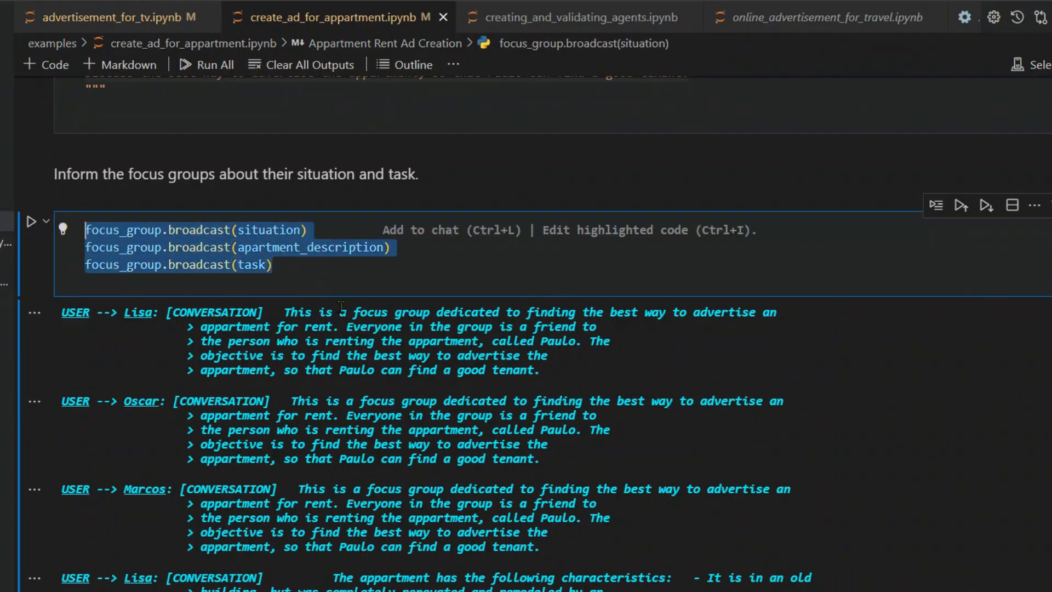
- Read the broadcast output delivering situation, description and task to all three agents, then select focus_group.run(3)
scroll("down", 3)
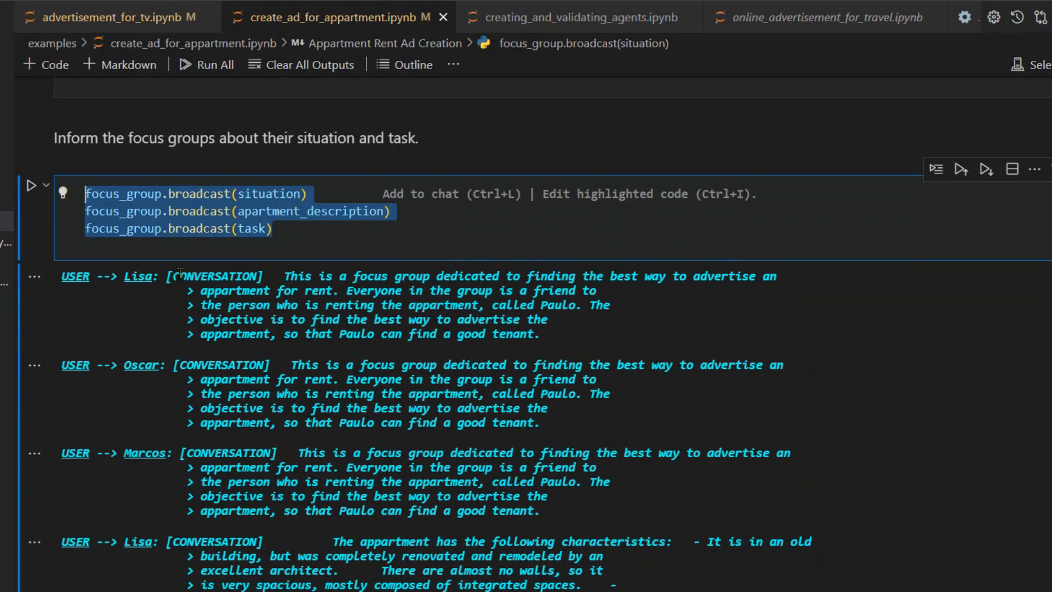
scroll("down", 3)
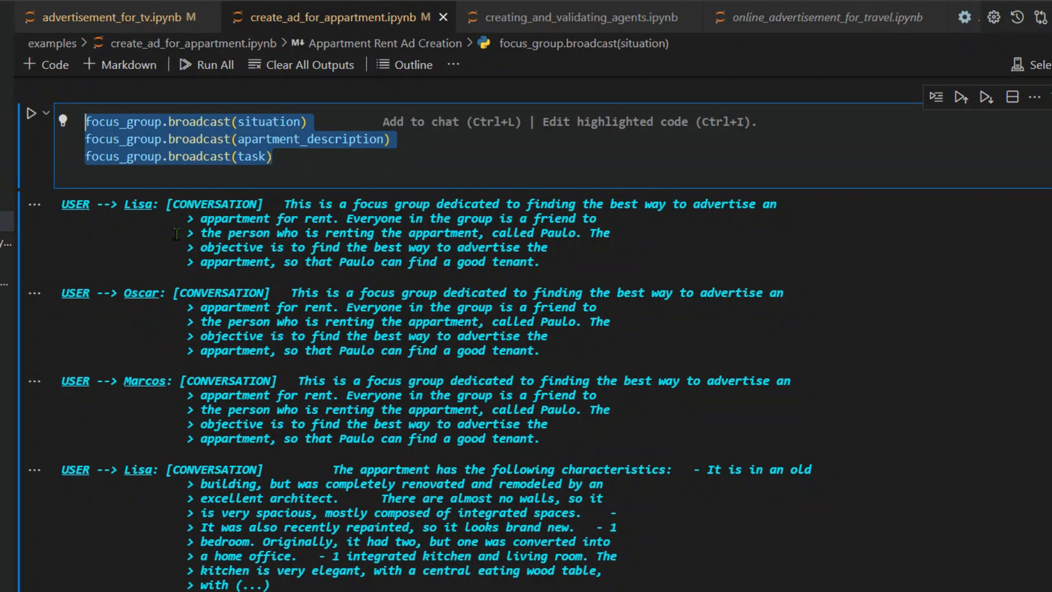
mouse_move(176, 292)
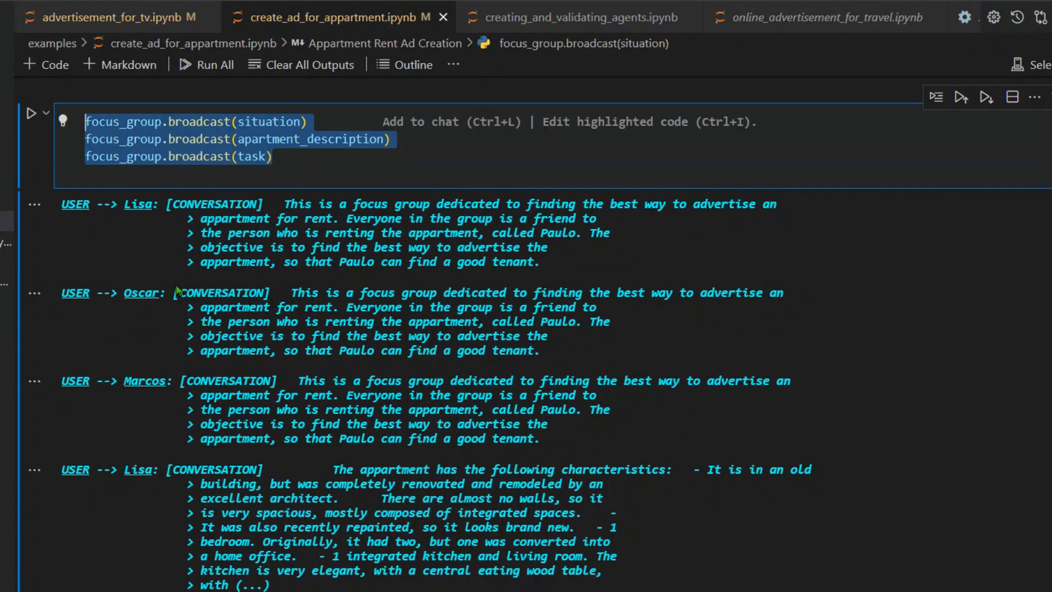
mouse_move(156, 199)
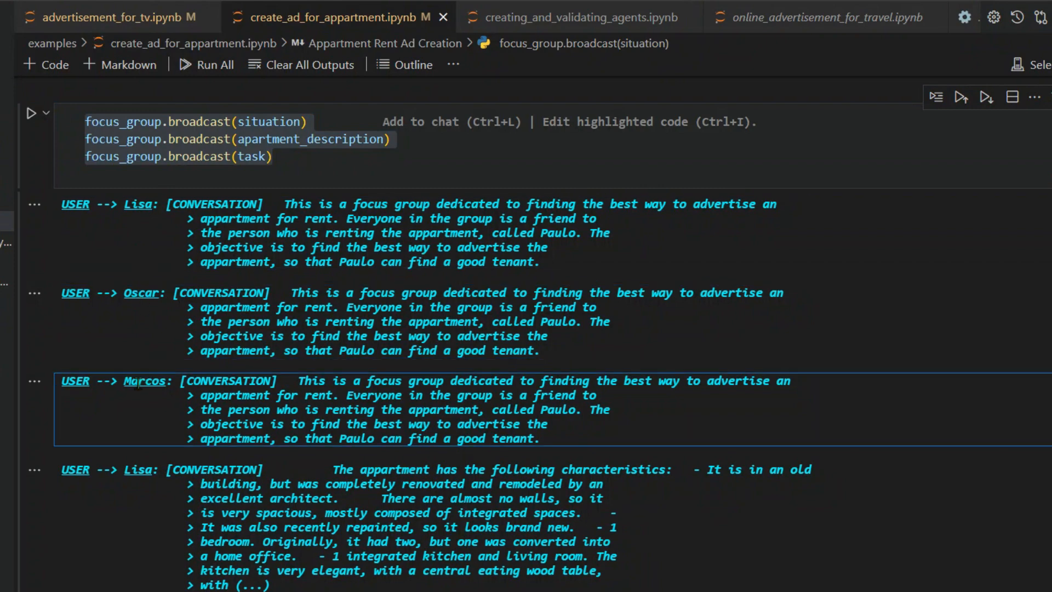
scroll("down", 3)
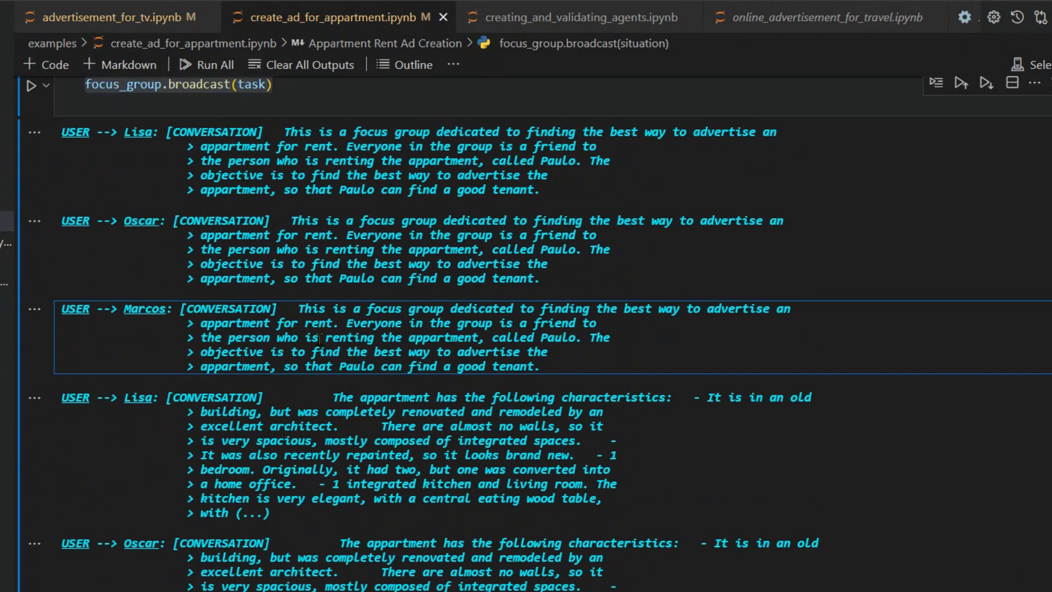
scroll("down", 3)
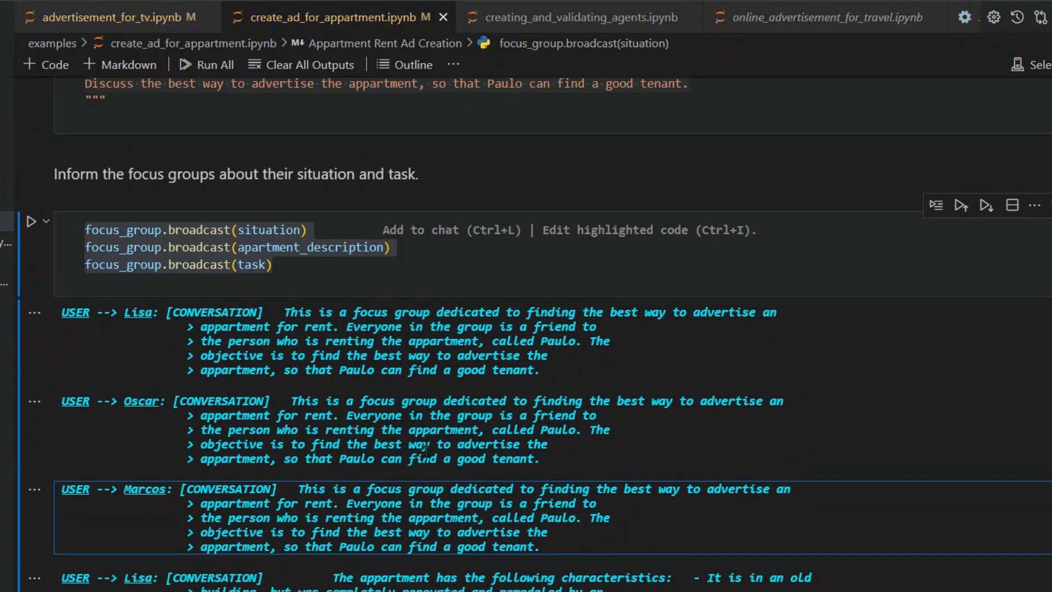
scroll("down", 3)
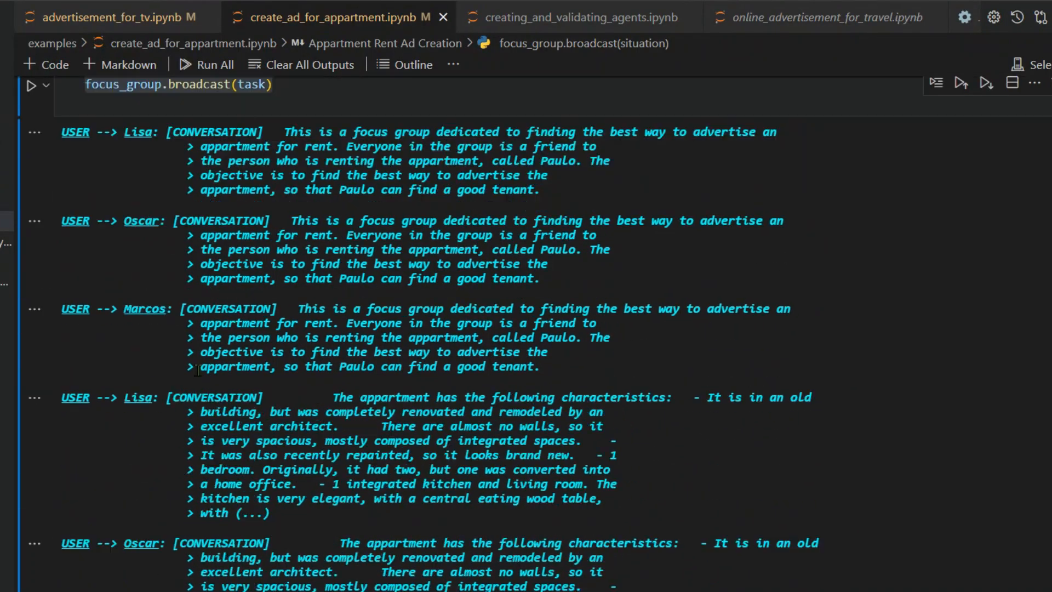
scroll("down", 3)
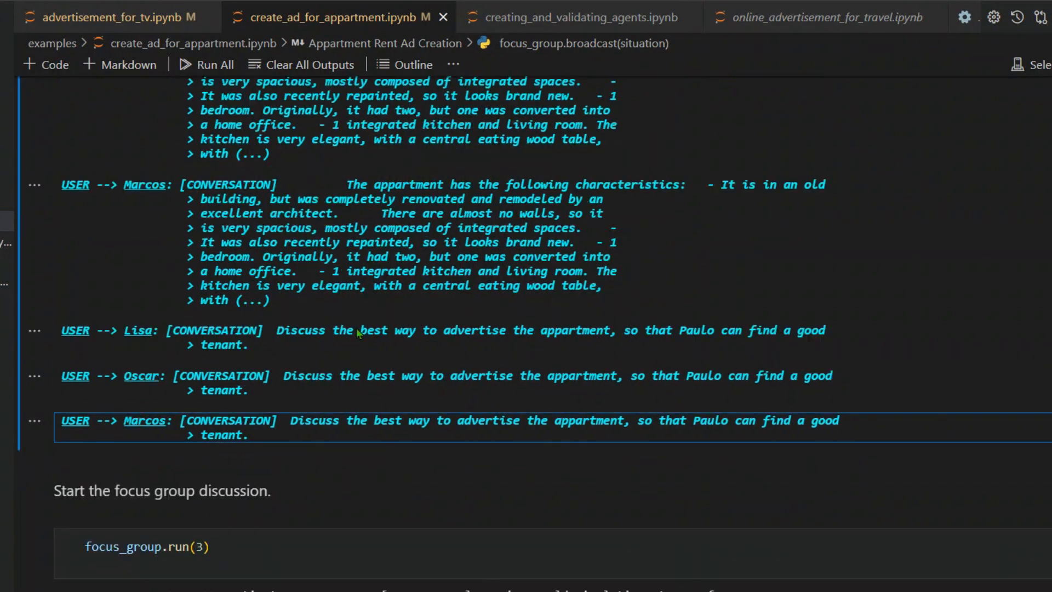
left_click(147, 546)
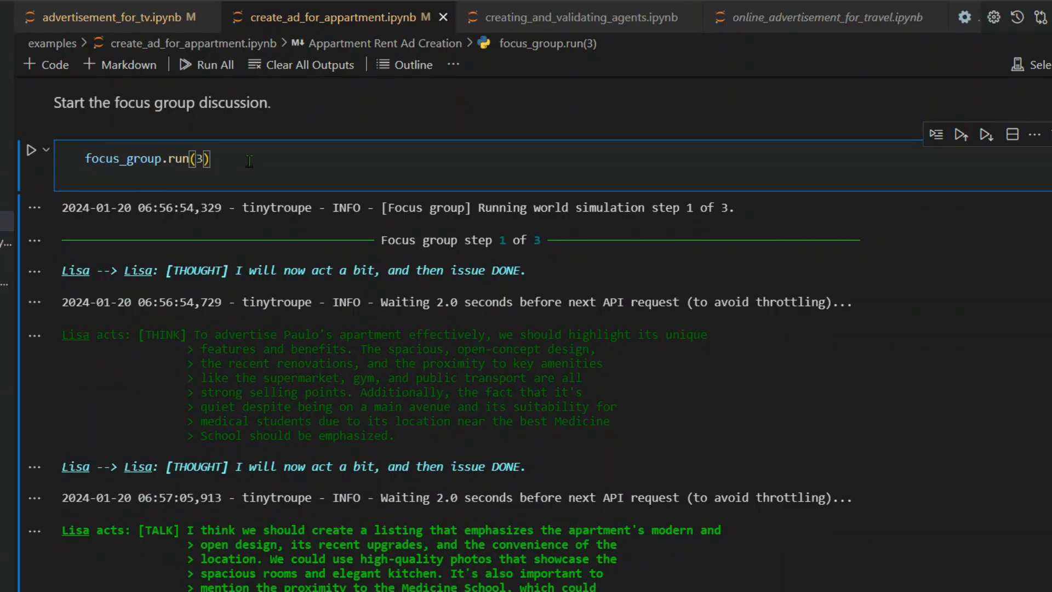
mouse_move(428, 226)
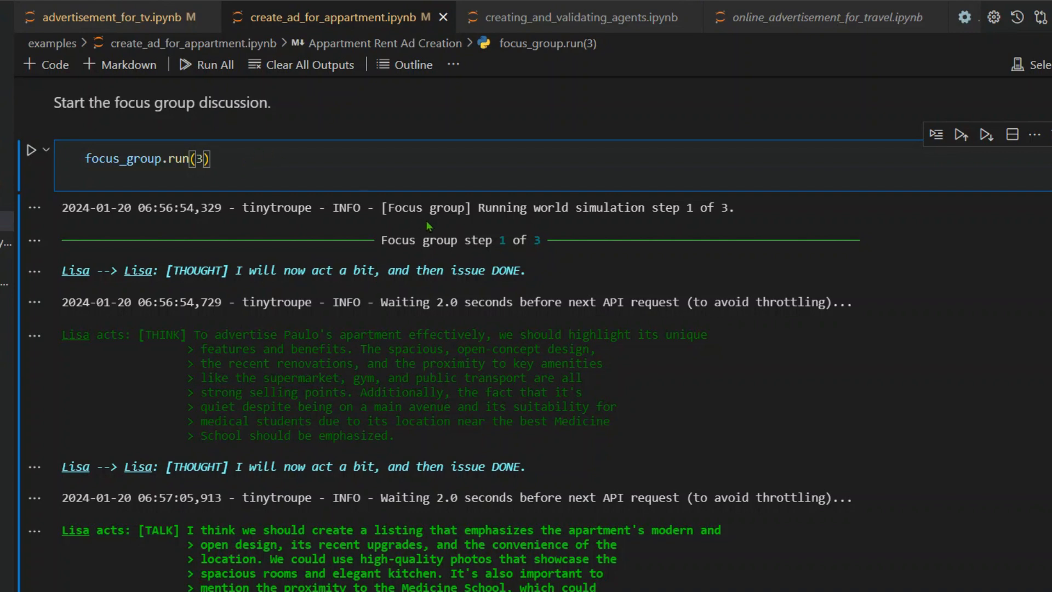
mouse_move(259, 269)
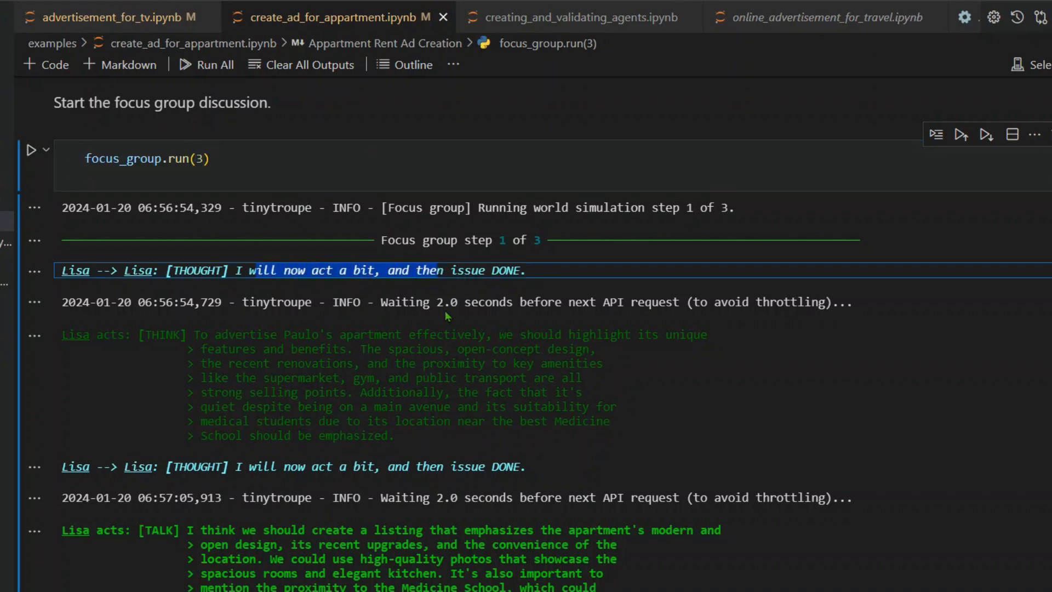
- Follow step 1 of 3, highlighting the API-request wait and Lisa's idea of reaching the student community
left_click_drag(445, 302, 623, 303)
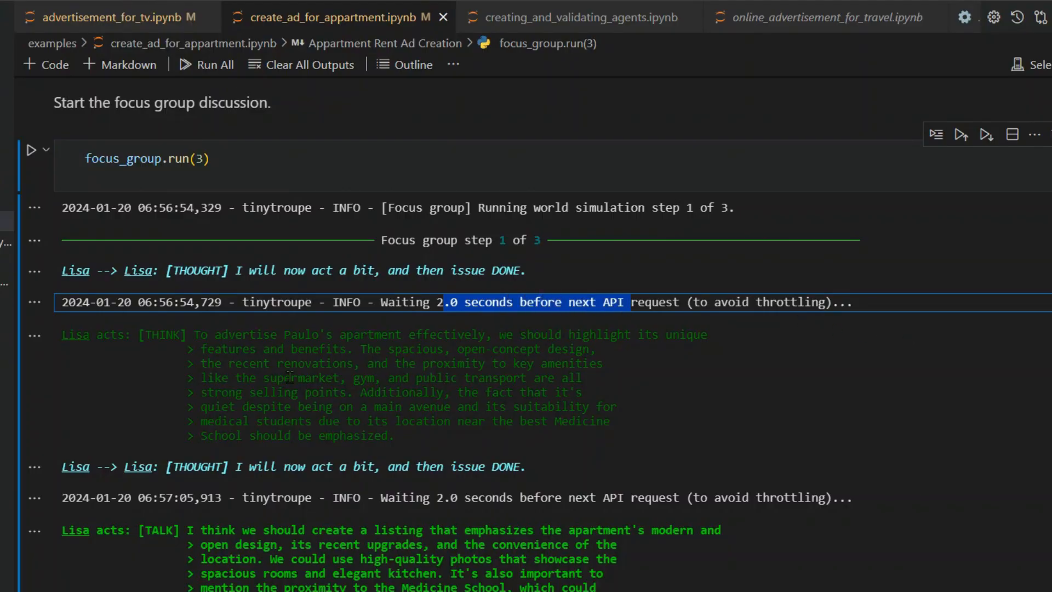
mouse_move(404, 390)
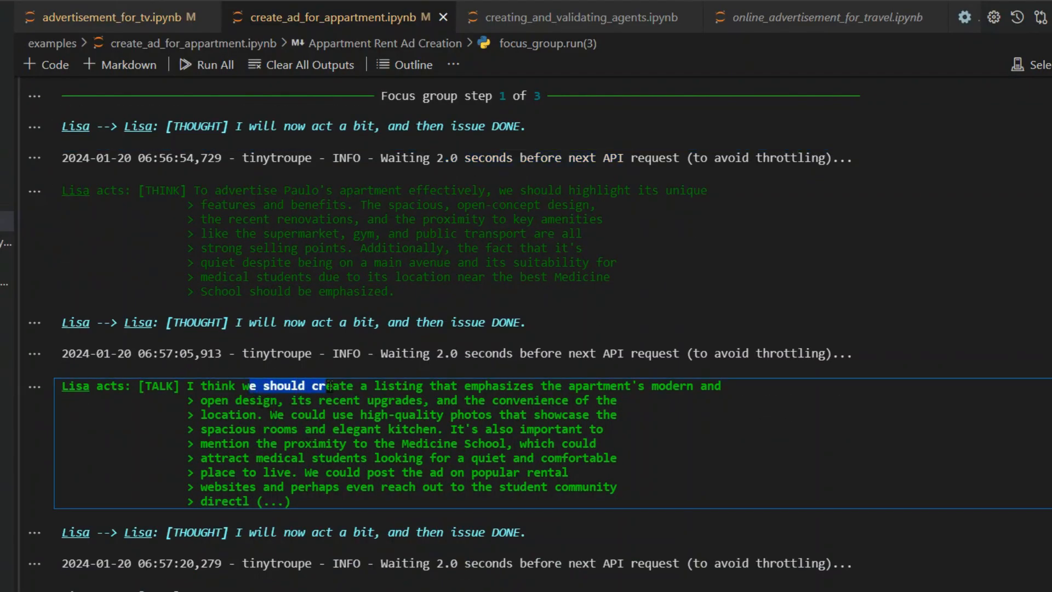
left_click_drag(310, 386, 668, 386)
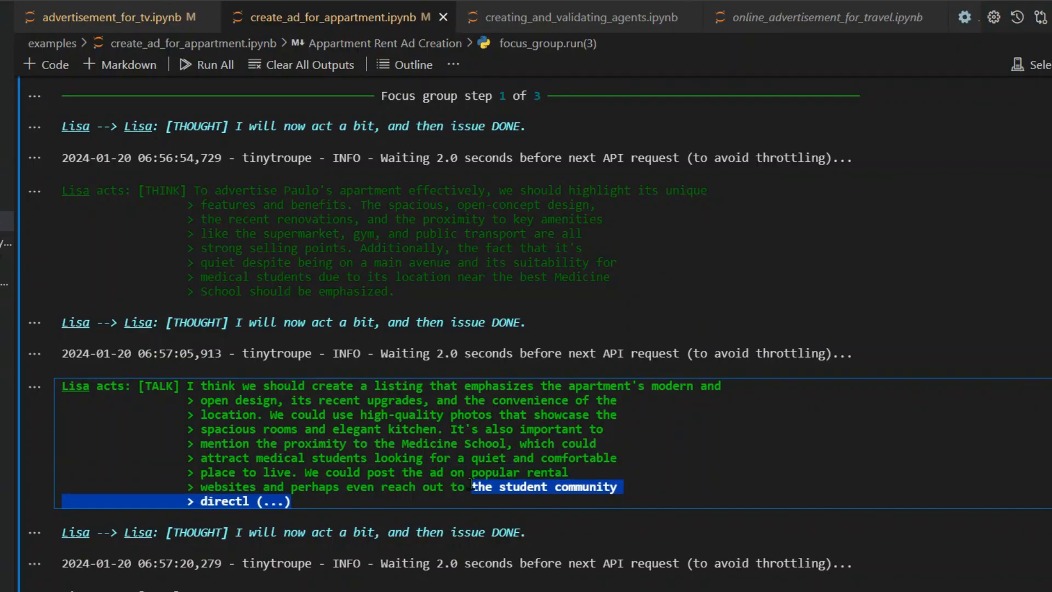
scroll("down", 3)
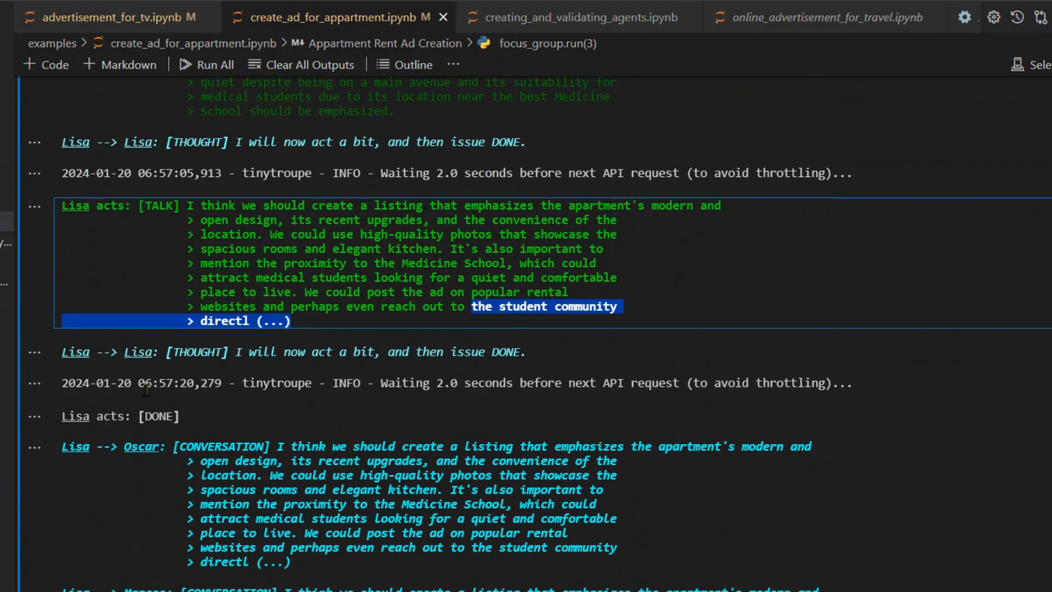
scroll("down", 3)
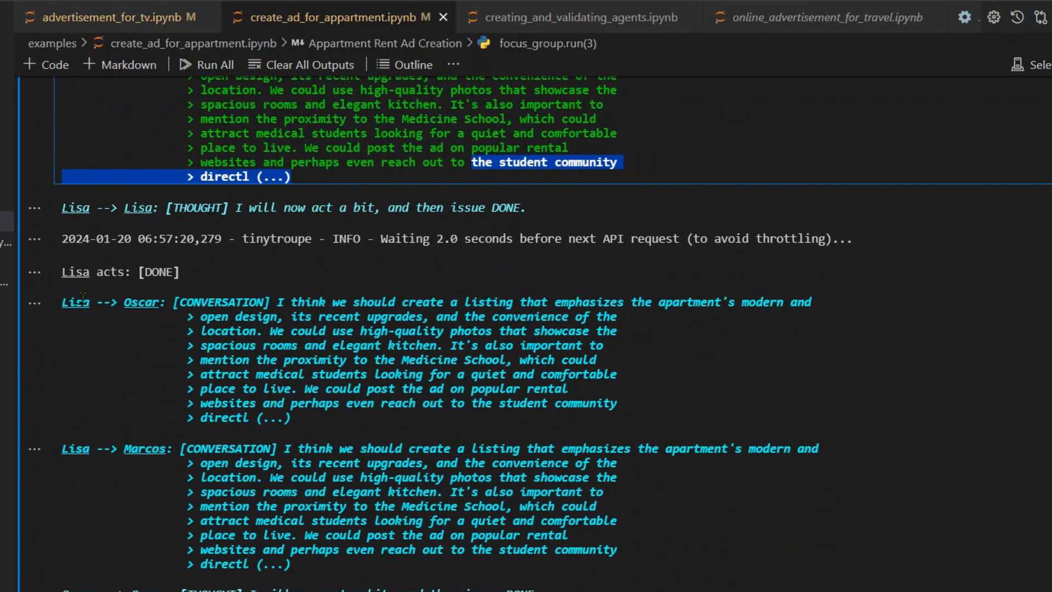
scroll("down", 3)
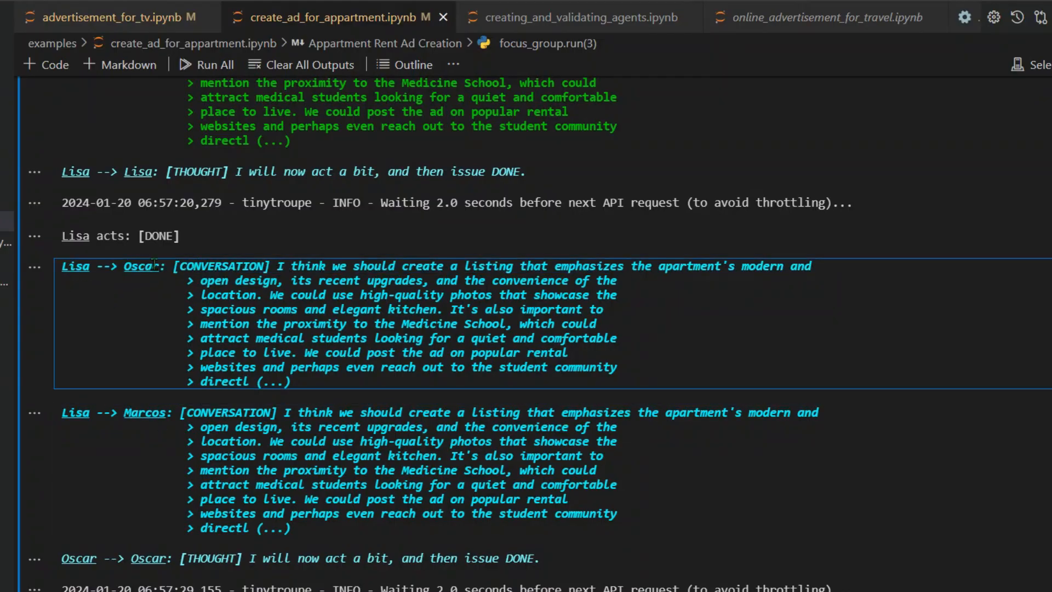
left_click_drag(179, 266, 285, 367)
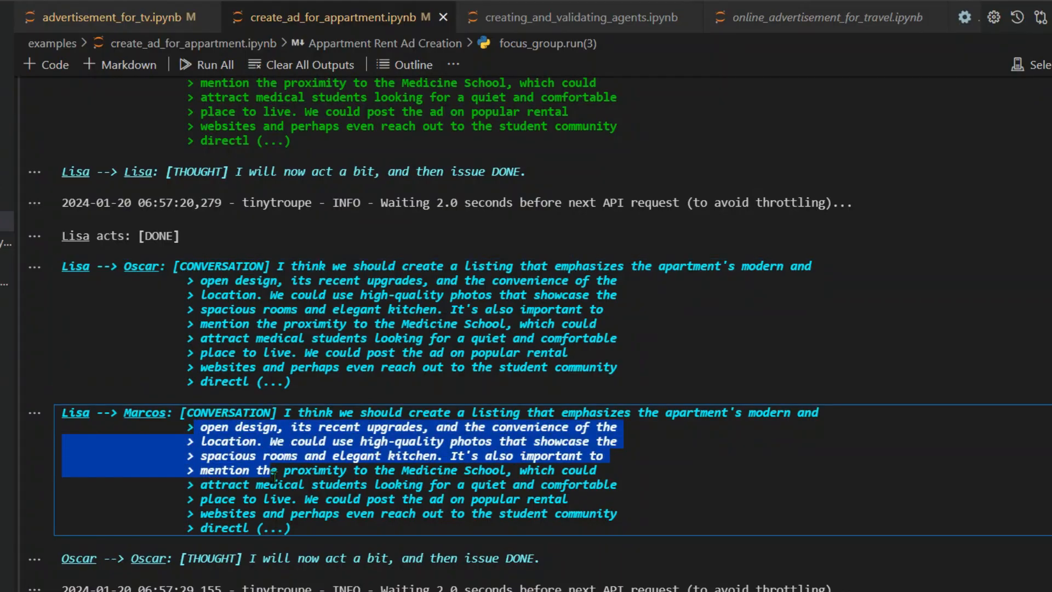
scroll("down", 3)
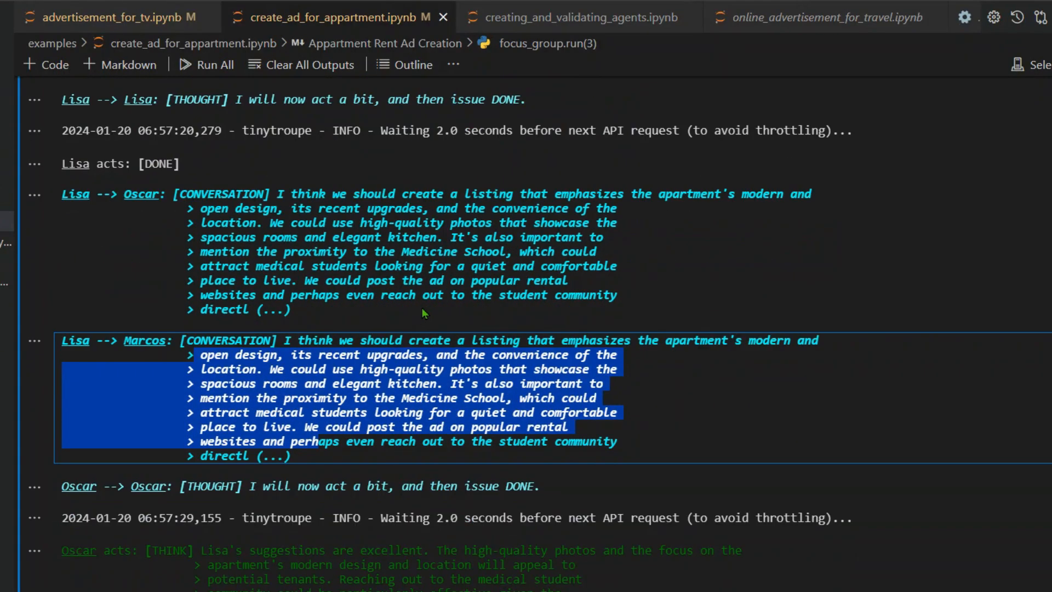
scroll("down", 3)
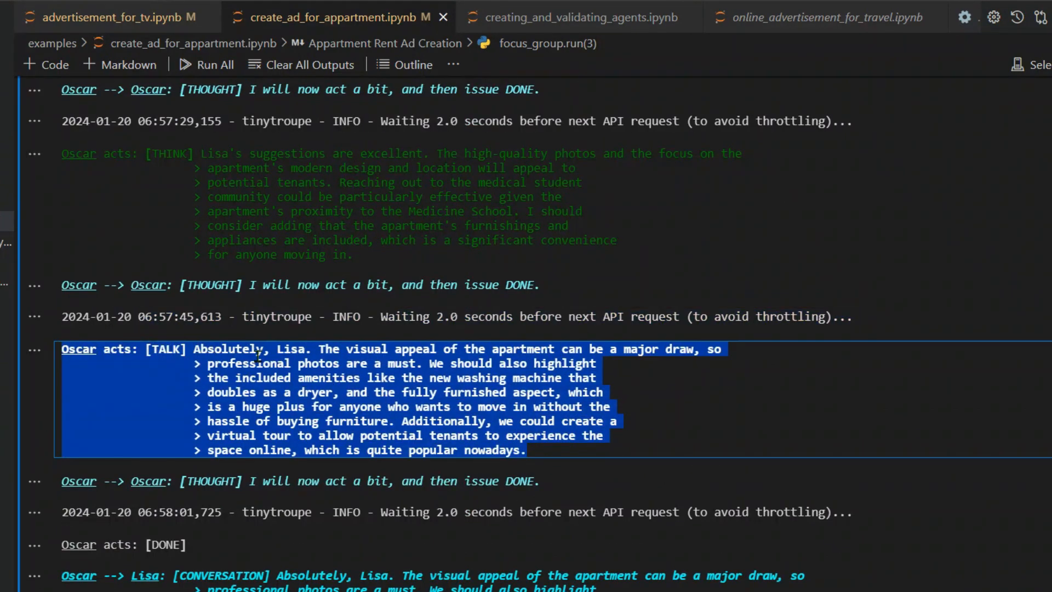
scroll("down", 3)
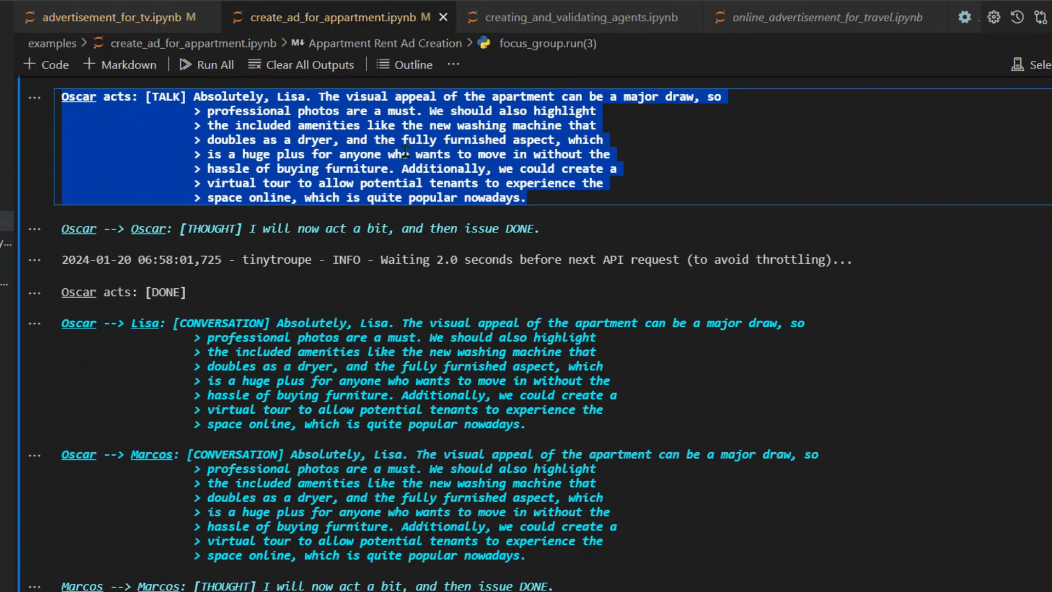
scroll("down", 3)
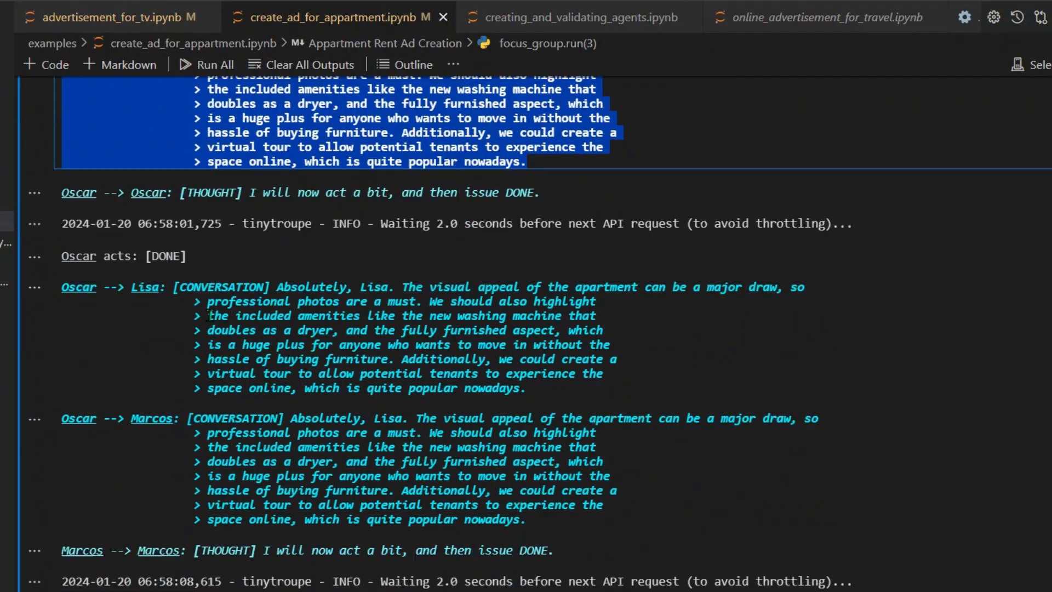
scroll("down", 3)
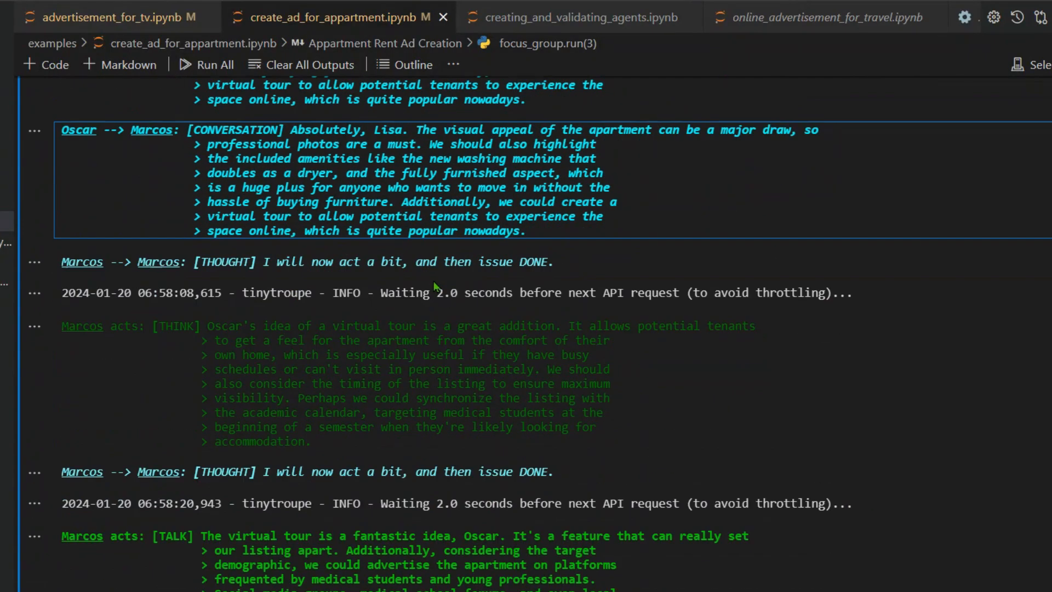
scroll("down", 3)
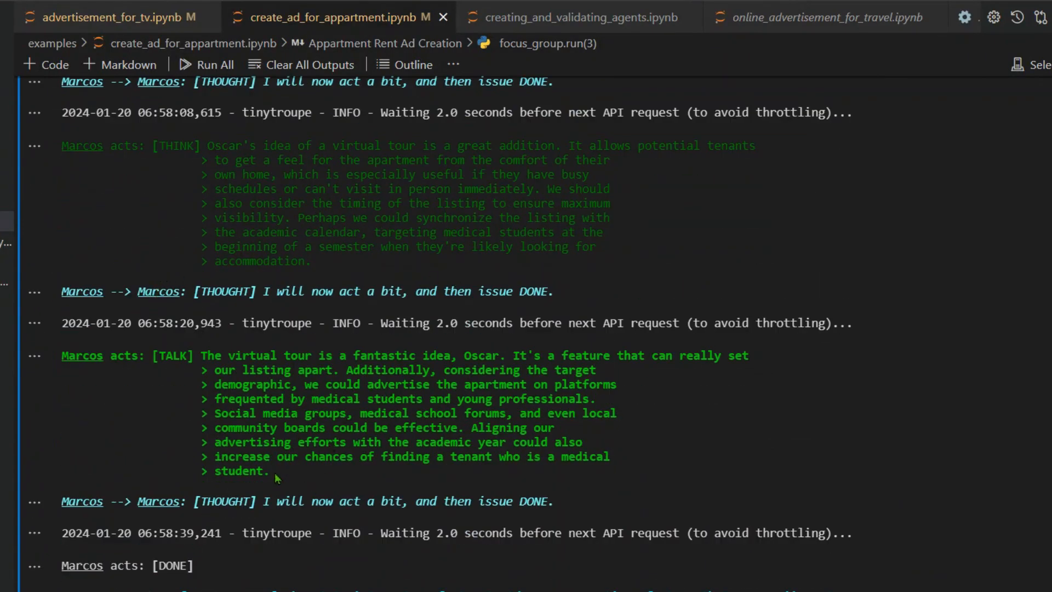
scroll("down", 3)
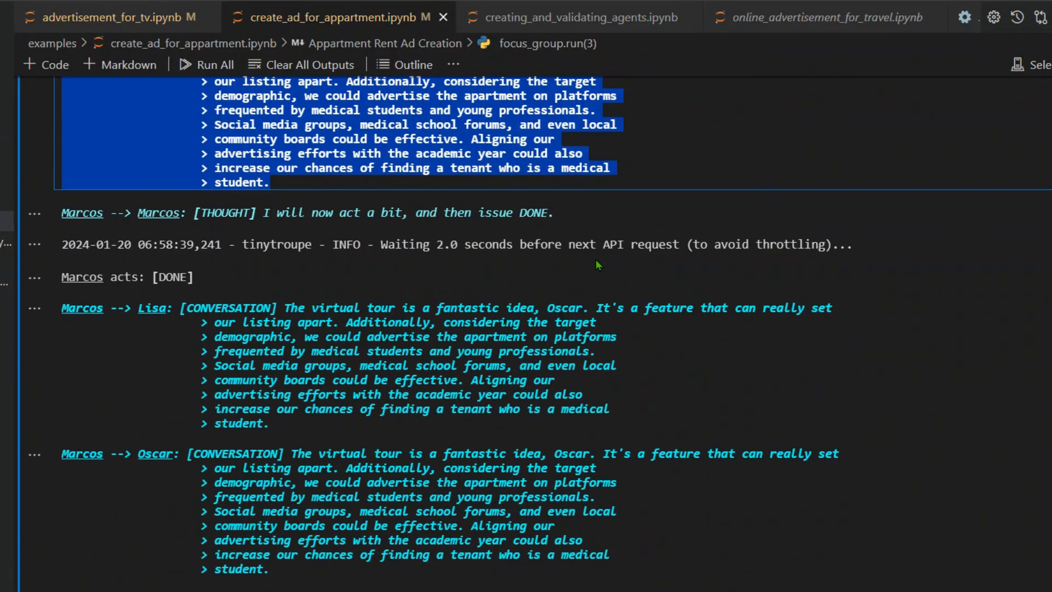
scroll("down", 3)
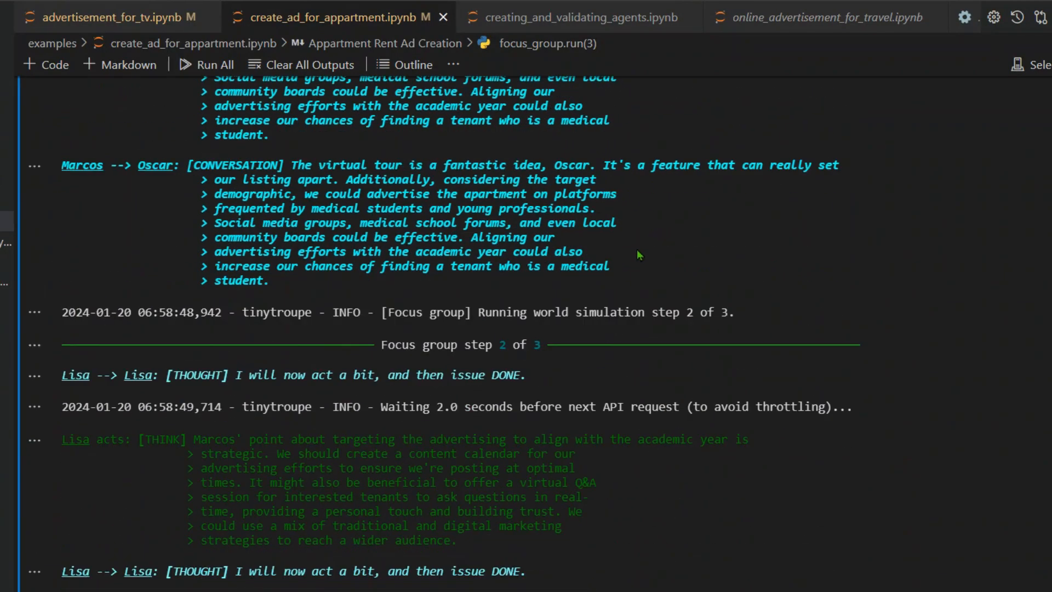
scroll("down", 3)
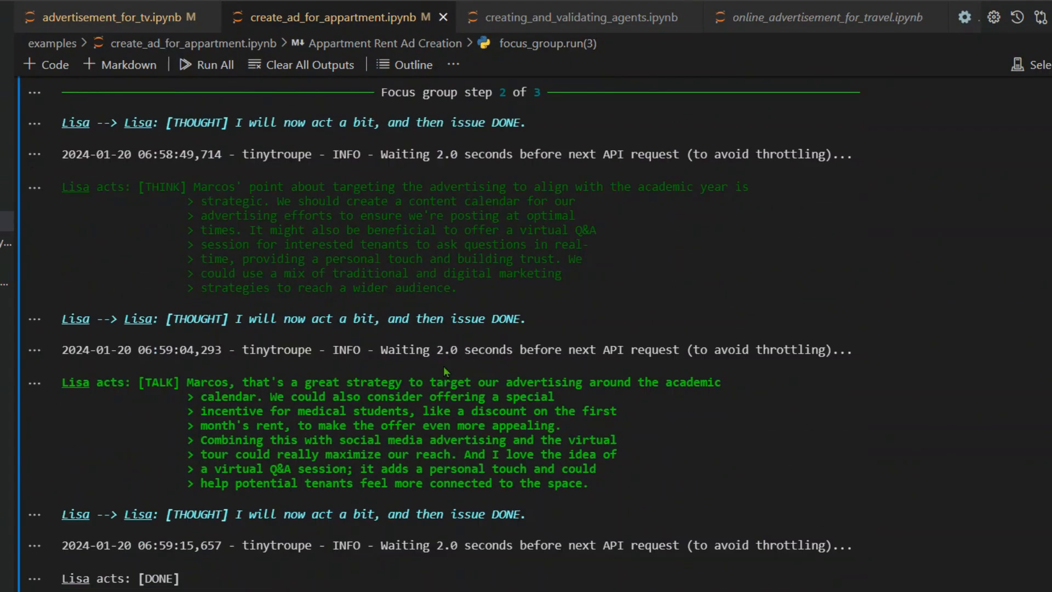
scroll("down", 3)
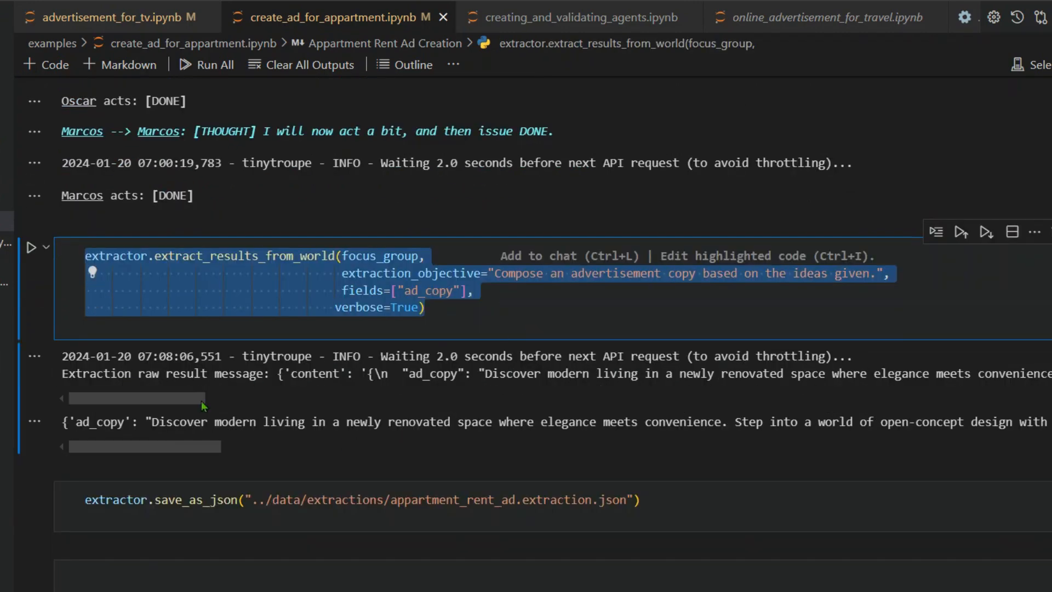
scroll("down", 3)
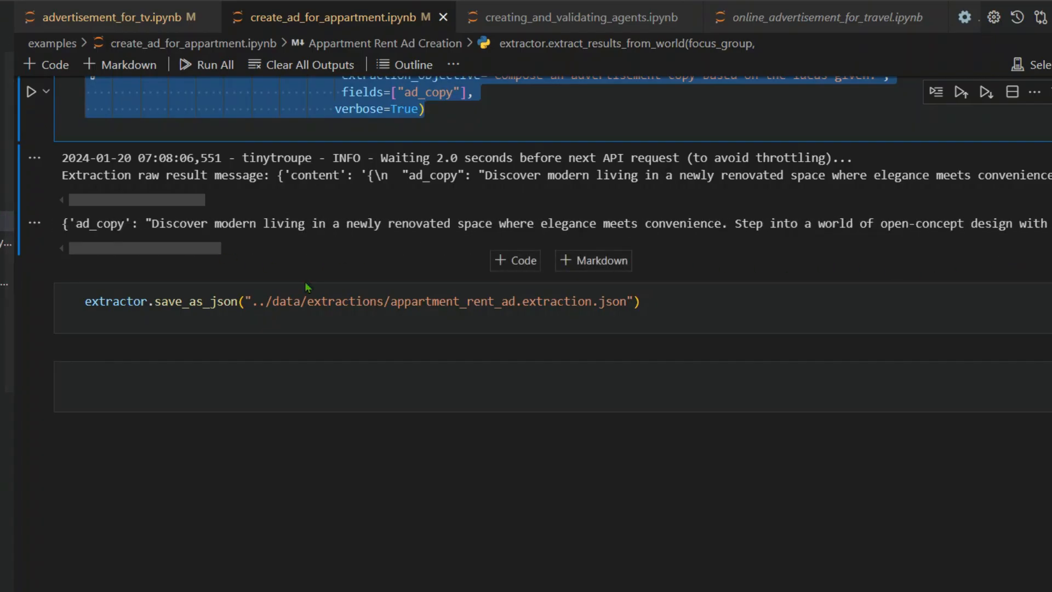
mouse_move(142, 242)
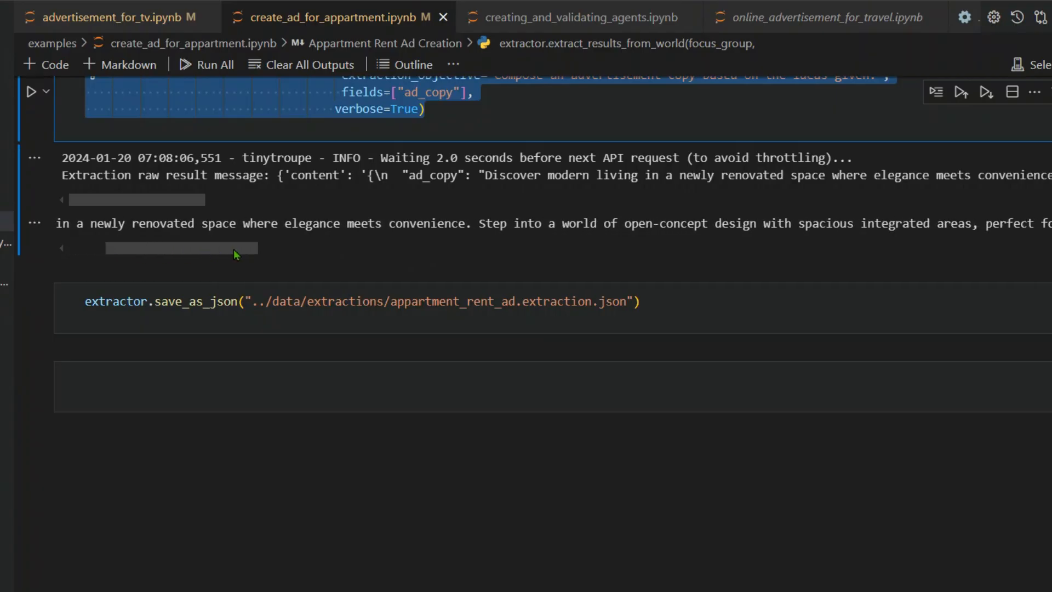
left_click_drag(181, 247, 212, 248)
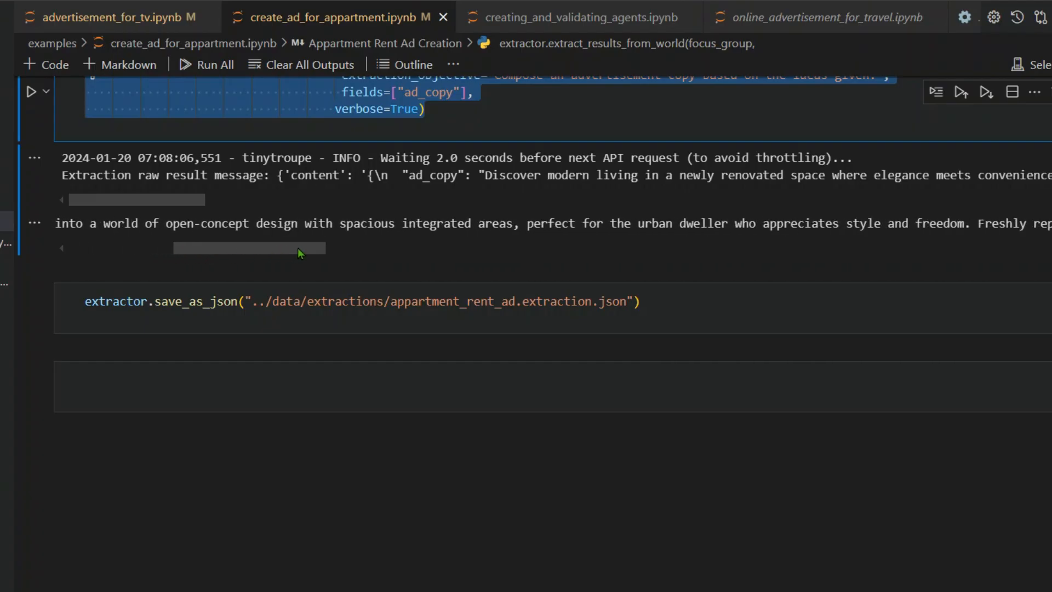
left_click_drag(252, 247, 293, 248)
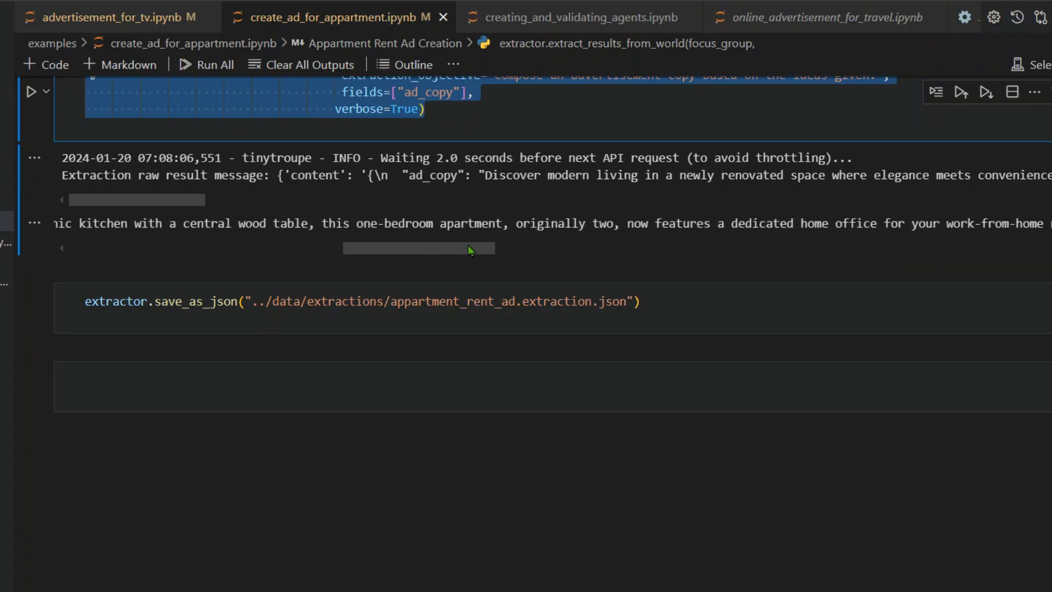
left_click_drag(420, 248, 463, 252)
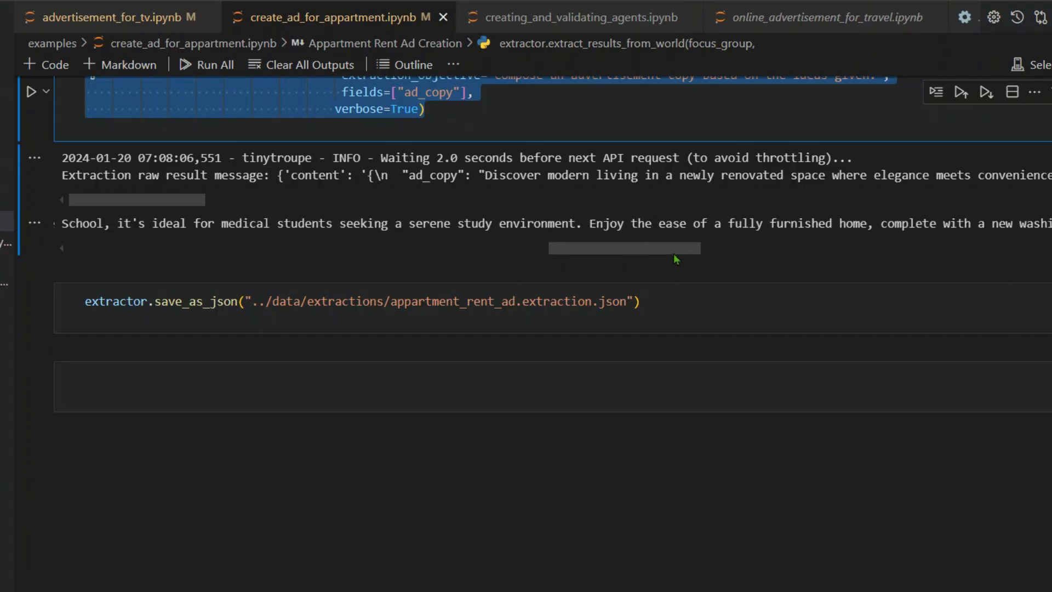
left_click_drag(625, 248, 648, 247)
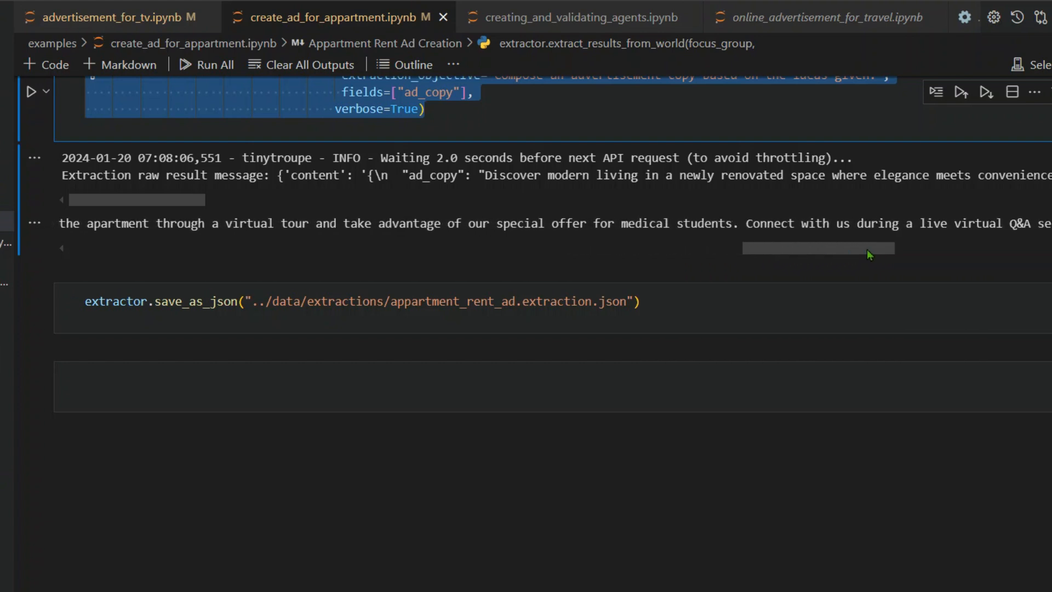
scroll("right", 3)
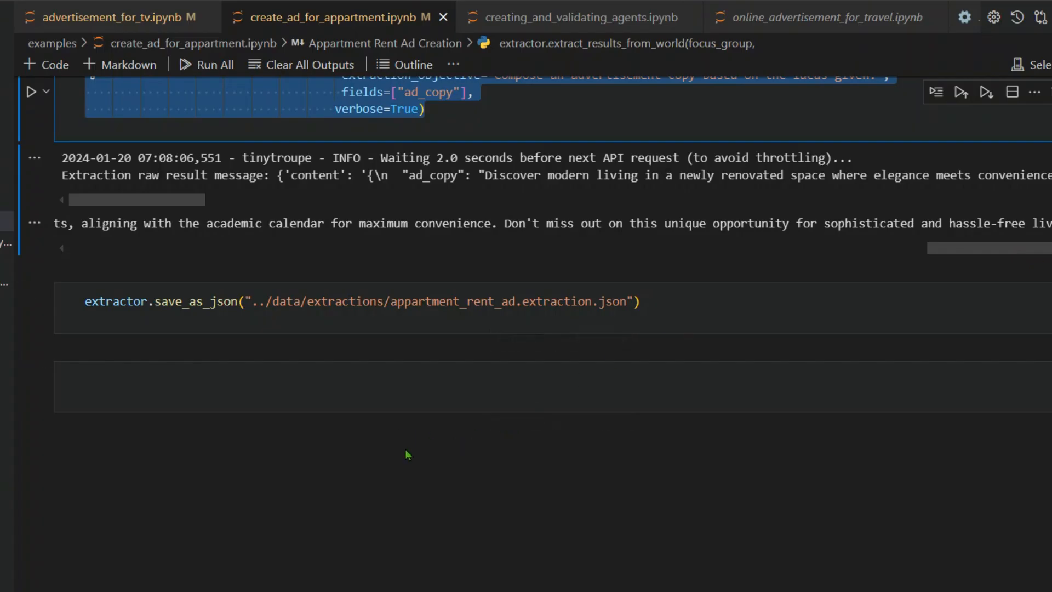
scroll("down", 3)
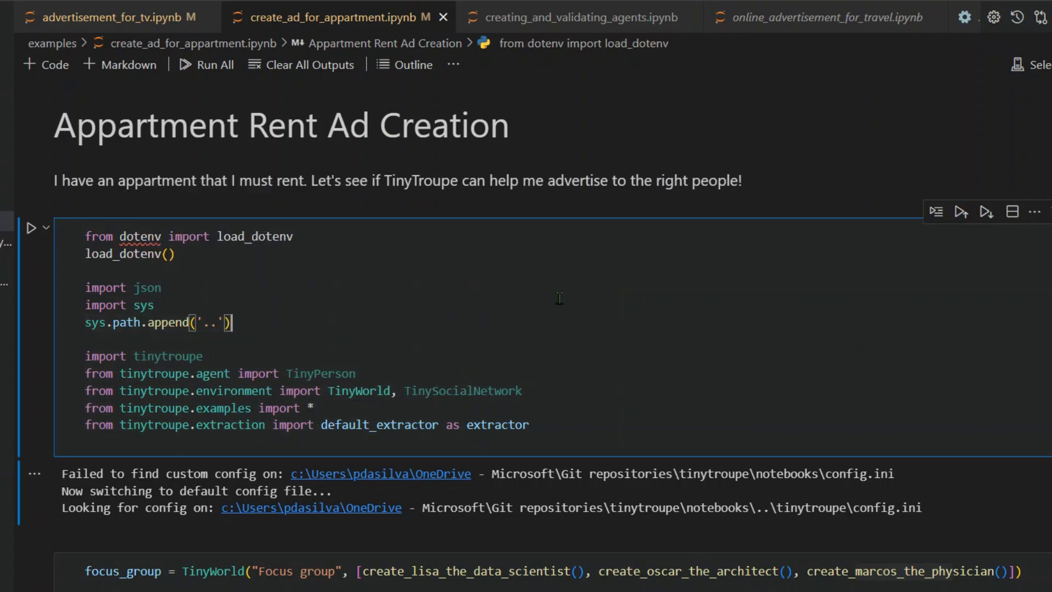
mouse_move(506, 294)
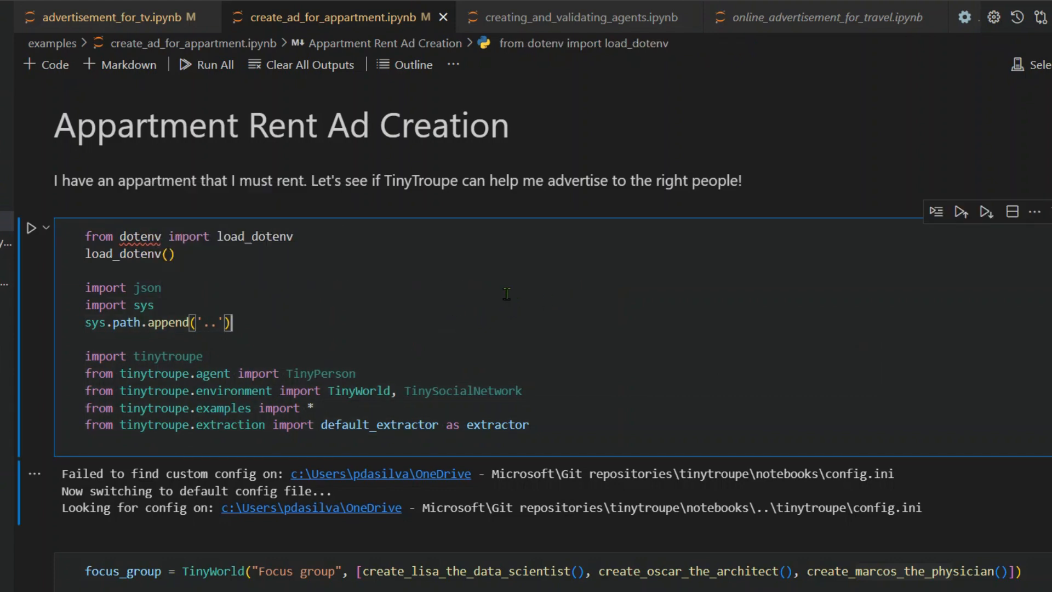
mouse_move(524, 300)
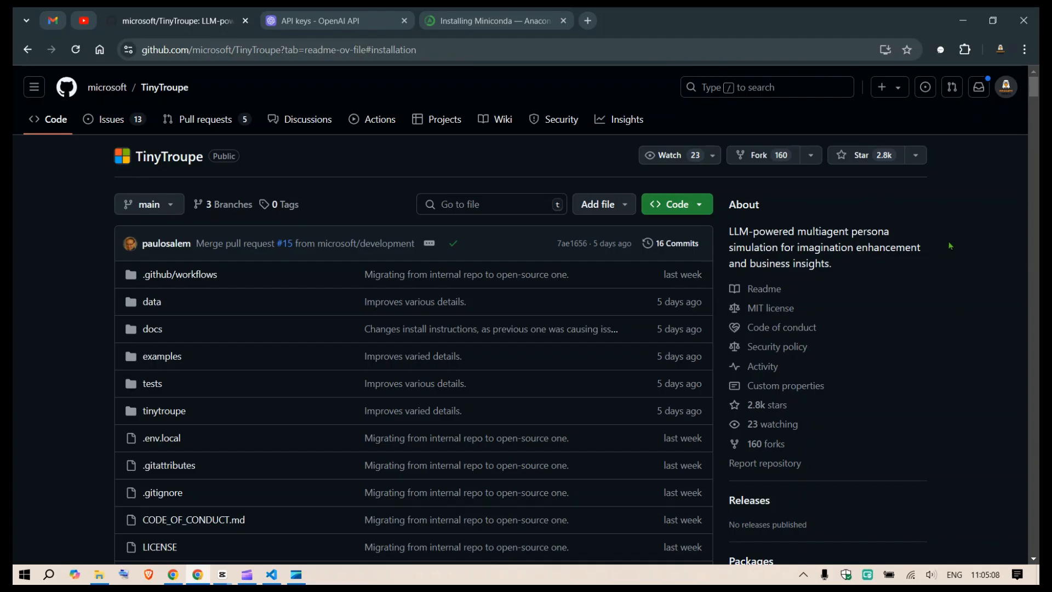
mouse_move(945, 257)
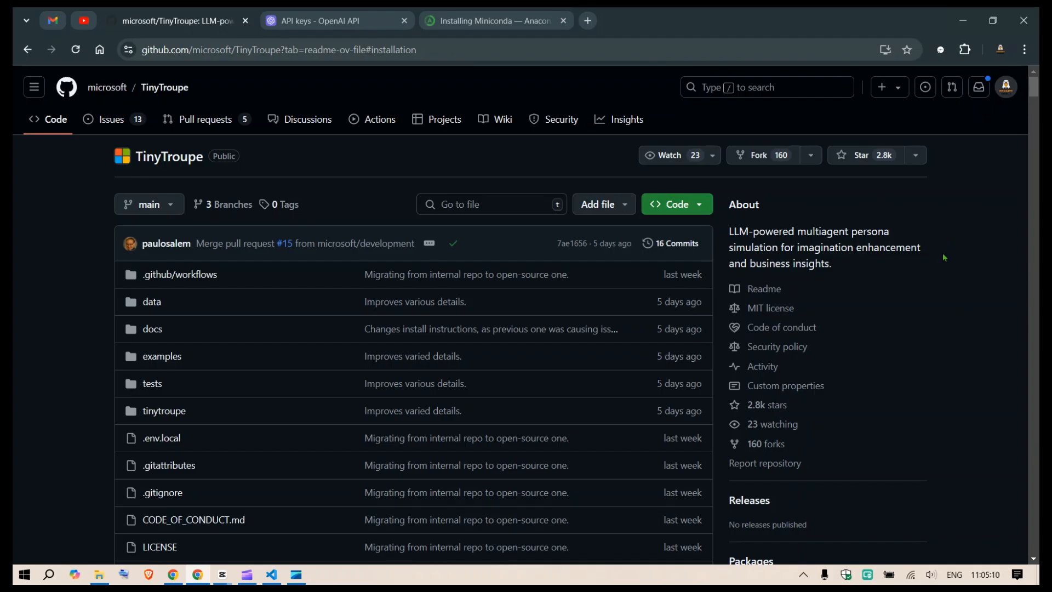
- Scroll the microsoft/TinyTroupe README down to its tagline and project illustration
scroll("down", 3)
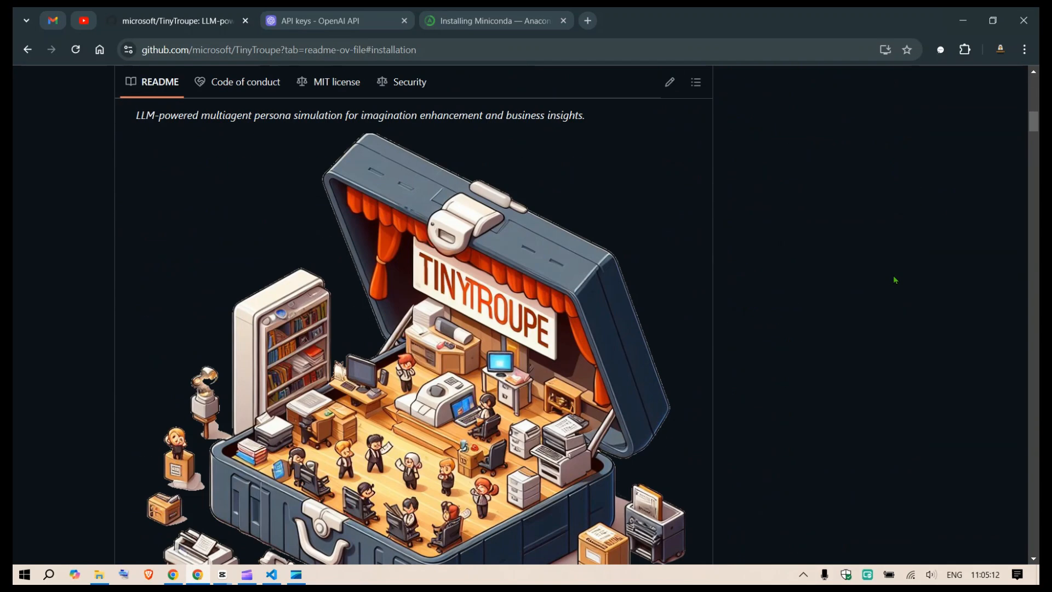
scroll("down", 3)
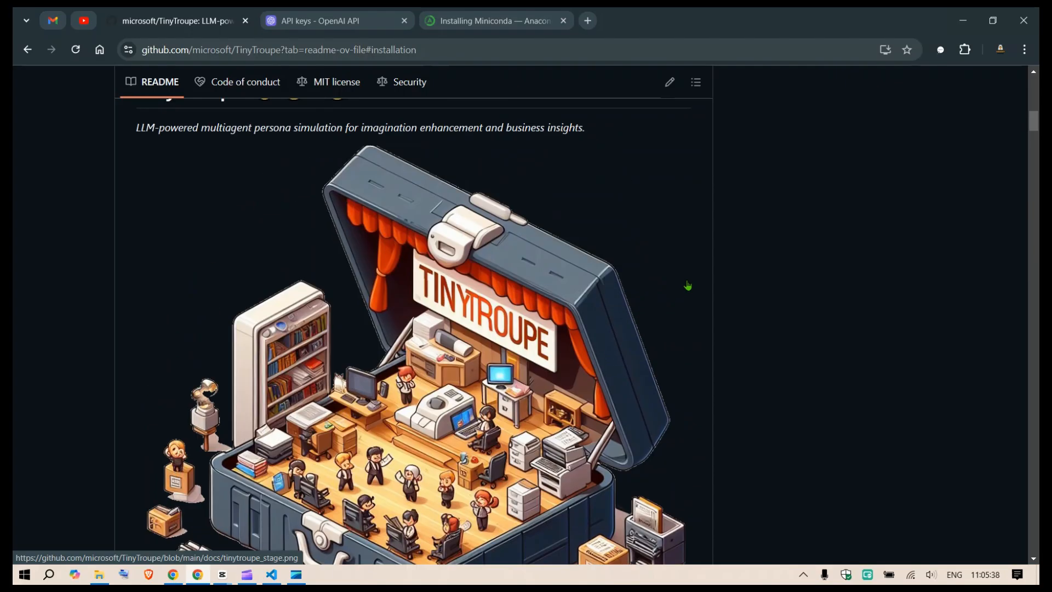
scroll("down", 3)
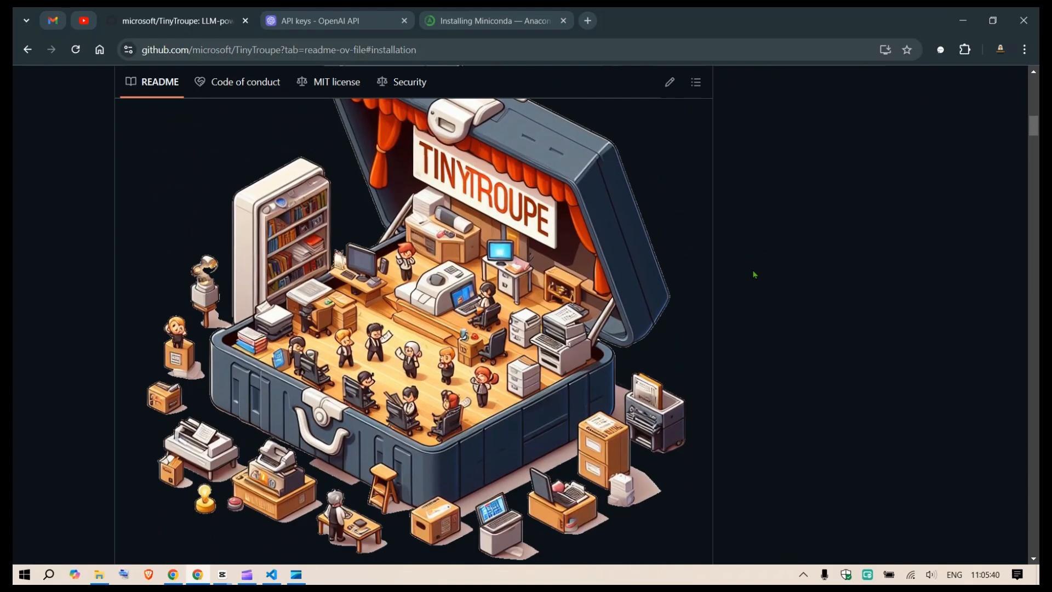